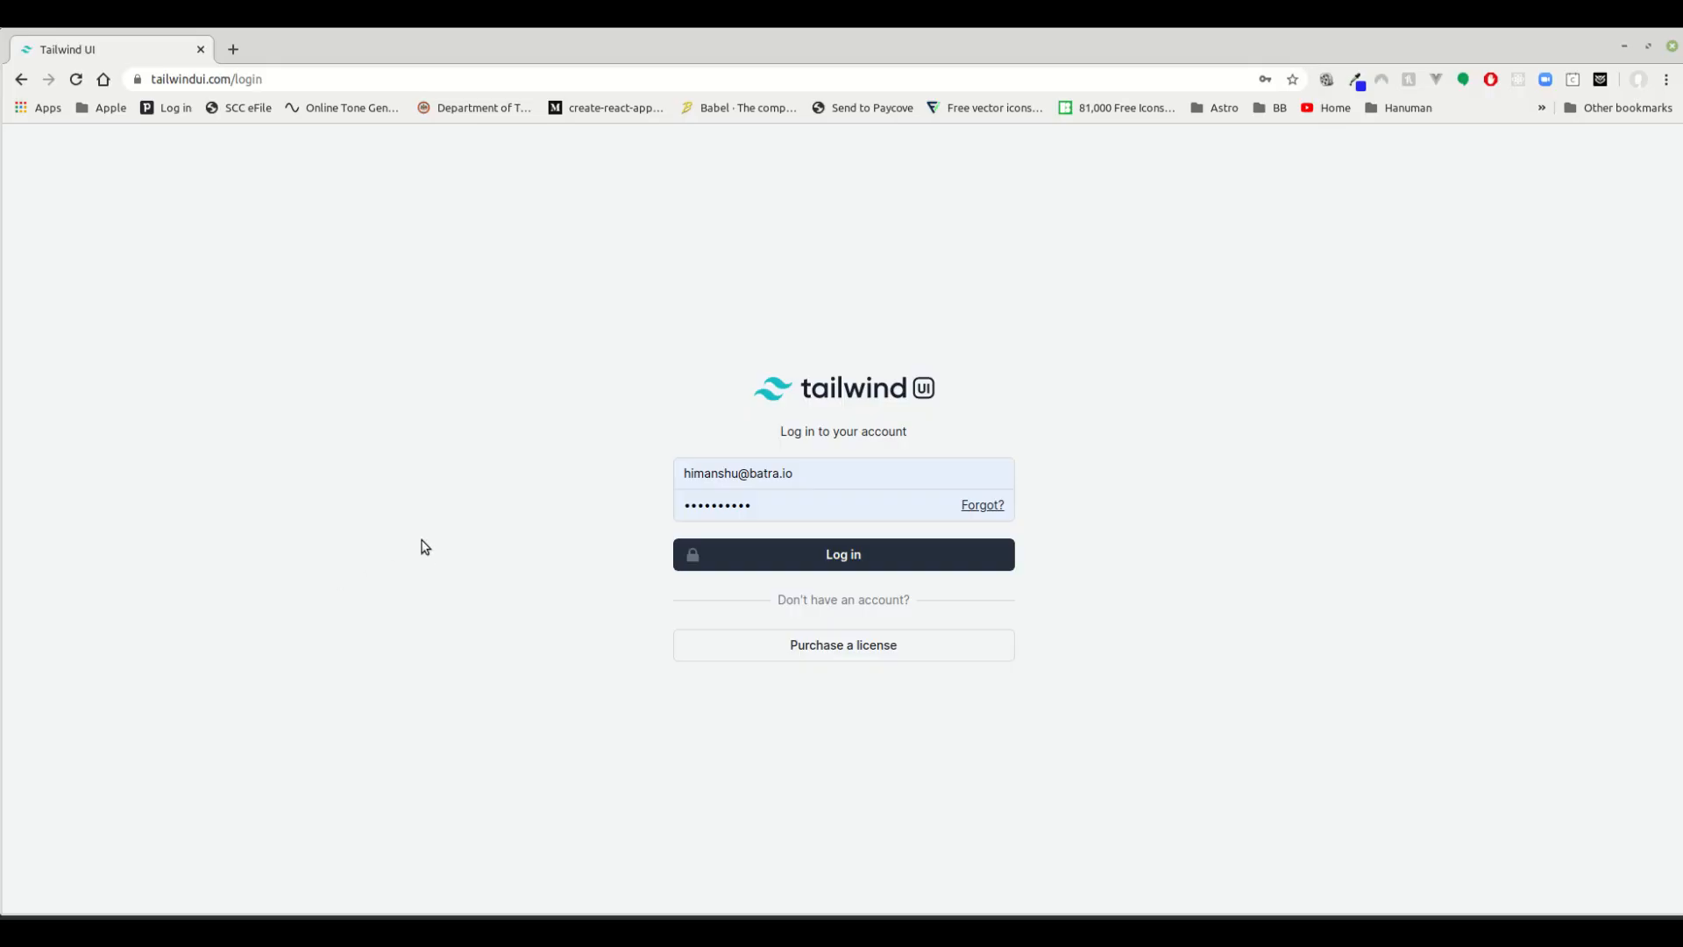
{"action": "mouse_move", "coordinate": [939, 348]}
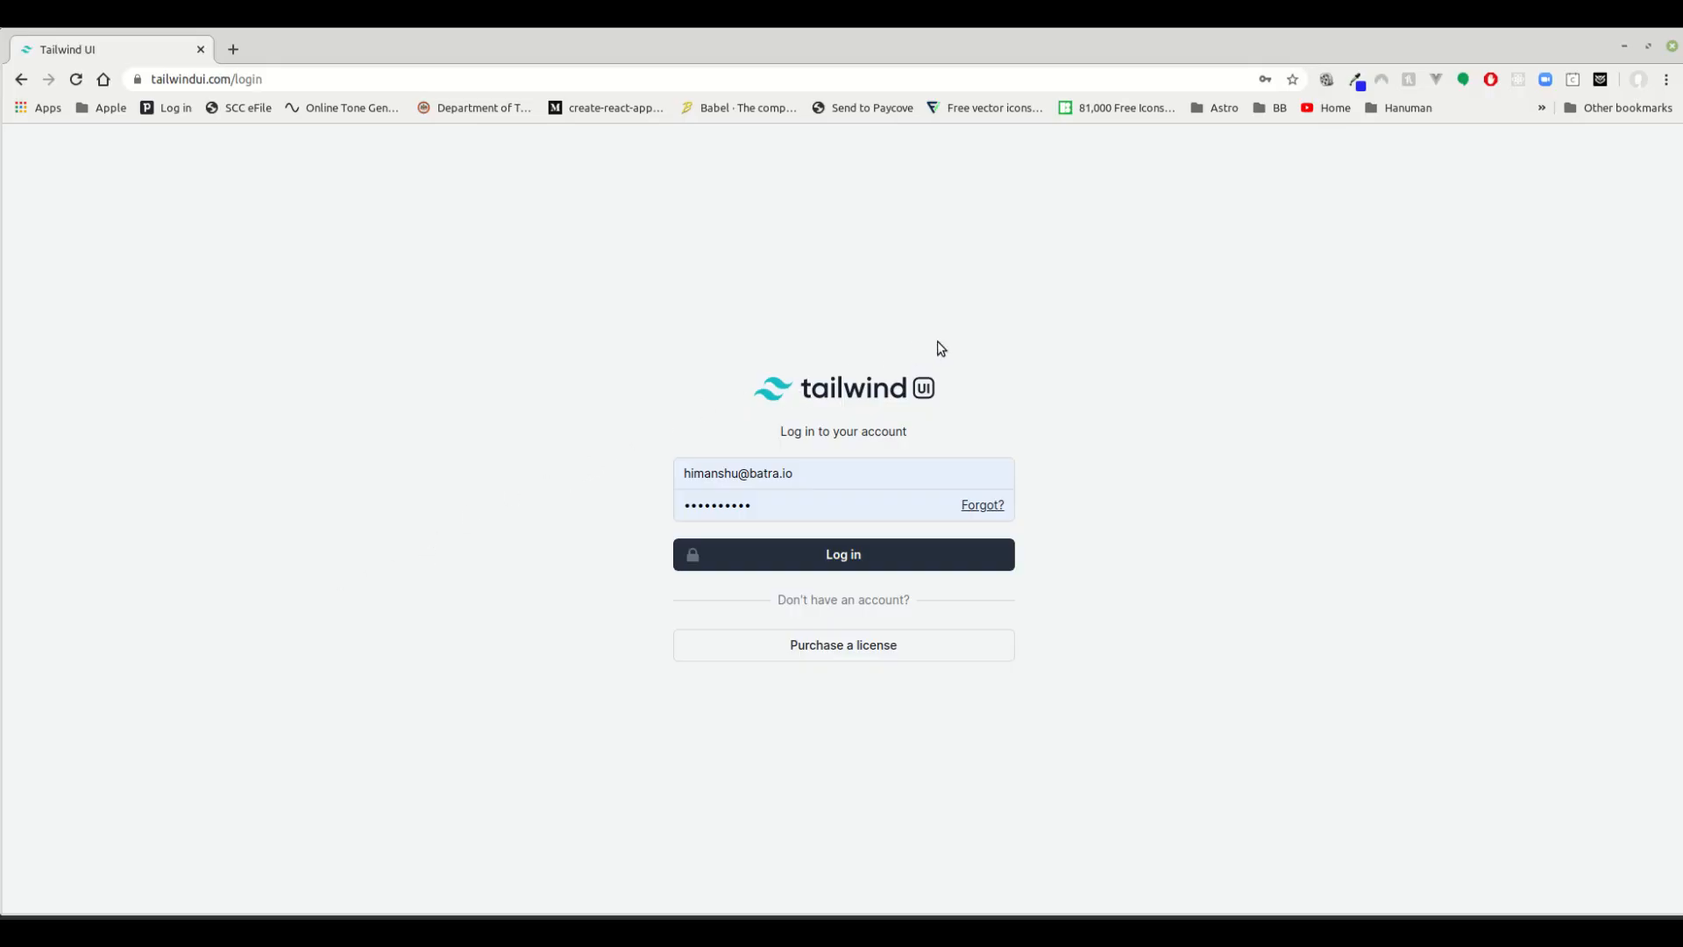
{"action": "mouse_move", "coordinate": [517, 549]}
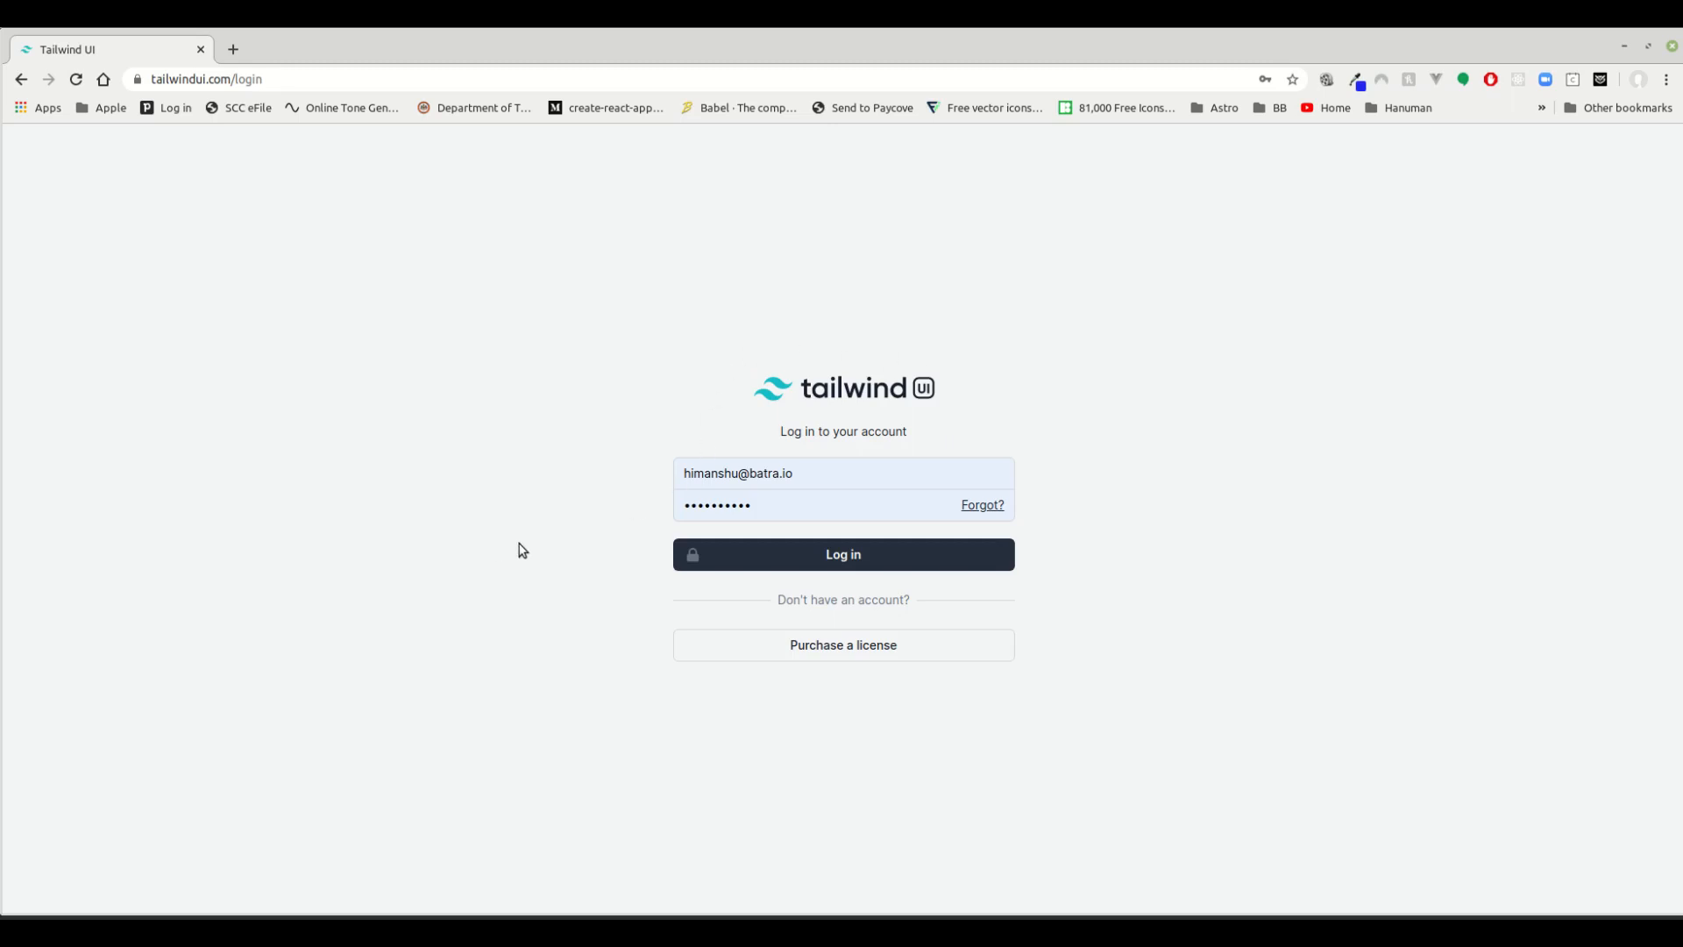
Log in to tailwindui.com with the pre-filled email and password.
{"action": "left_click", "coordinate": [842, 554]}
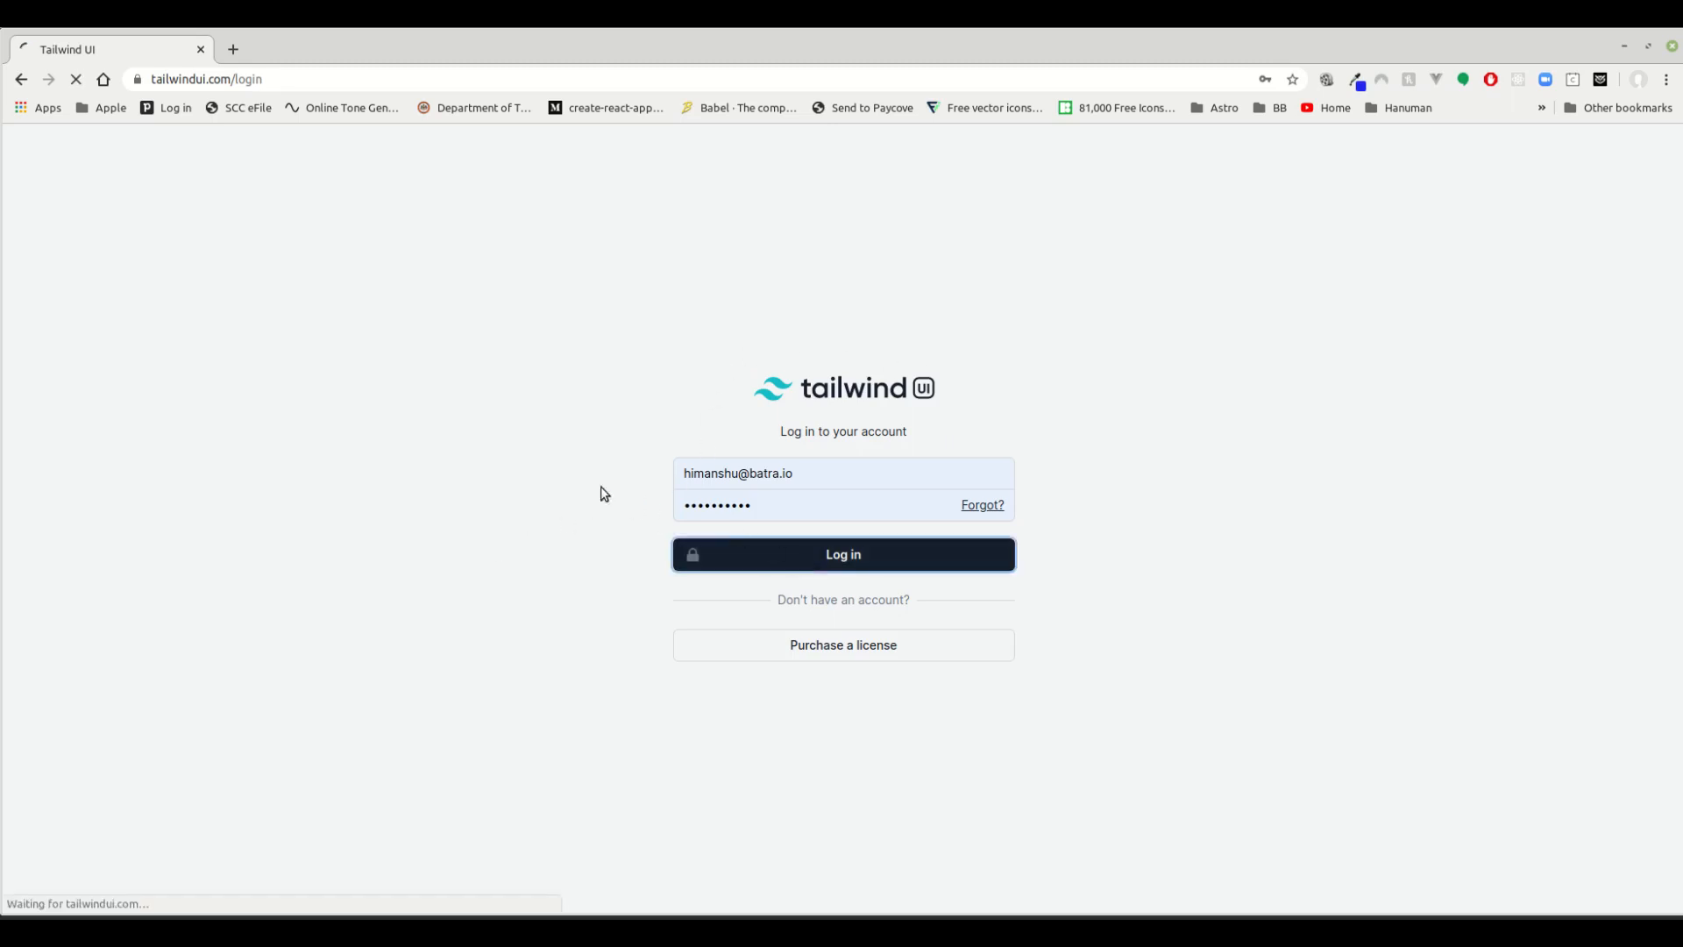
{"action": "left_click", "coordinate": [843, 554]}
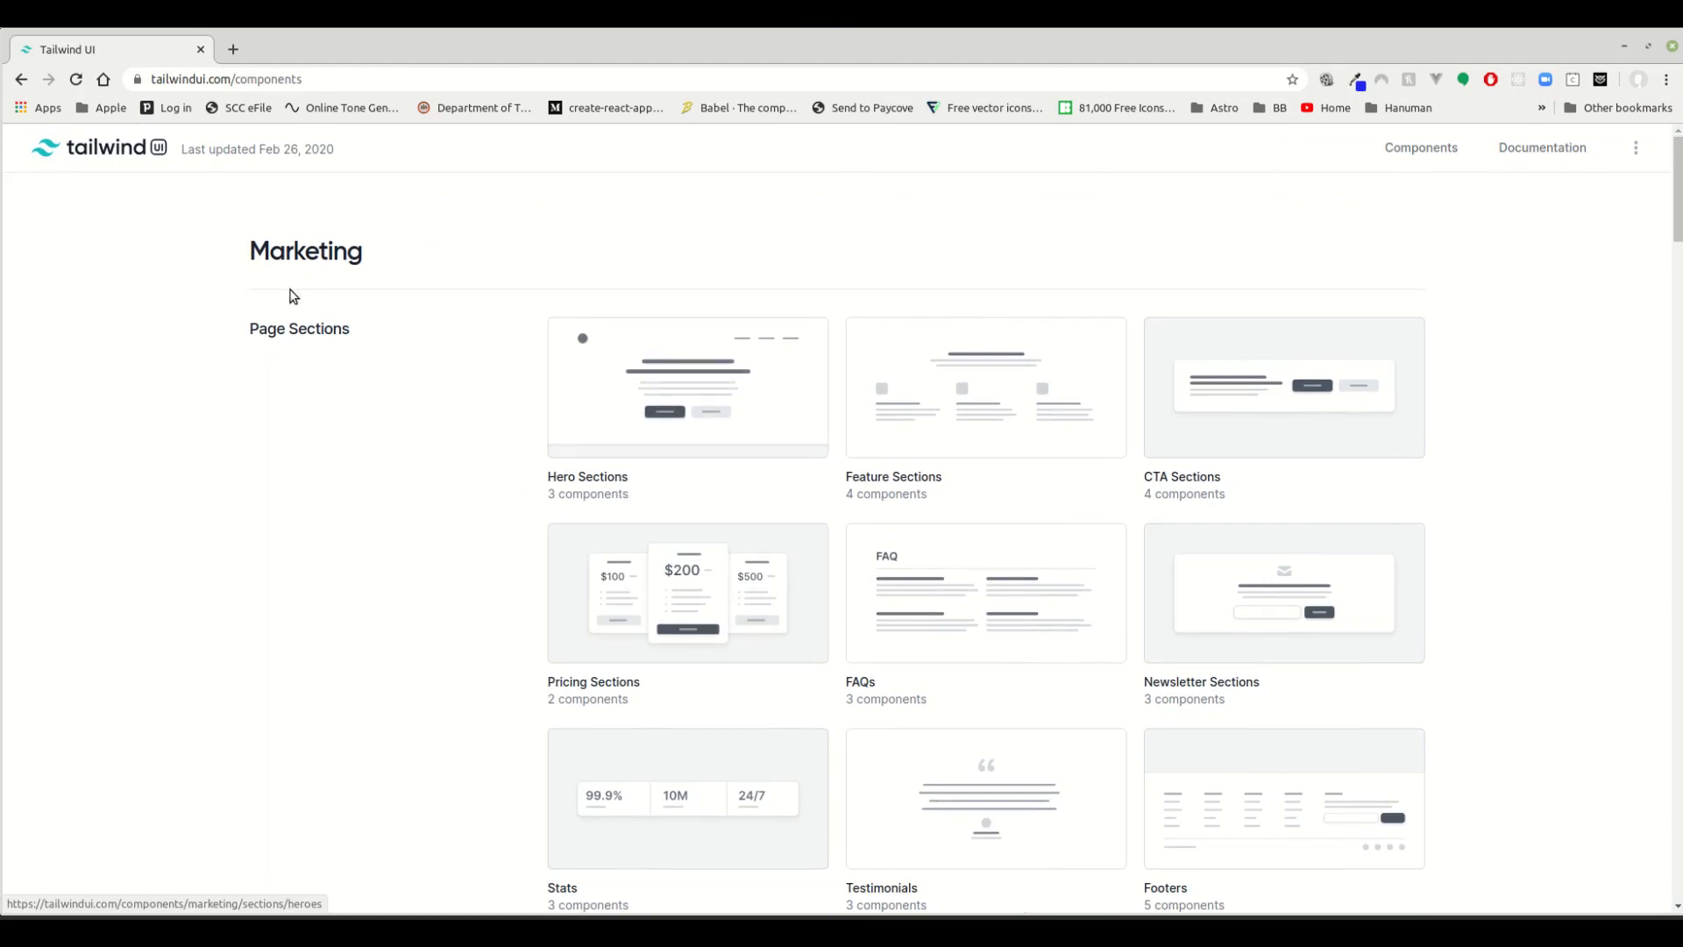
{"action": "mouse_move", "coordinate": [301, 282]}
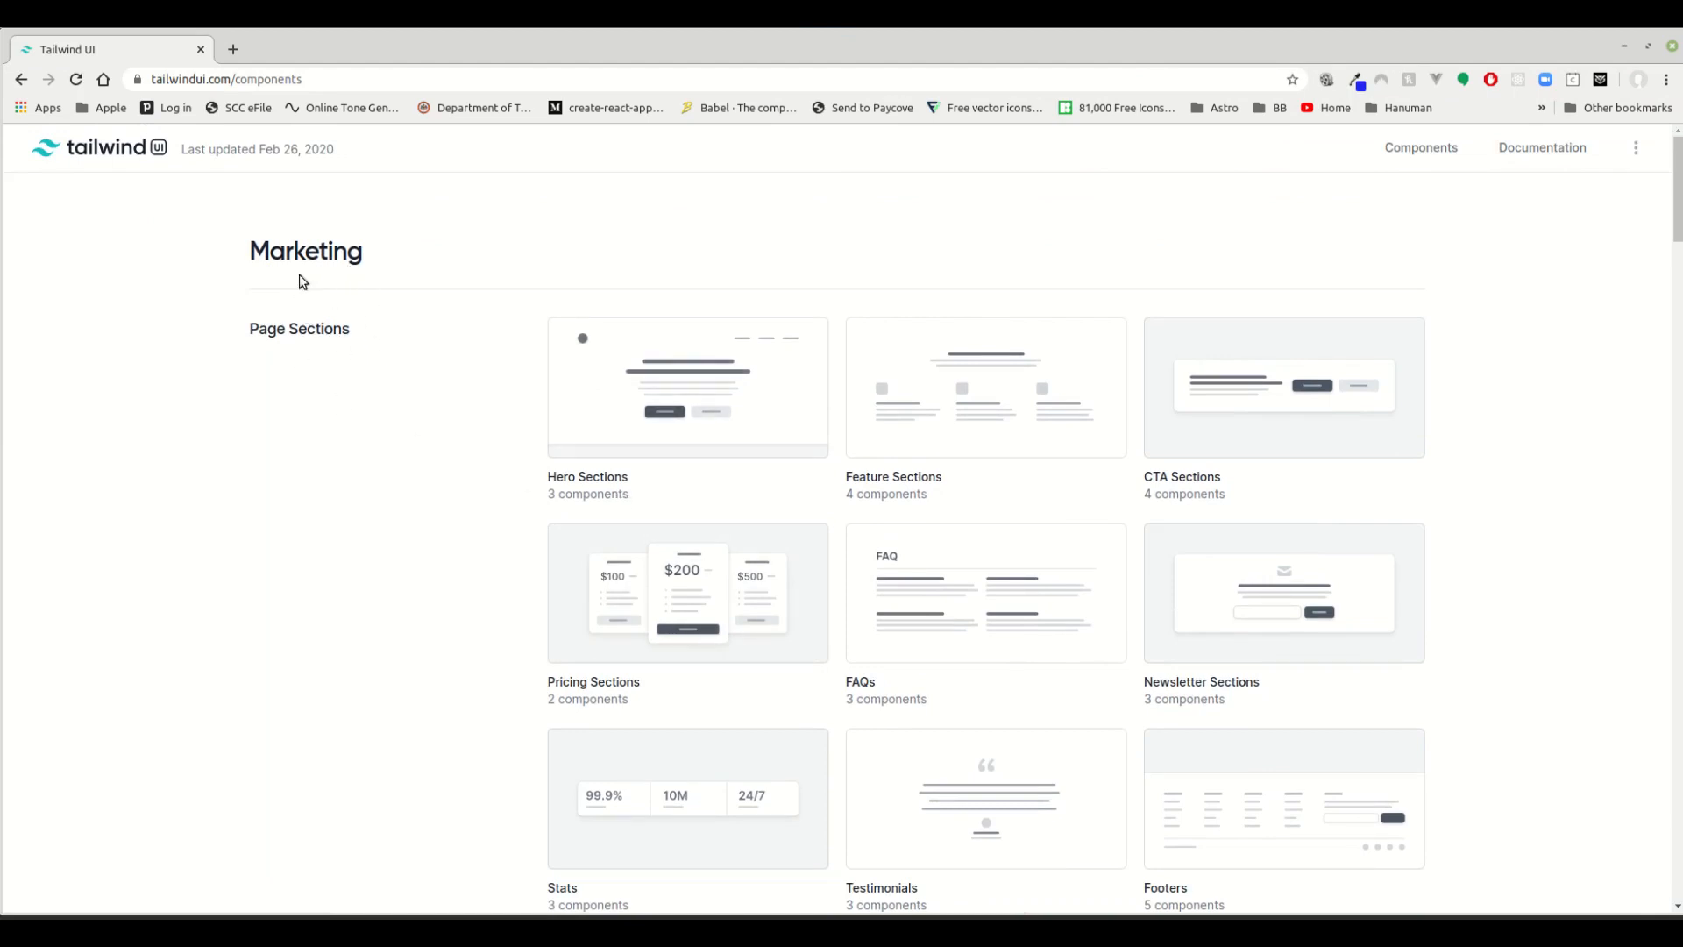
{"action": "mouse_move", "coordinate": [482, 238]}
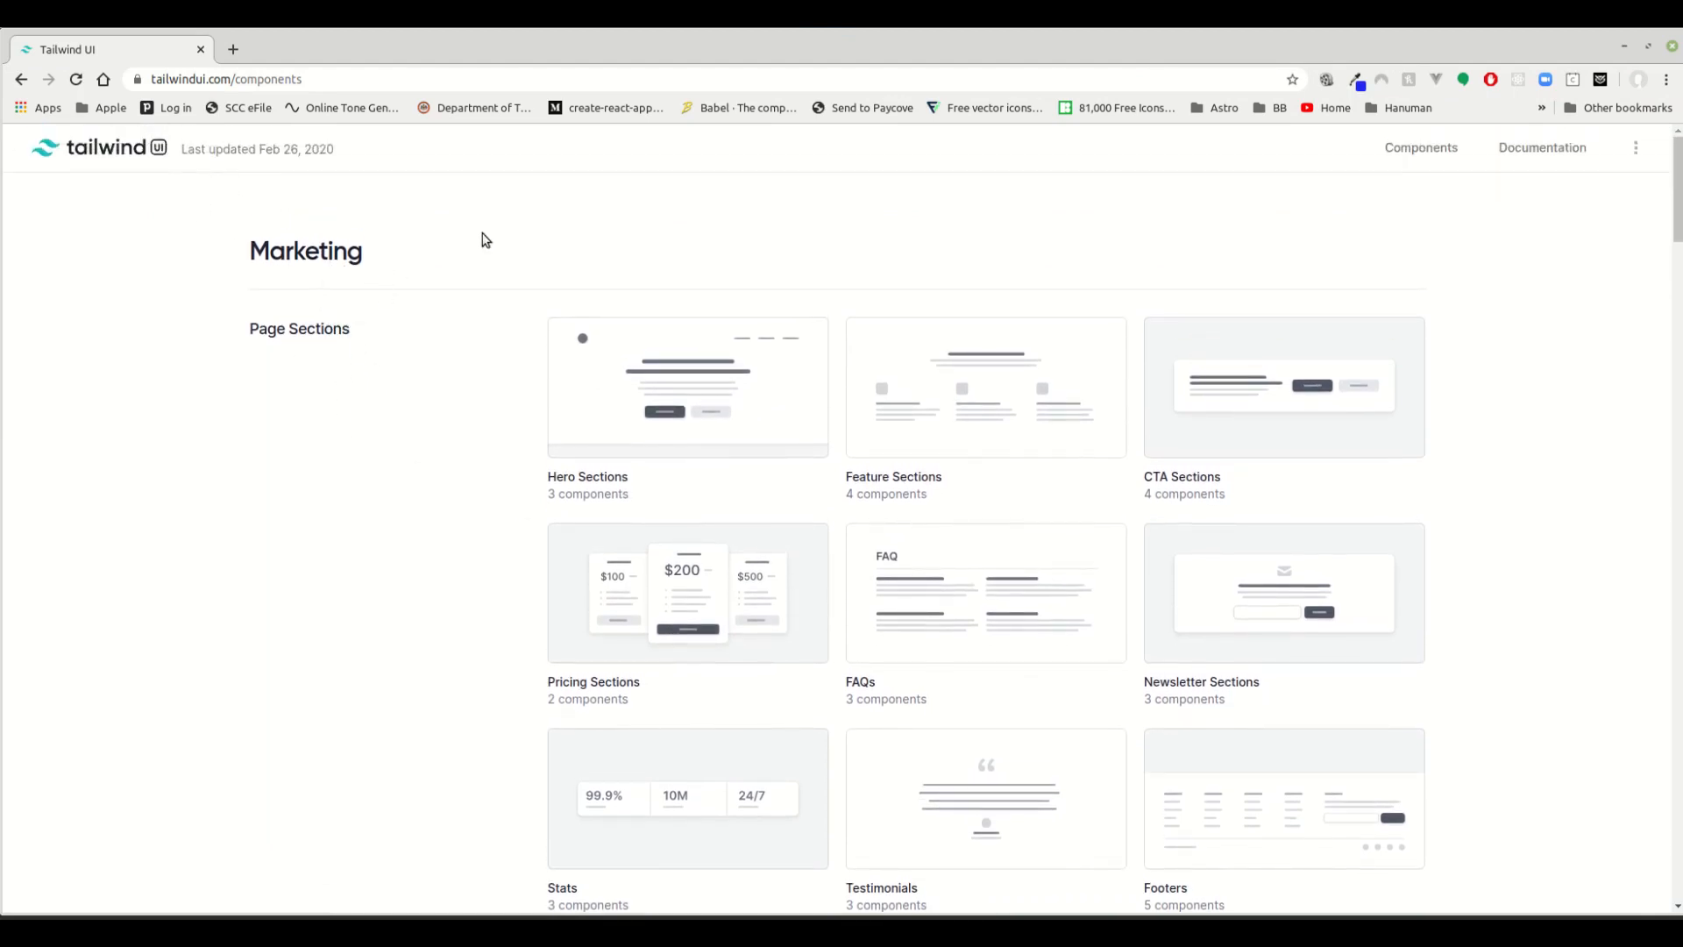
{"action": "mouse_move", "coordinate": [1251, 376]}
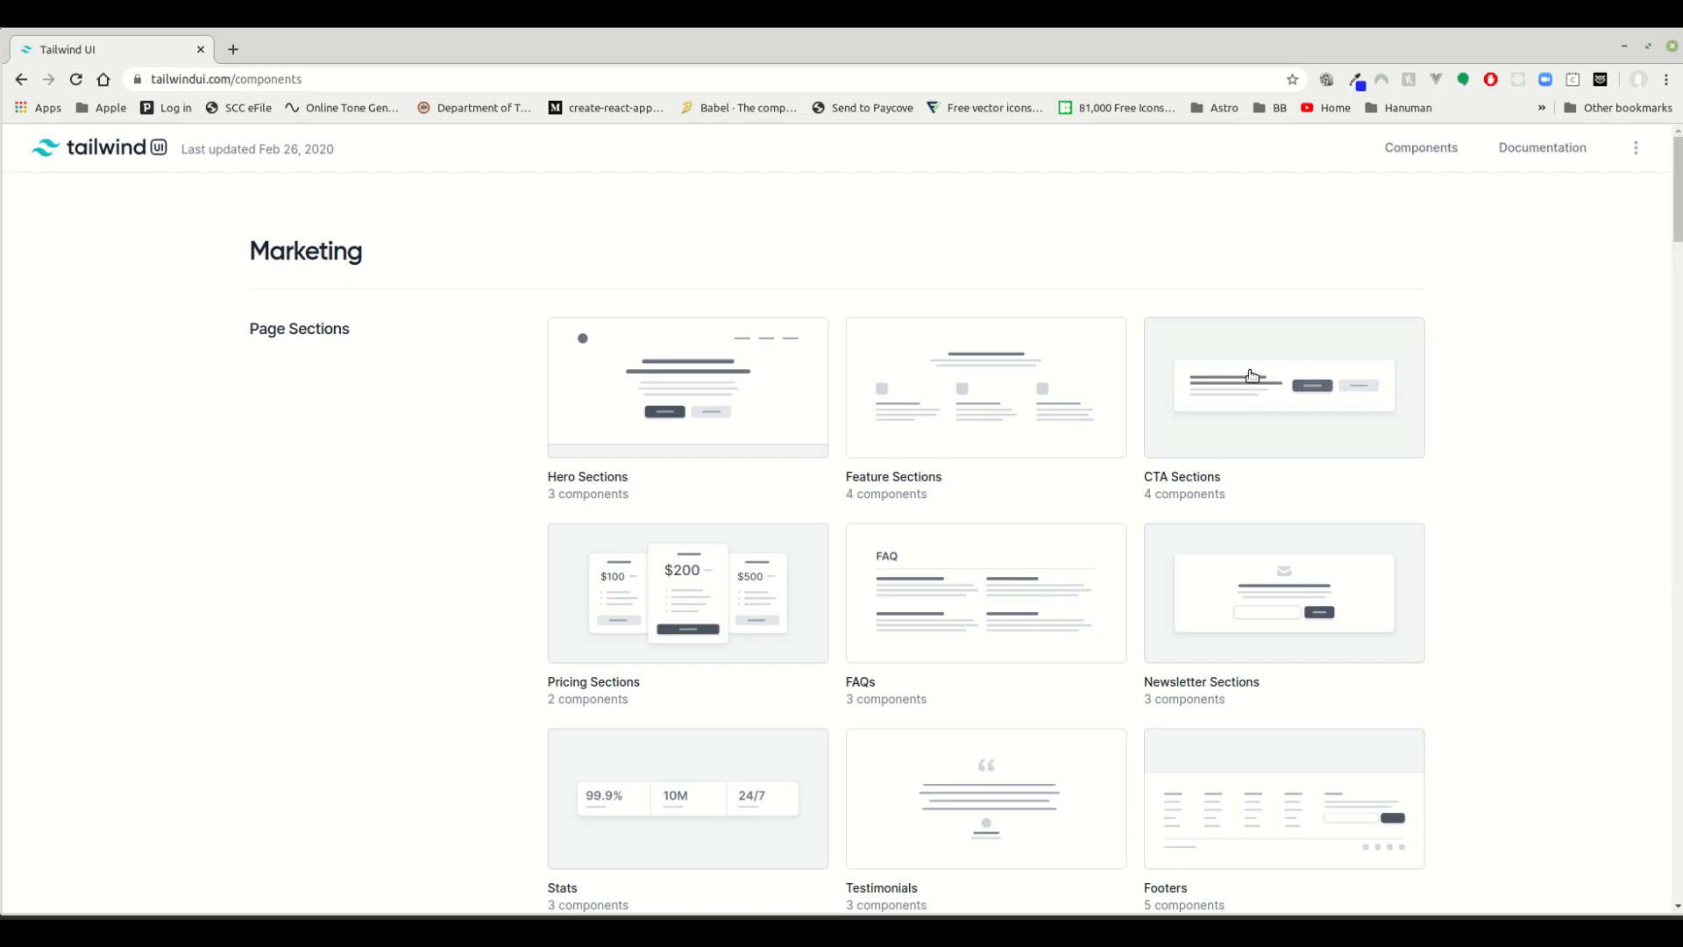
Scroll through the Marketing and Application UI component categories.
{"action": "scroll", "scroll_direction": "down", "scroll_amount": 3}
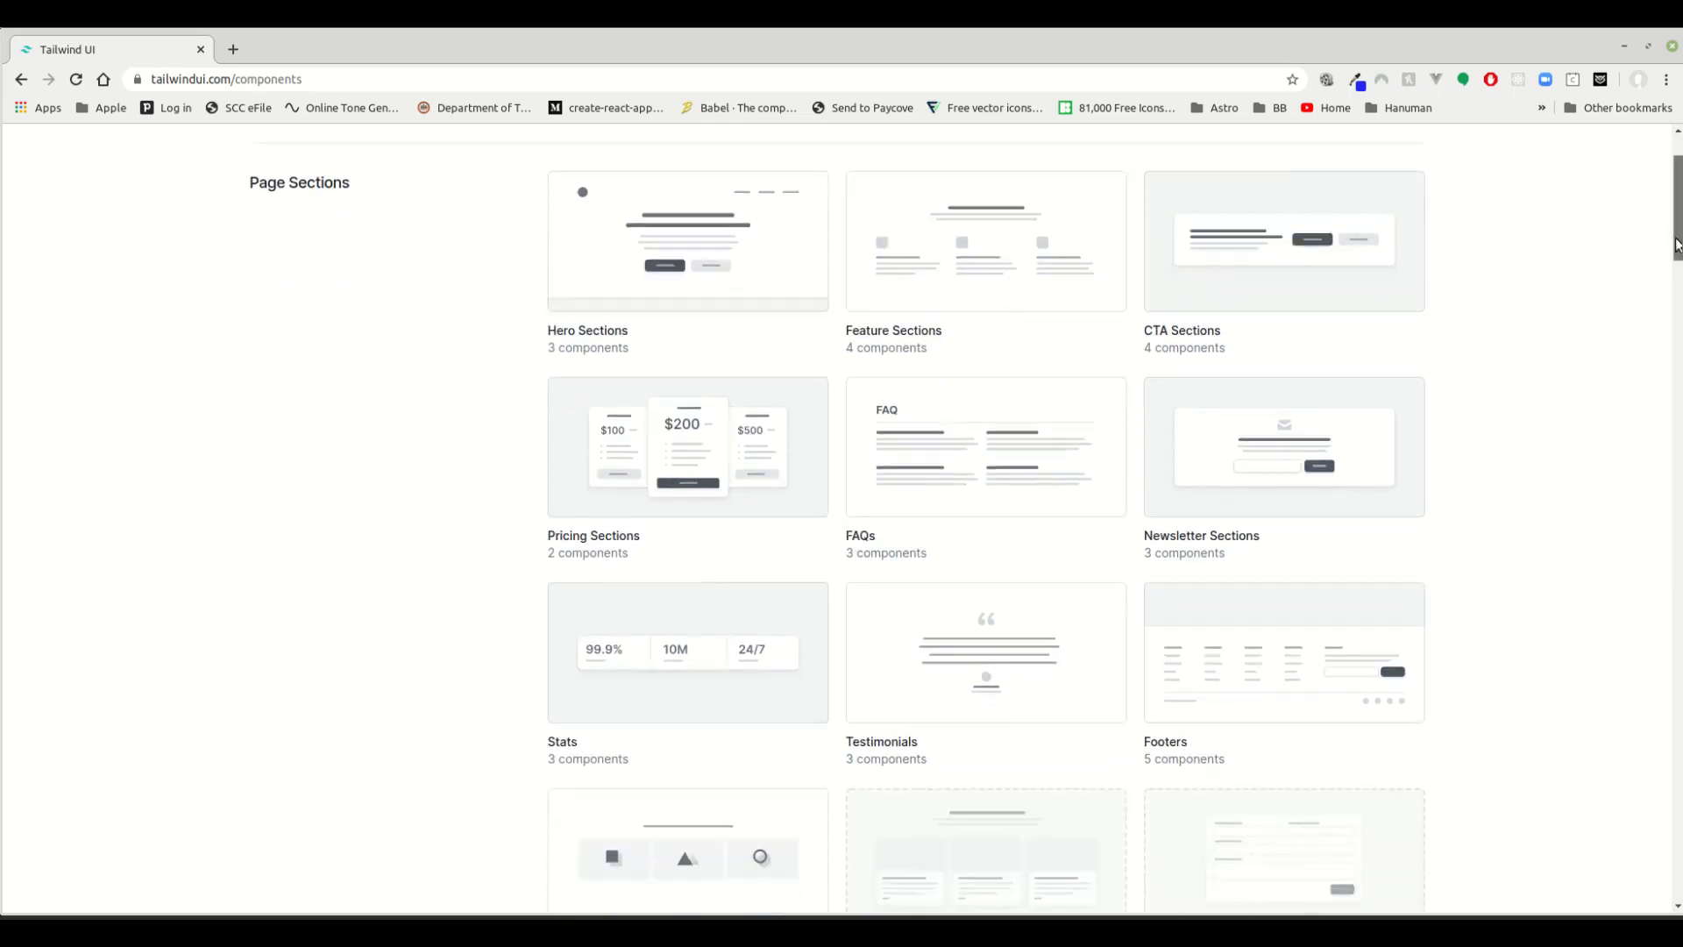
{"action": "scroll", "scroll_direction": "down", "scroll_amount": 3}
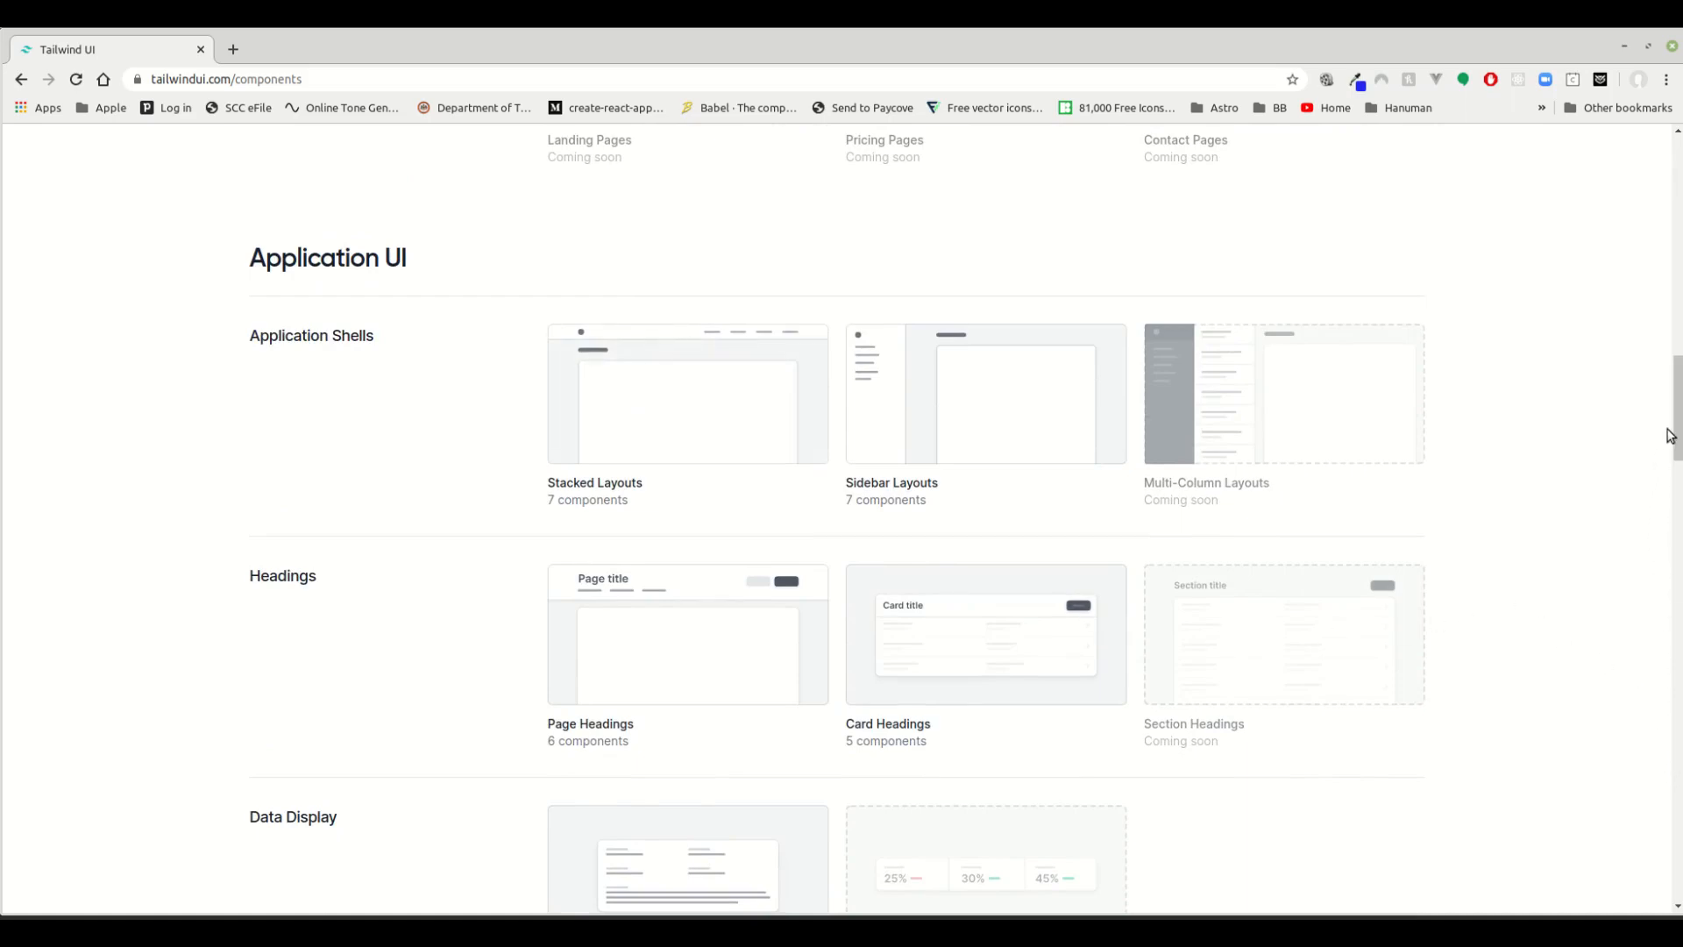
{"action": "scroll", "scroll_direction": "down", "scroll_amount": 3}
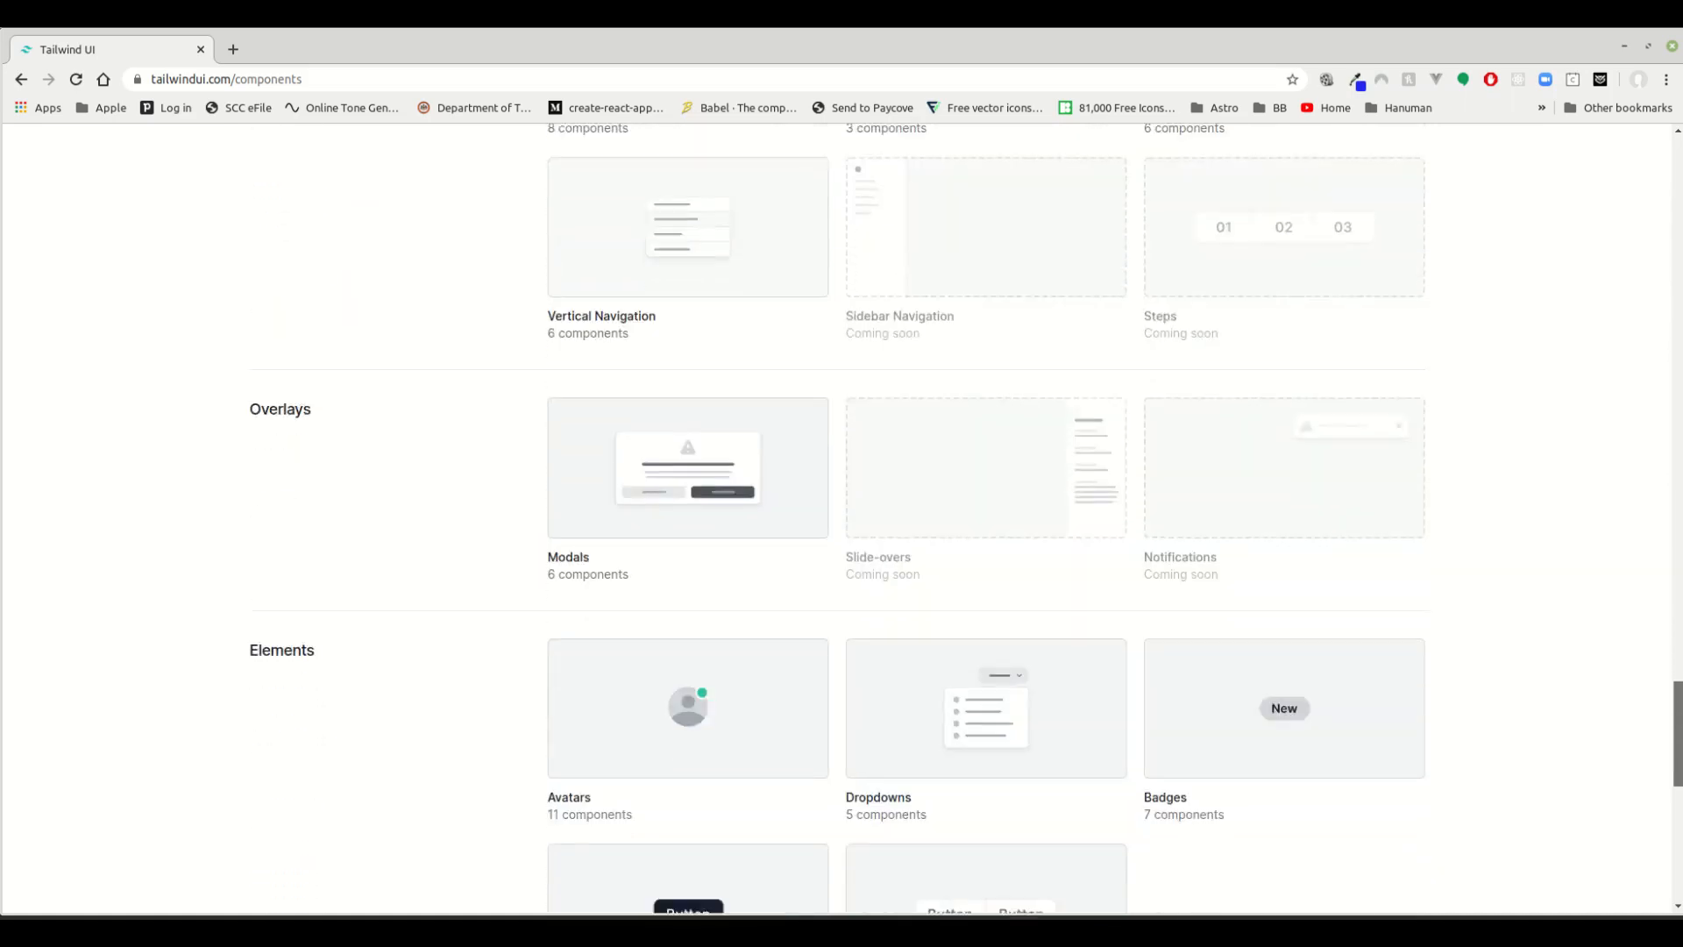
{"action": "scroll", "scroll_direction": "down", "scroll_amount": 3}
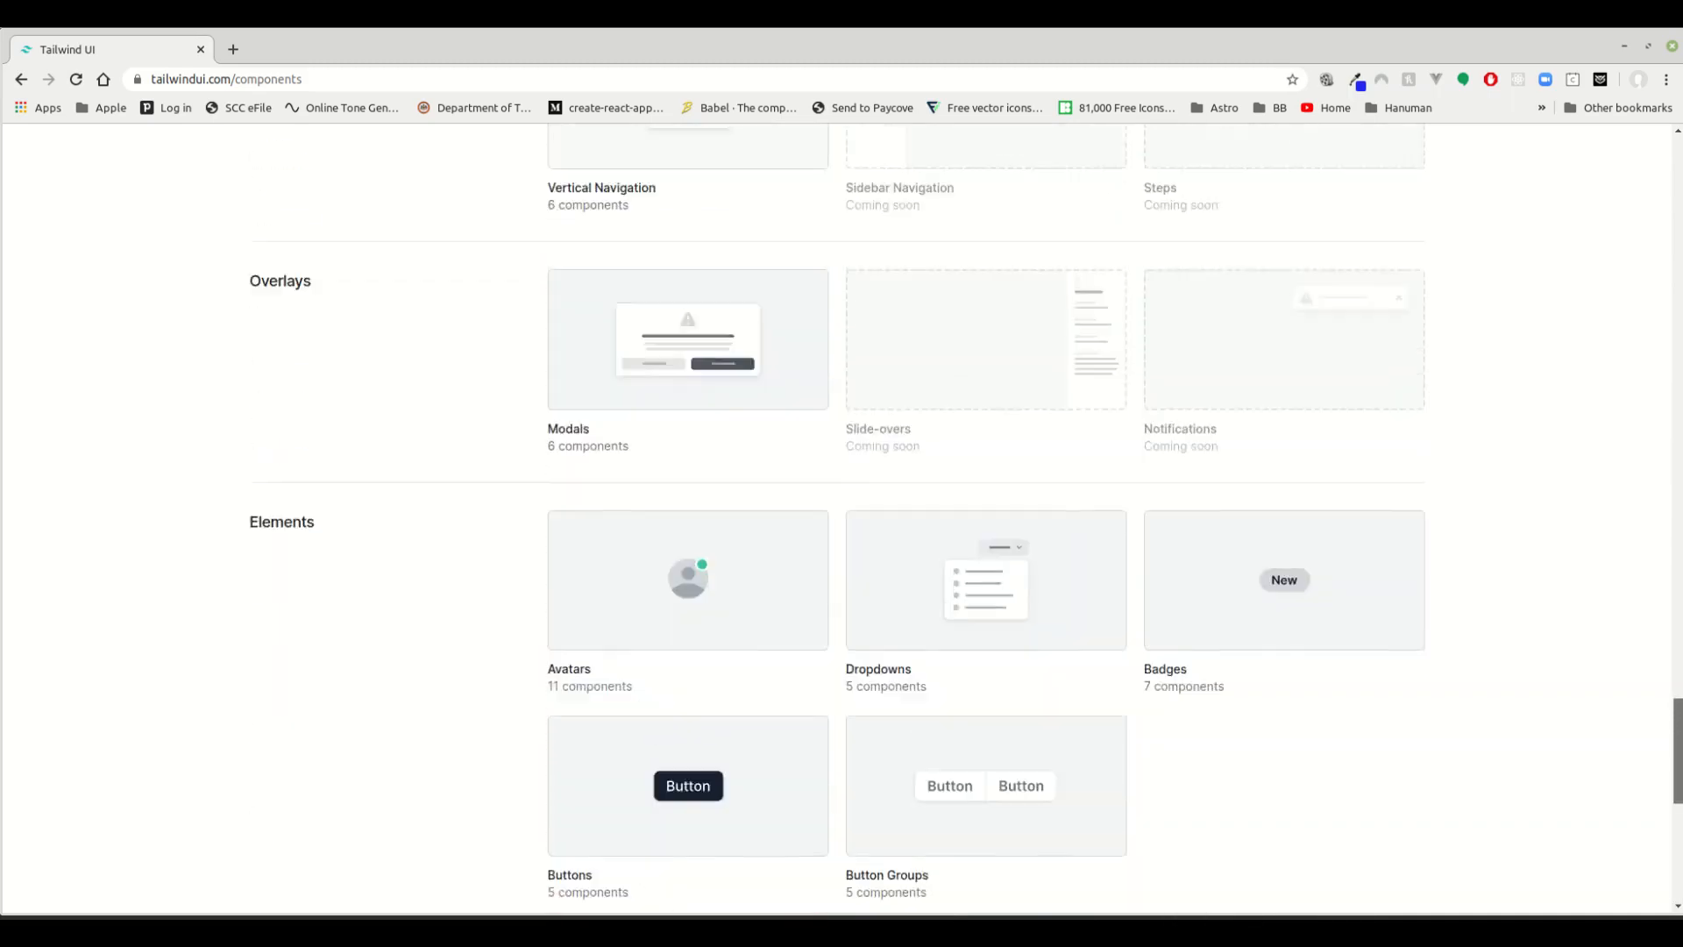
{"action": "scroll", "scroll_direction": "down", "scroll_amount": 3}
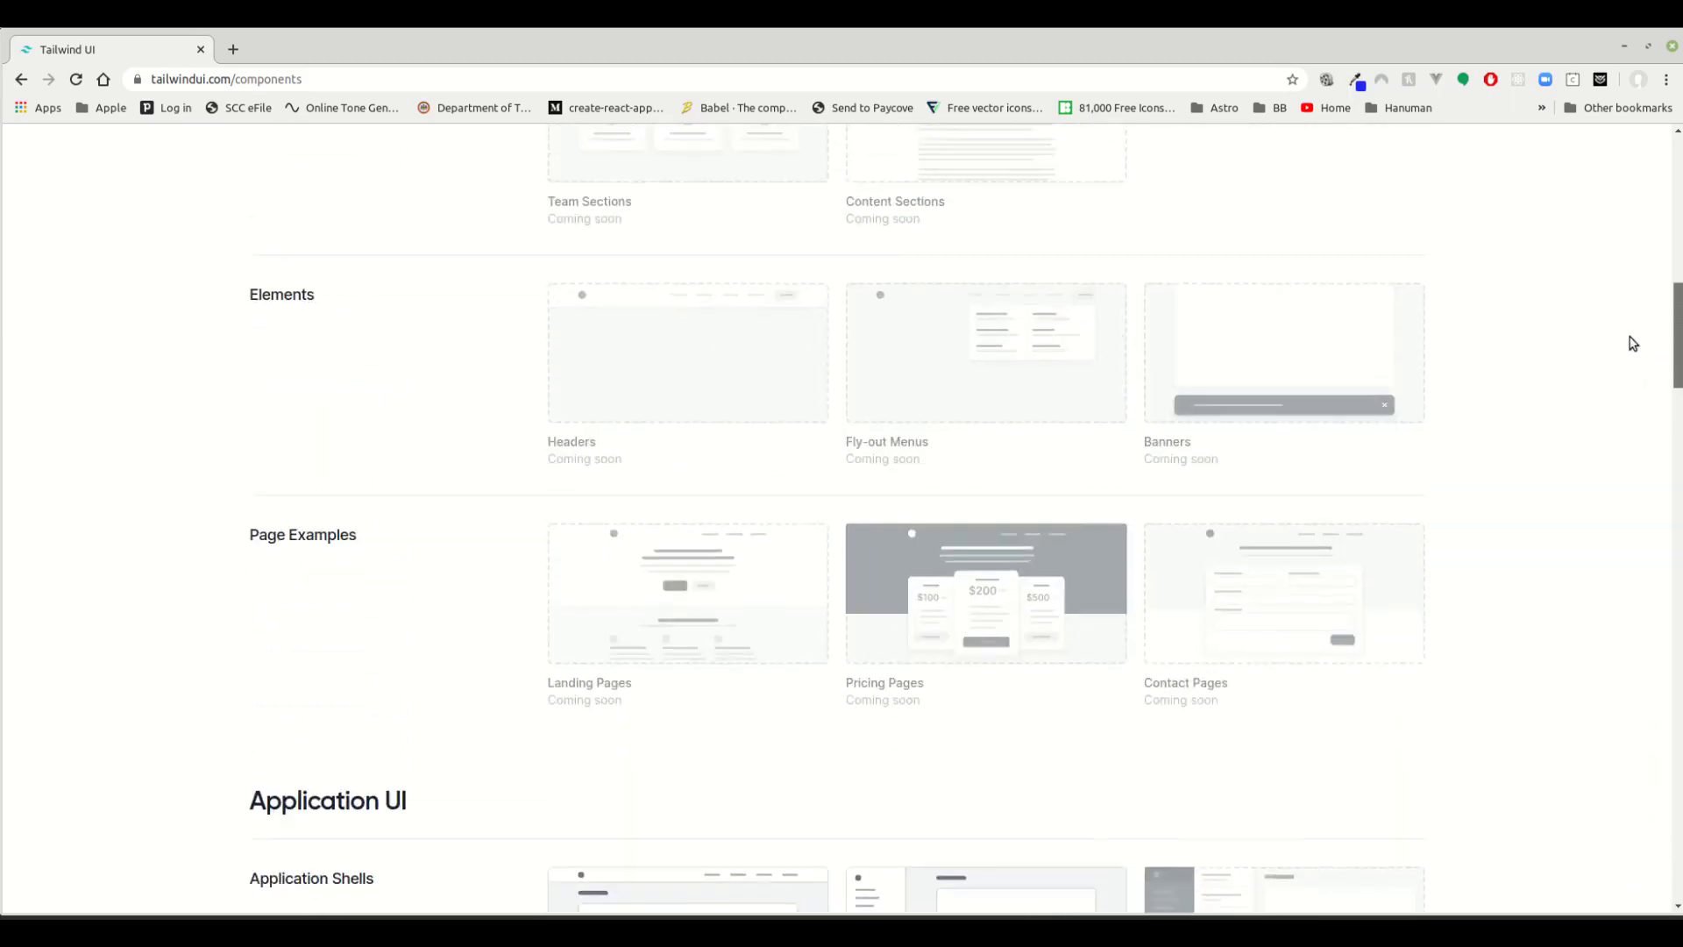
{"action": "scroll", "scroll_direction": "up", "scroll_amount": 3}
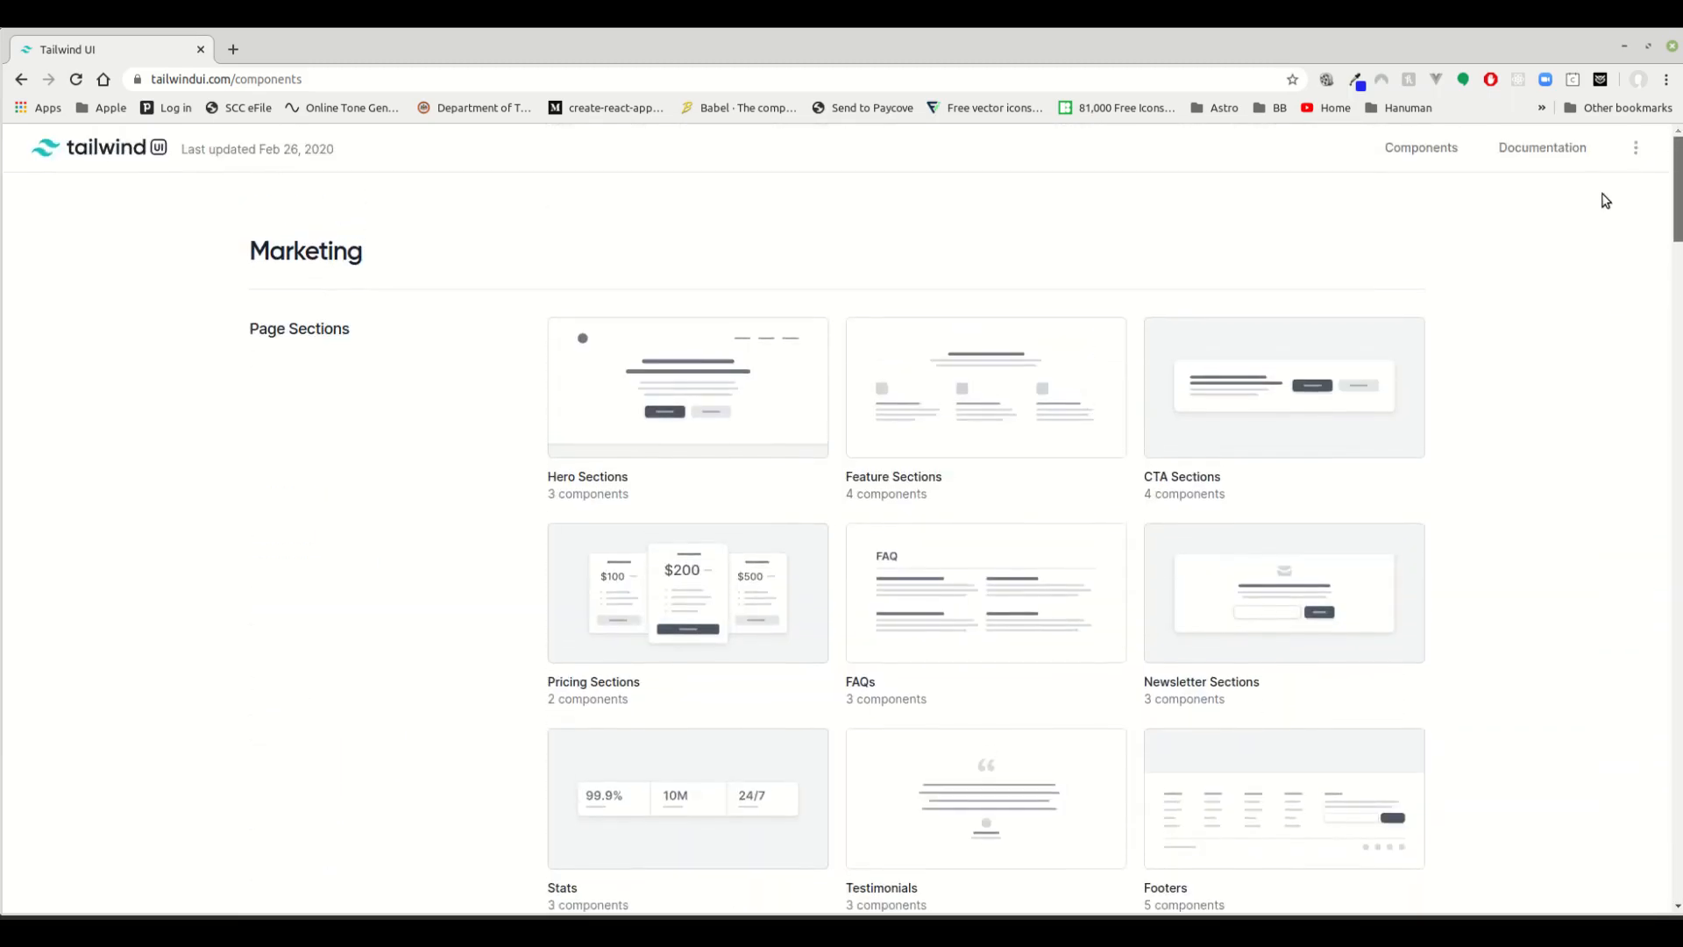
{"action": "scroll", "scroll_direction": "down", "scroll_amount": 3}
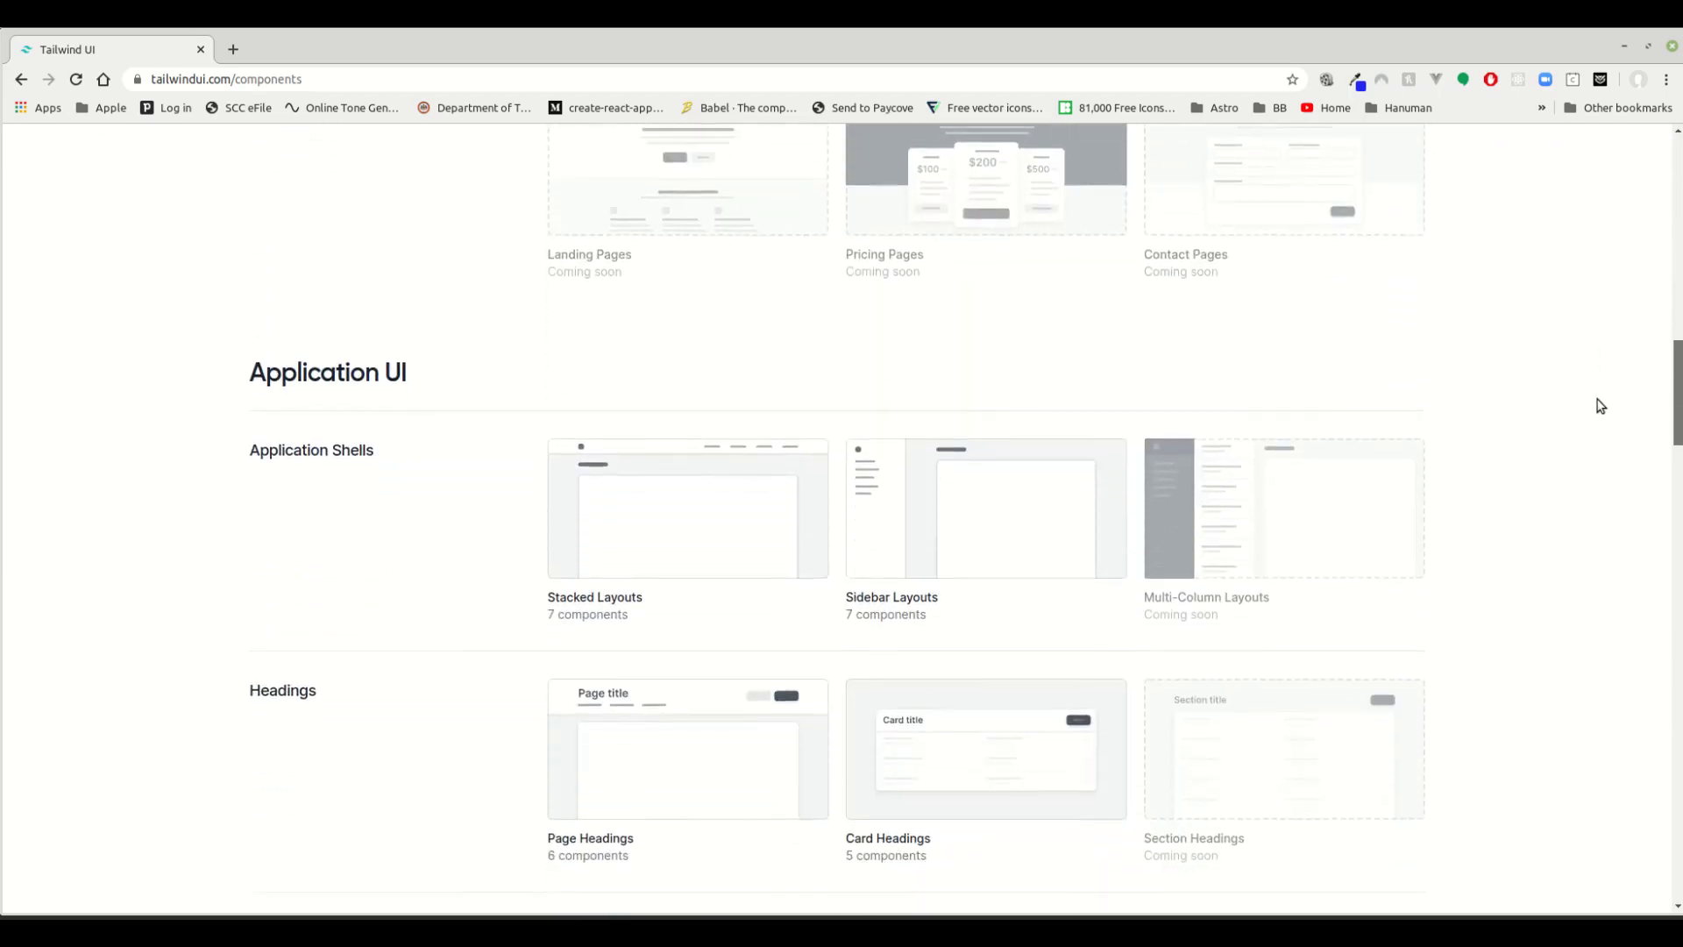
{"action": "scroll", "scroll_direction": "down", "scroll_amount": 3}
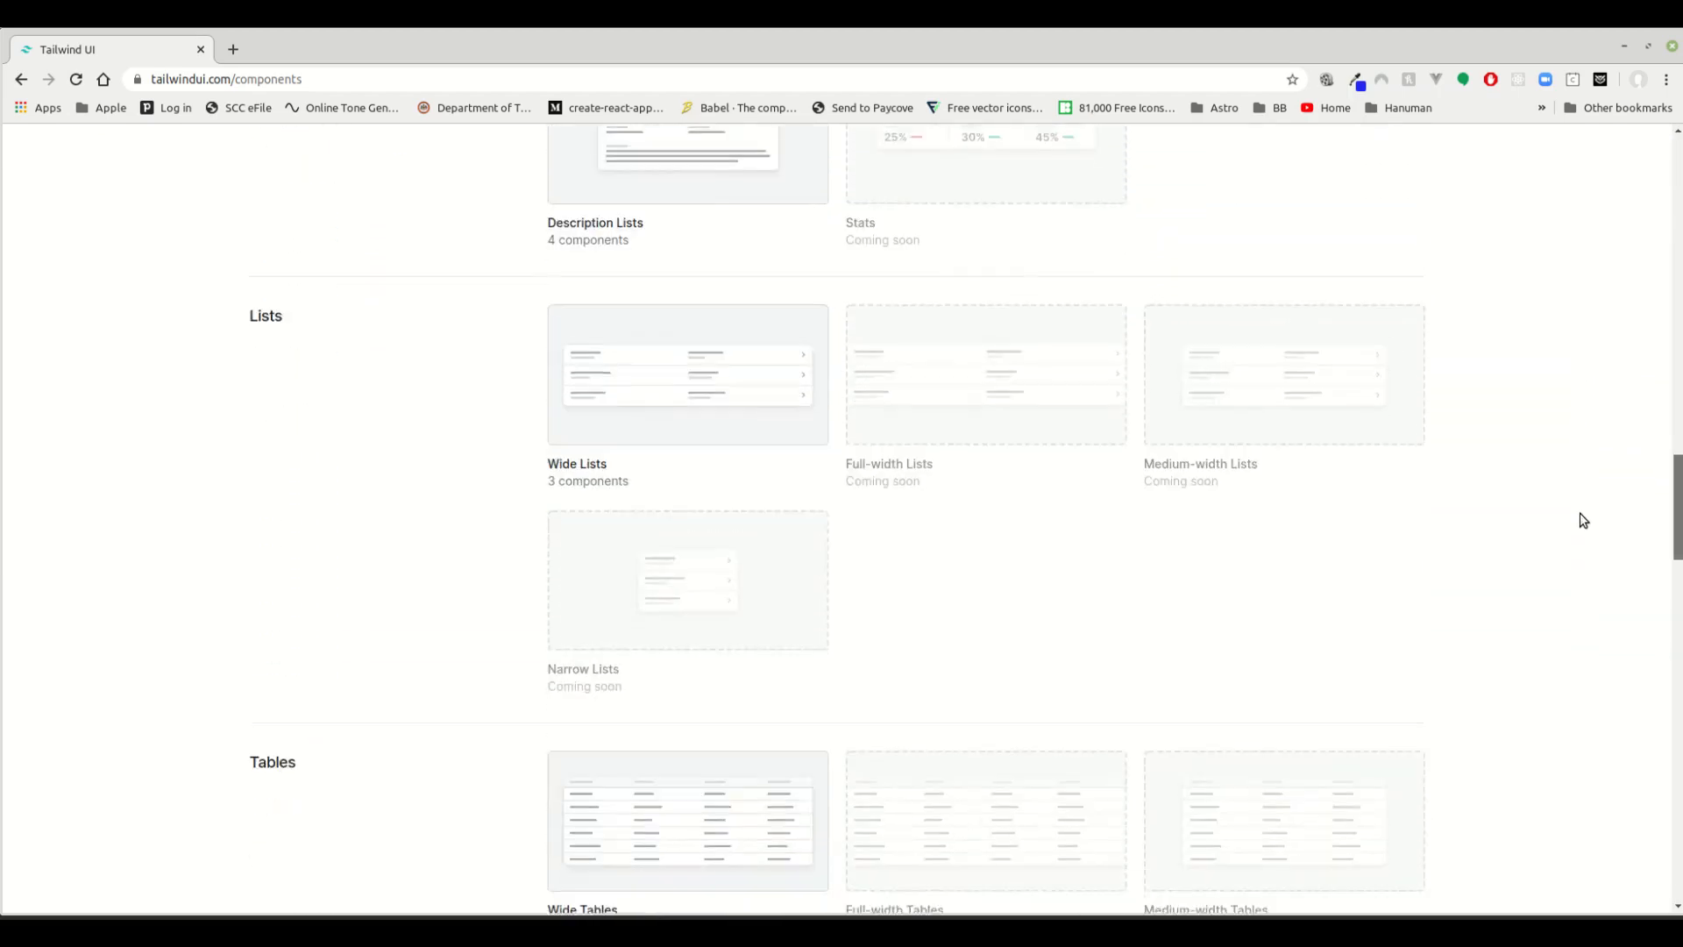
{"action": "scroll", "scroll_direction": "down", "scroll_amount": 3}
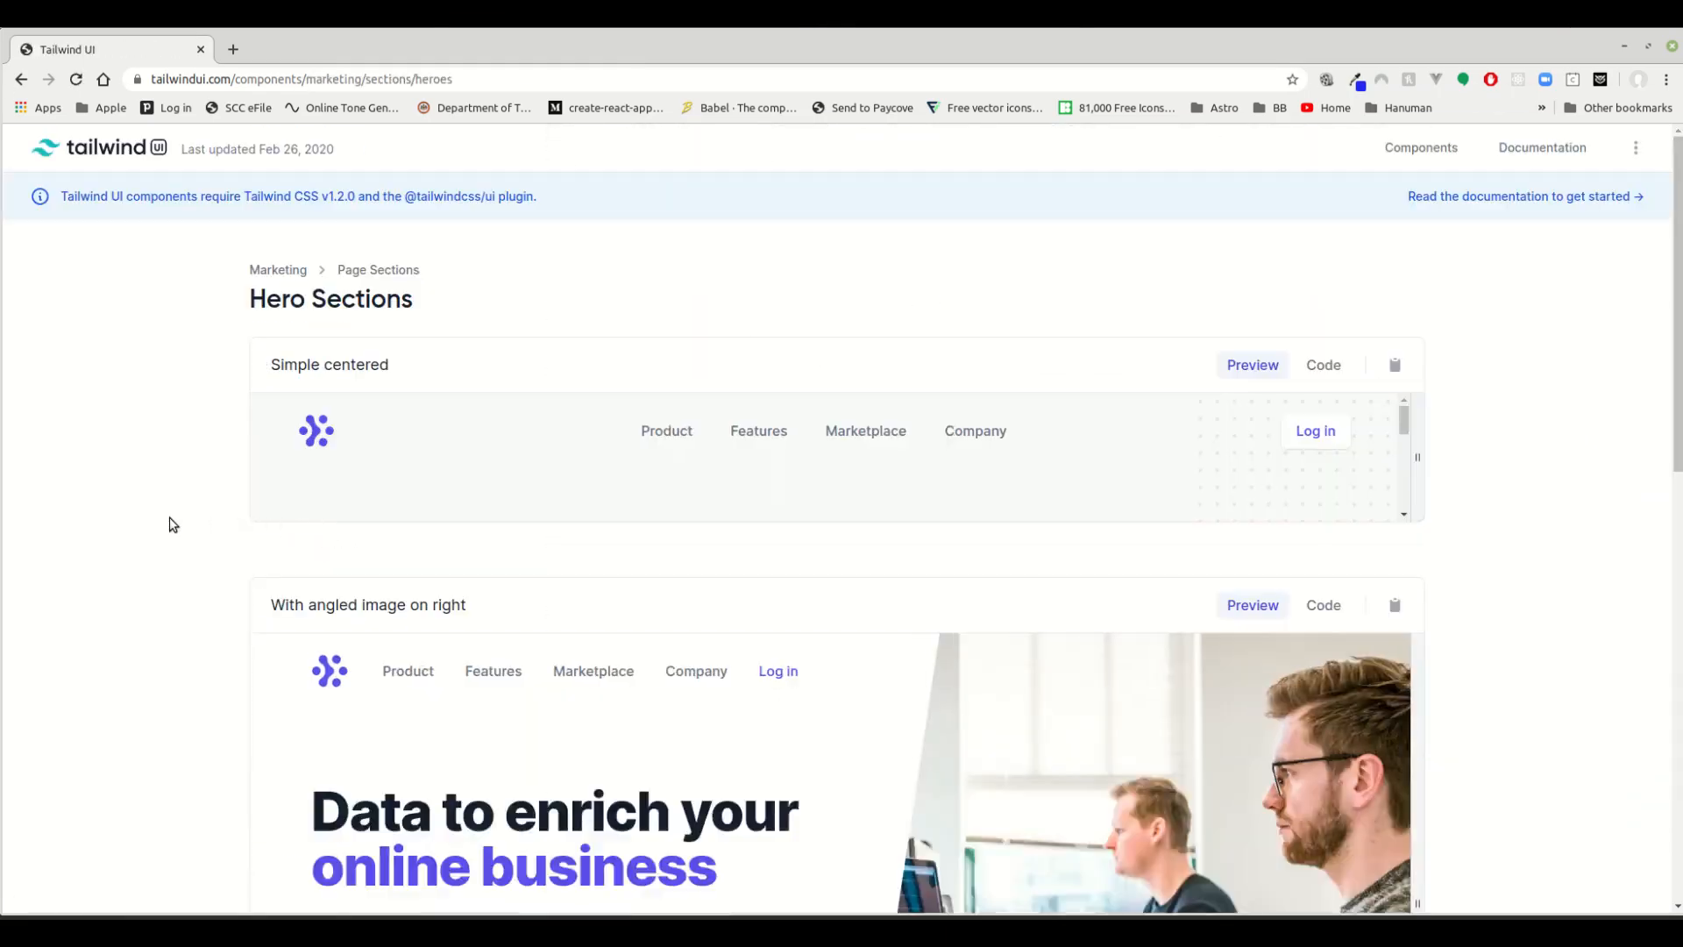
Browse the three hero previews and show the code for 'With sign up and media content'.
{"action": "scroll", "scroll_direction": "down", "scroll_amount": 3}
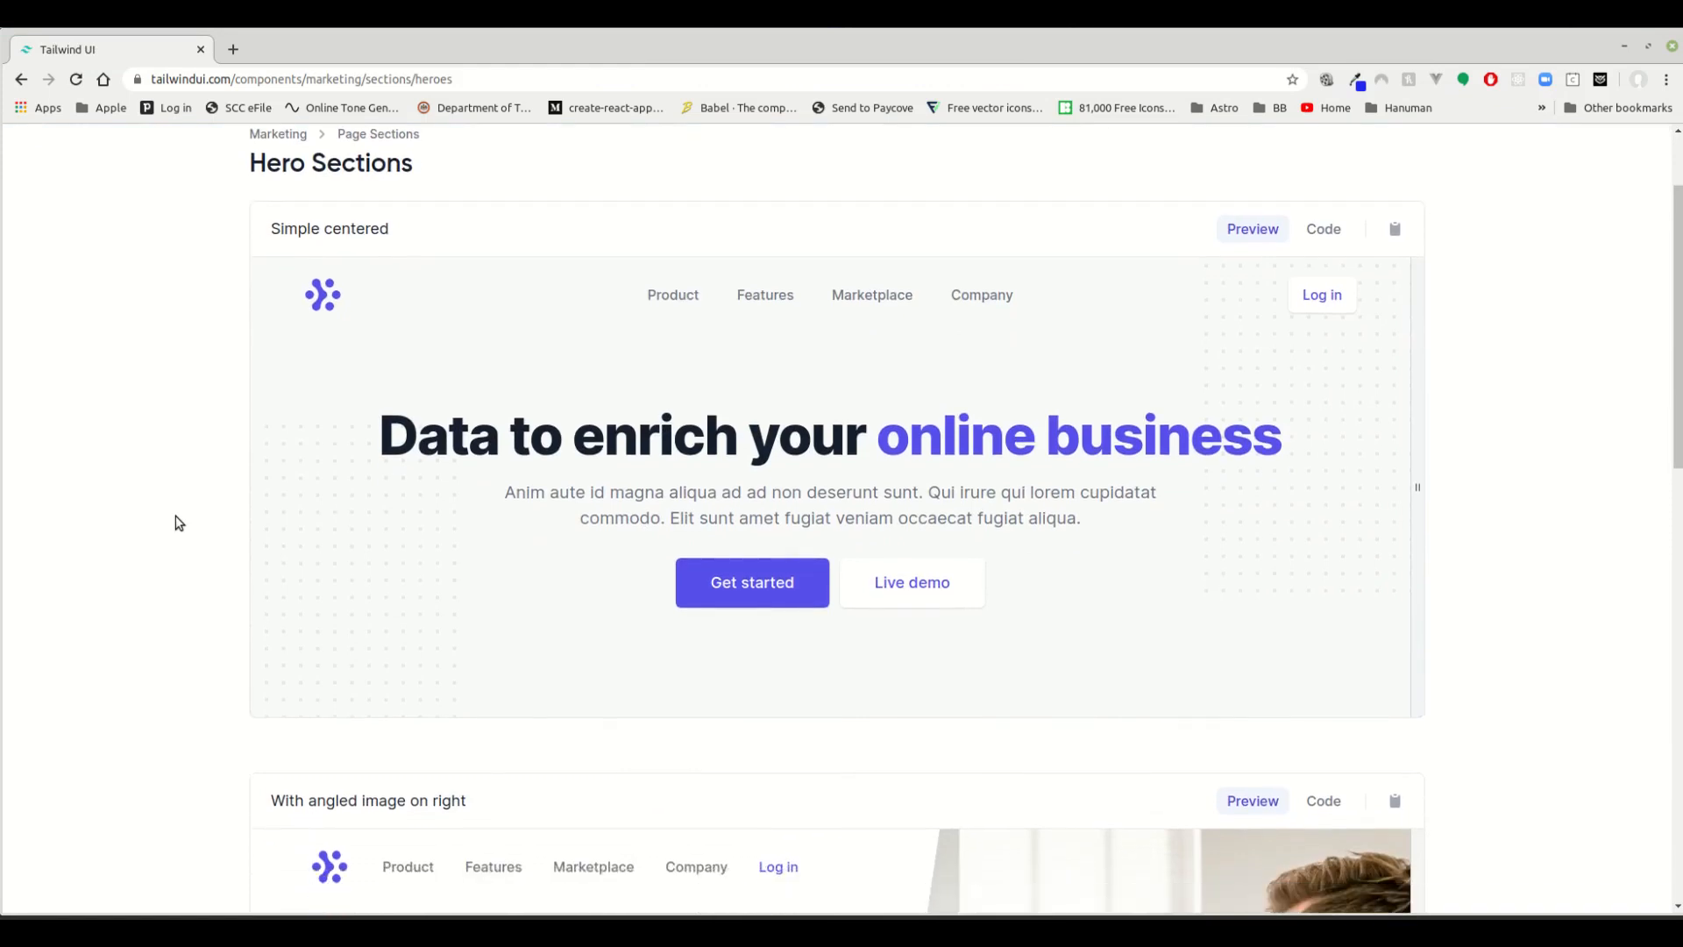
{"action": "scroll", "scroll_direction": "down", "scroll_amount": 3}
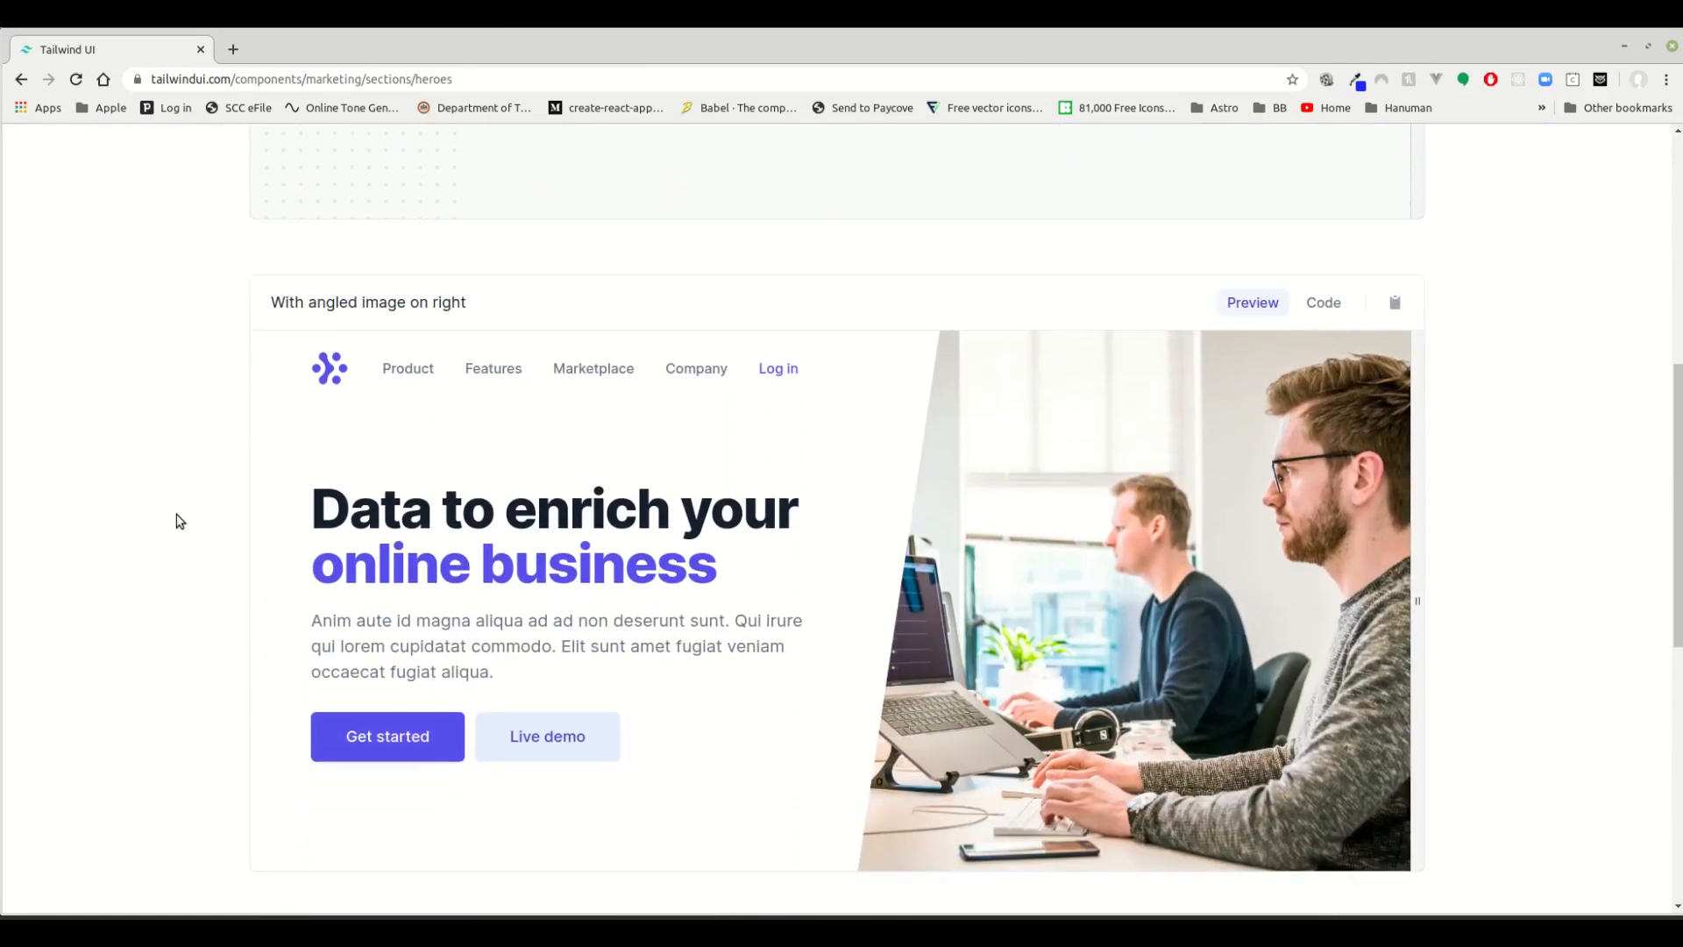
{"action": "scroll", "scroll_direction": "down", "scroll_amount": 3}
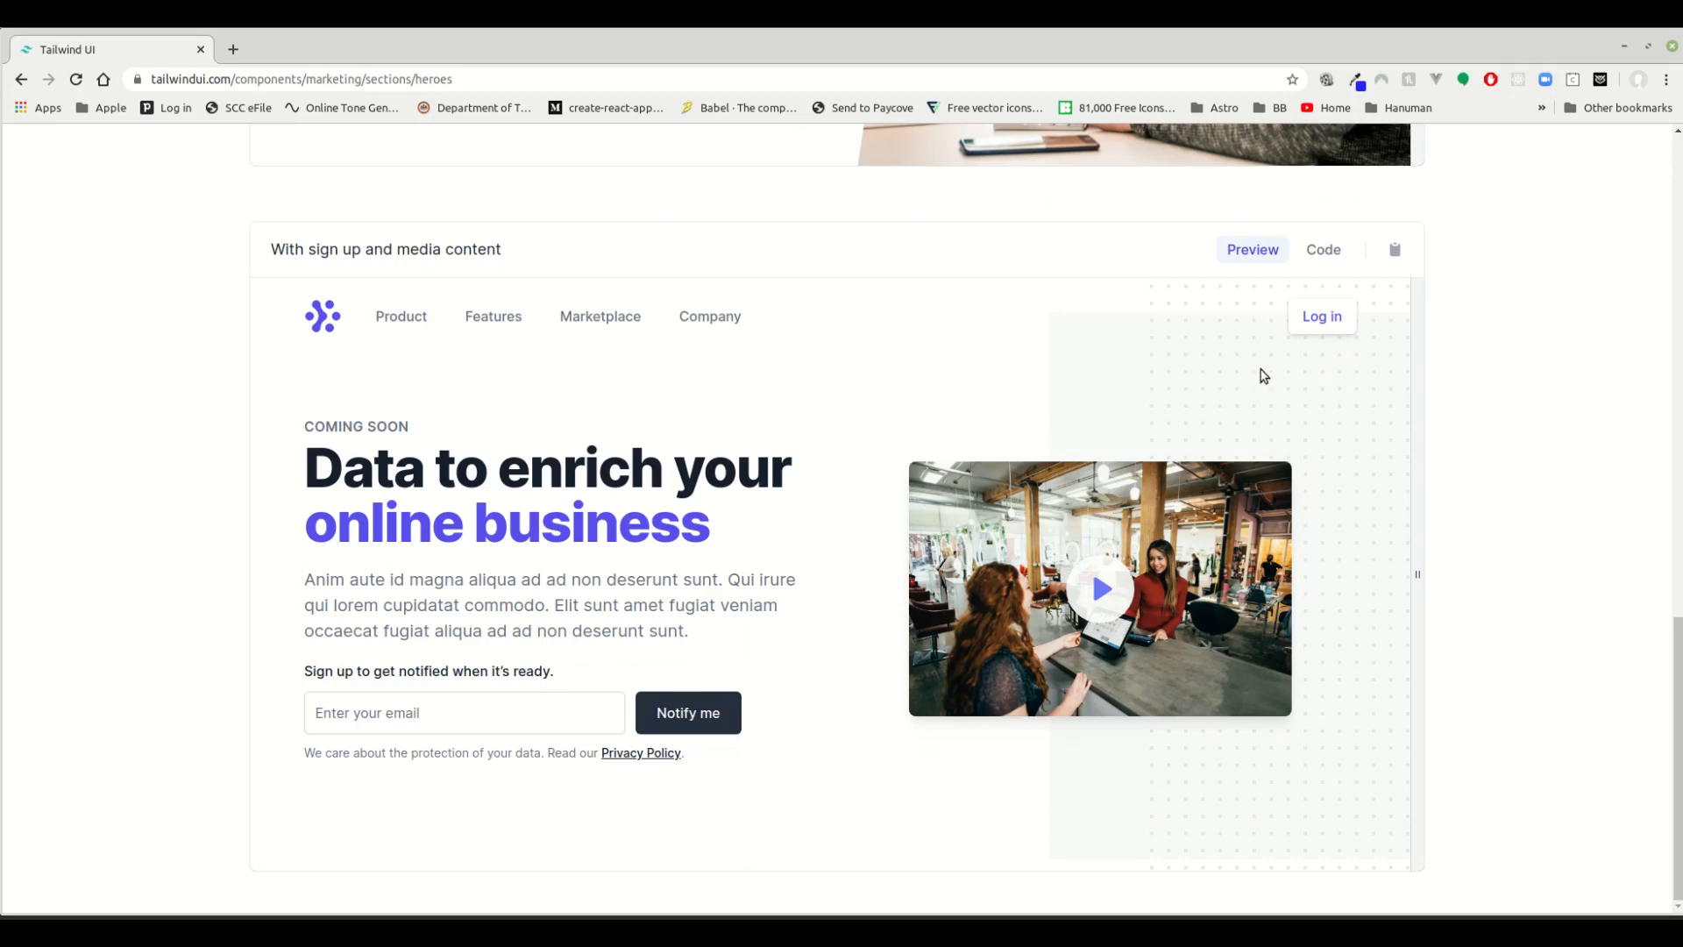
{"action": "mouse_move", "coordinate": [1324, 249]}
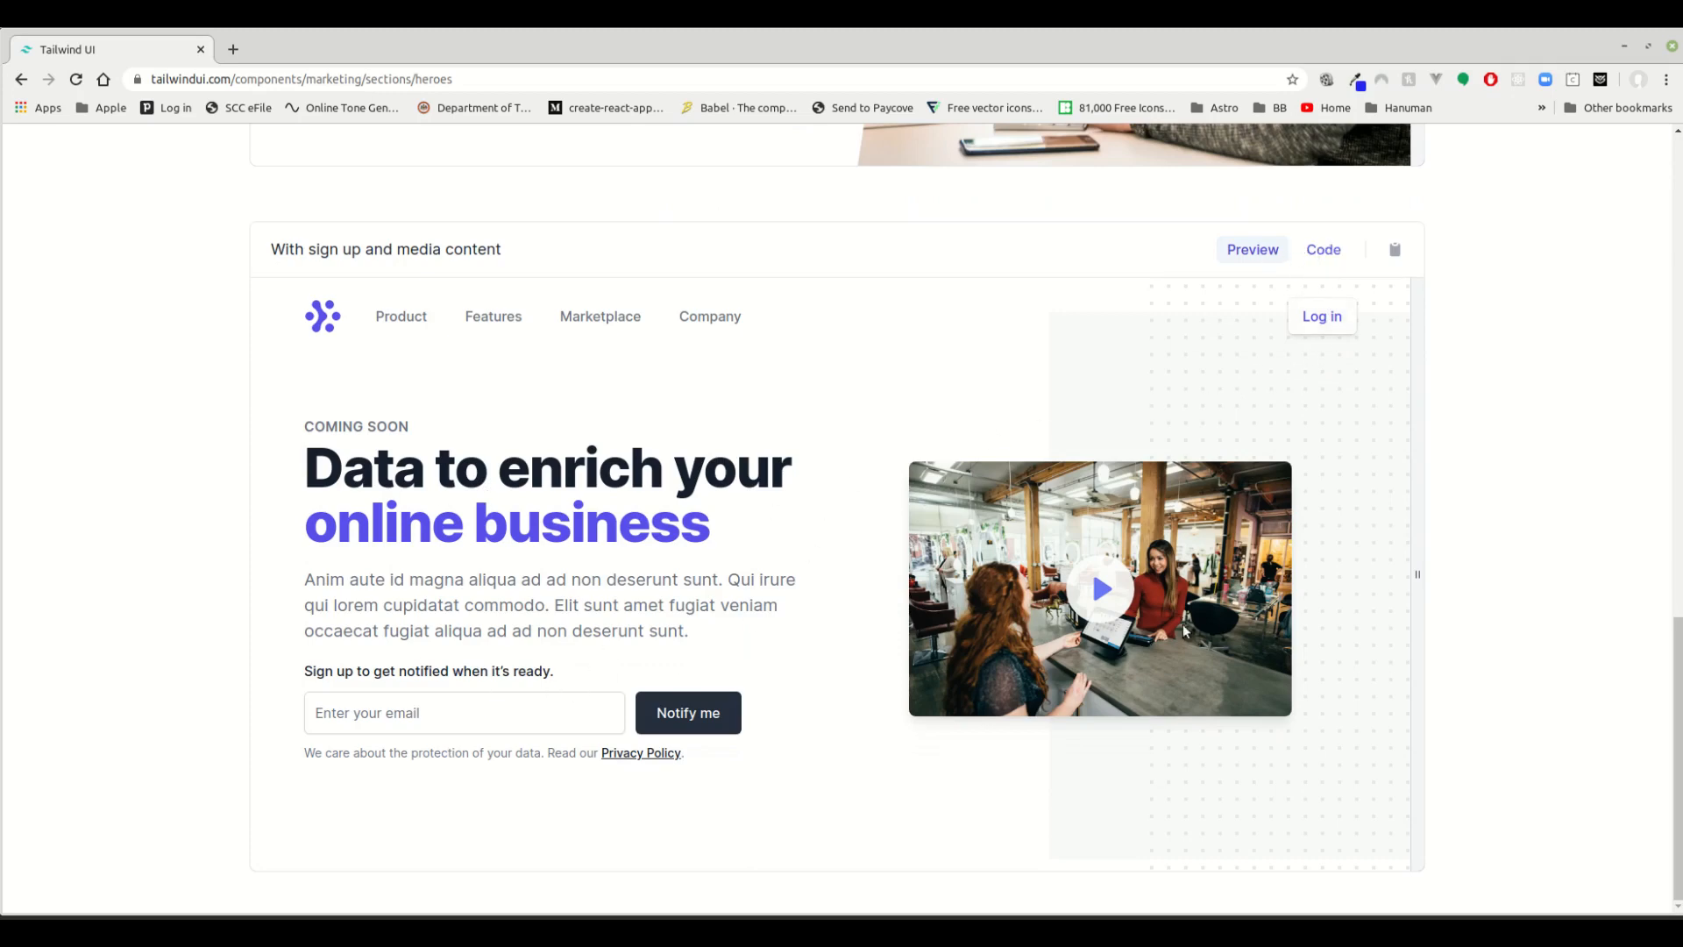
{"action": "left_click", "coordinate": [1323, 249]}
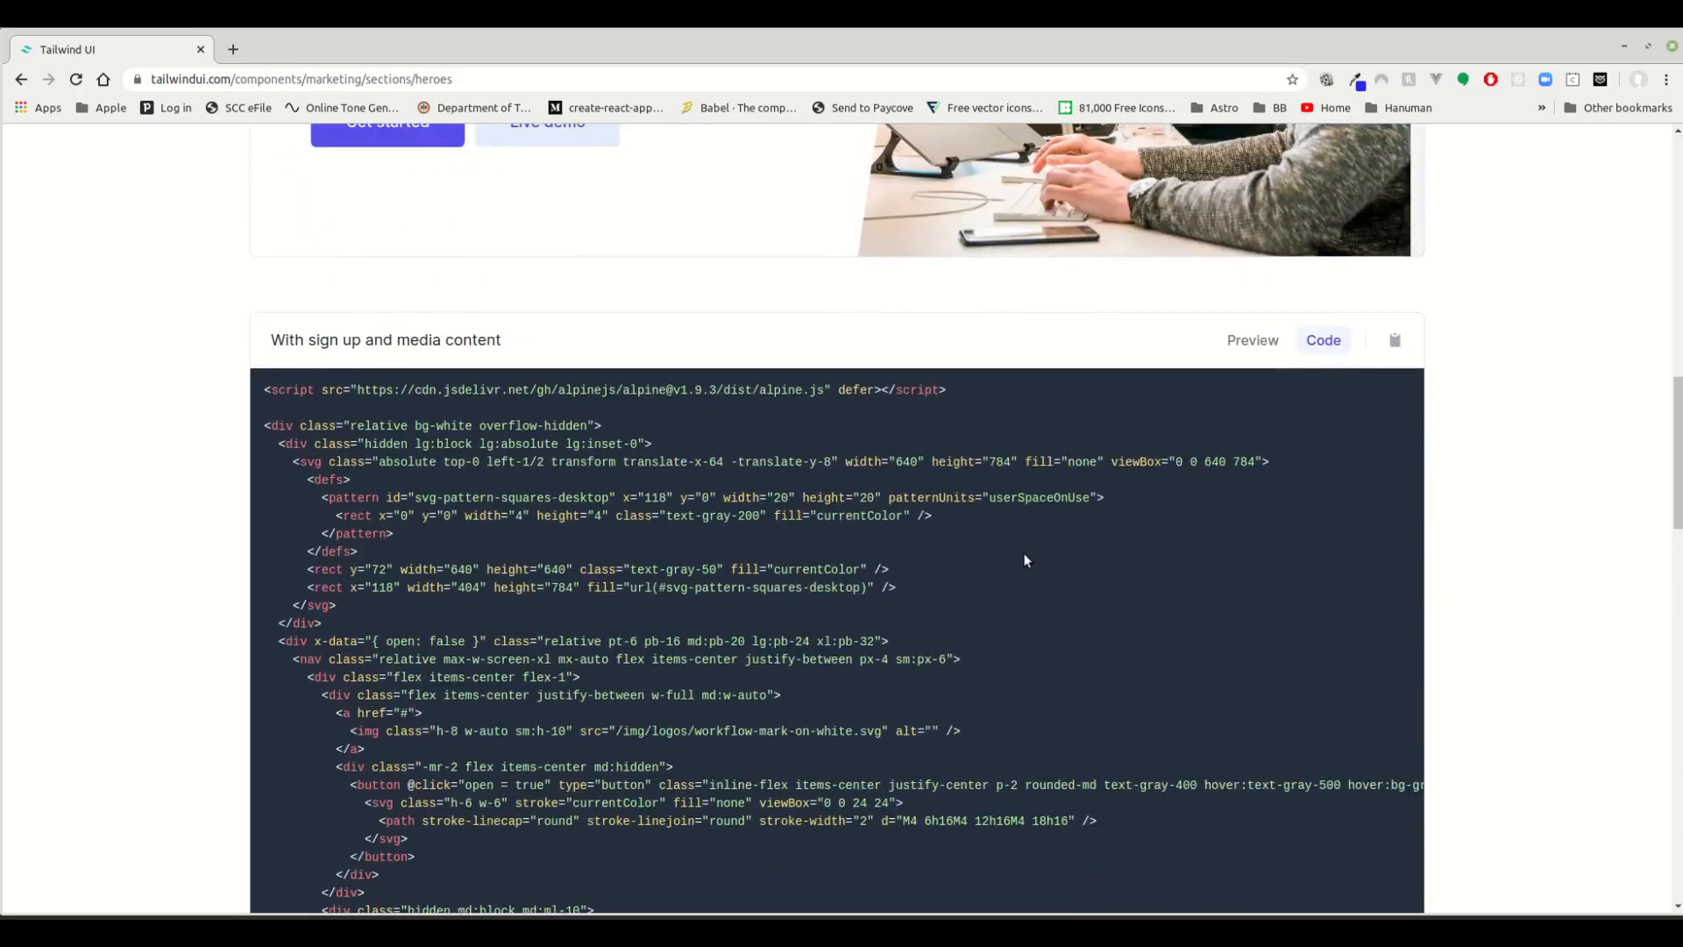
Open 'Read the documentation to get started' in a new tab and switch to it.
{"action": "left_click", "coordinate": [1251, 566]}
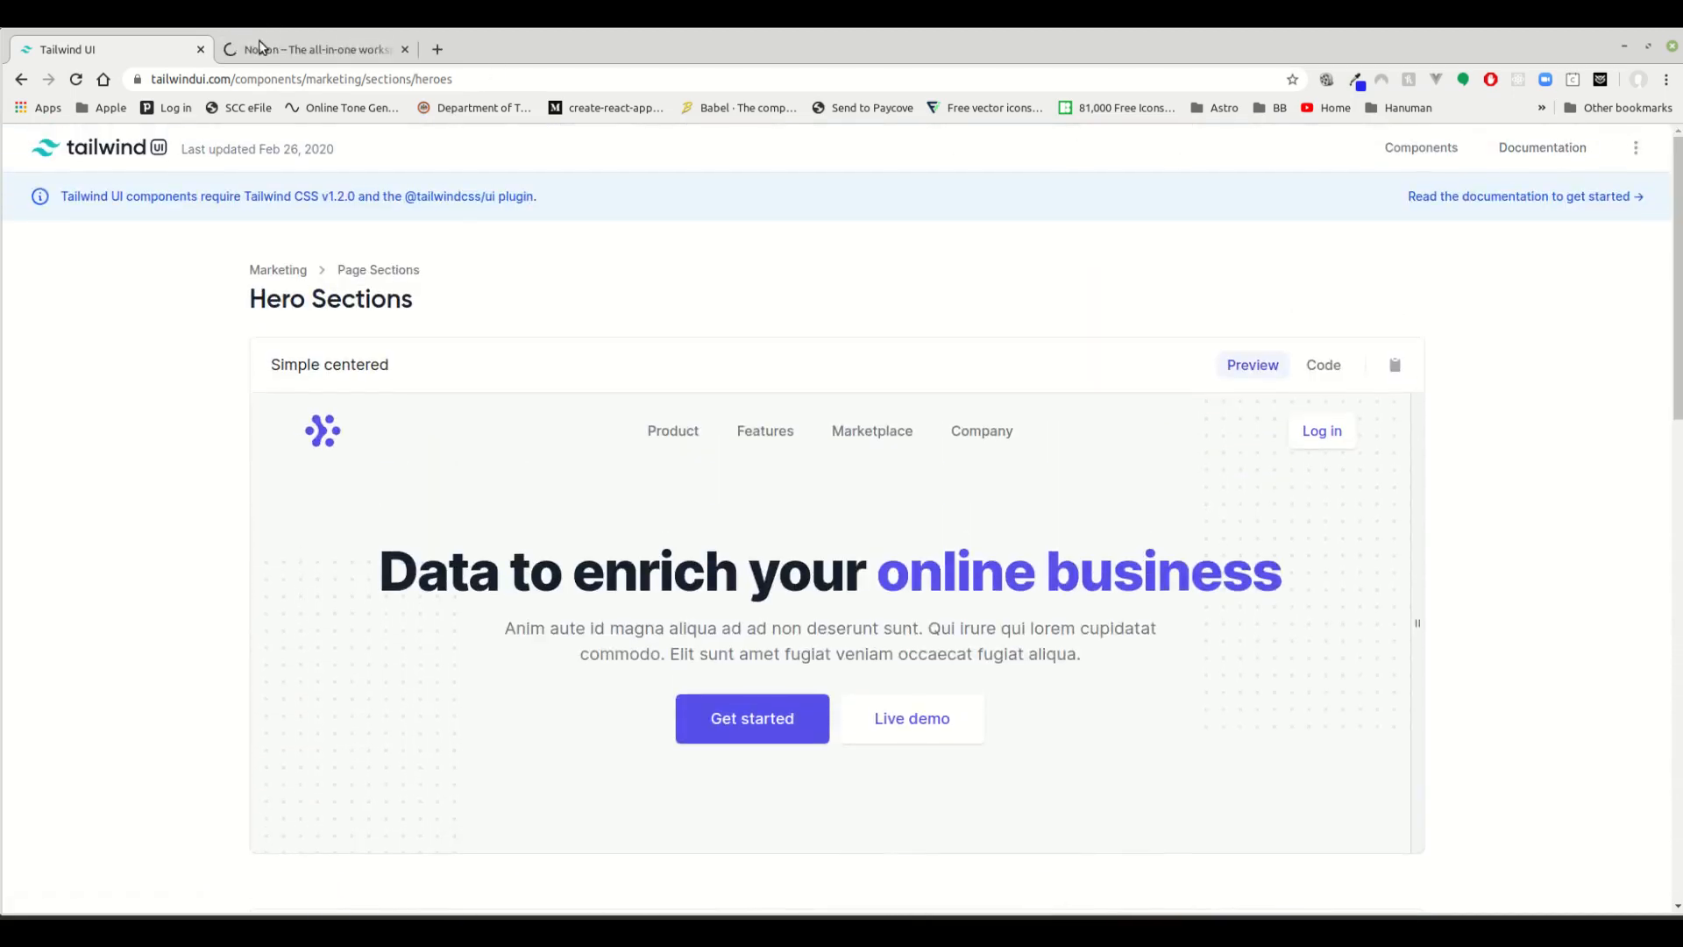
{"action": "left_click", "coordinate": [315, 50]}
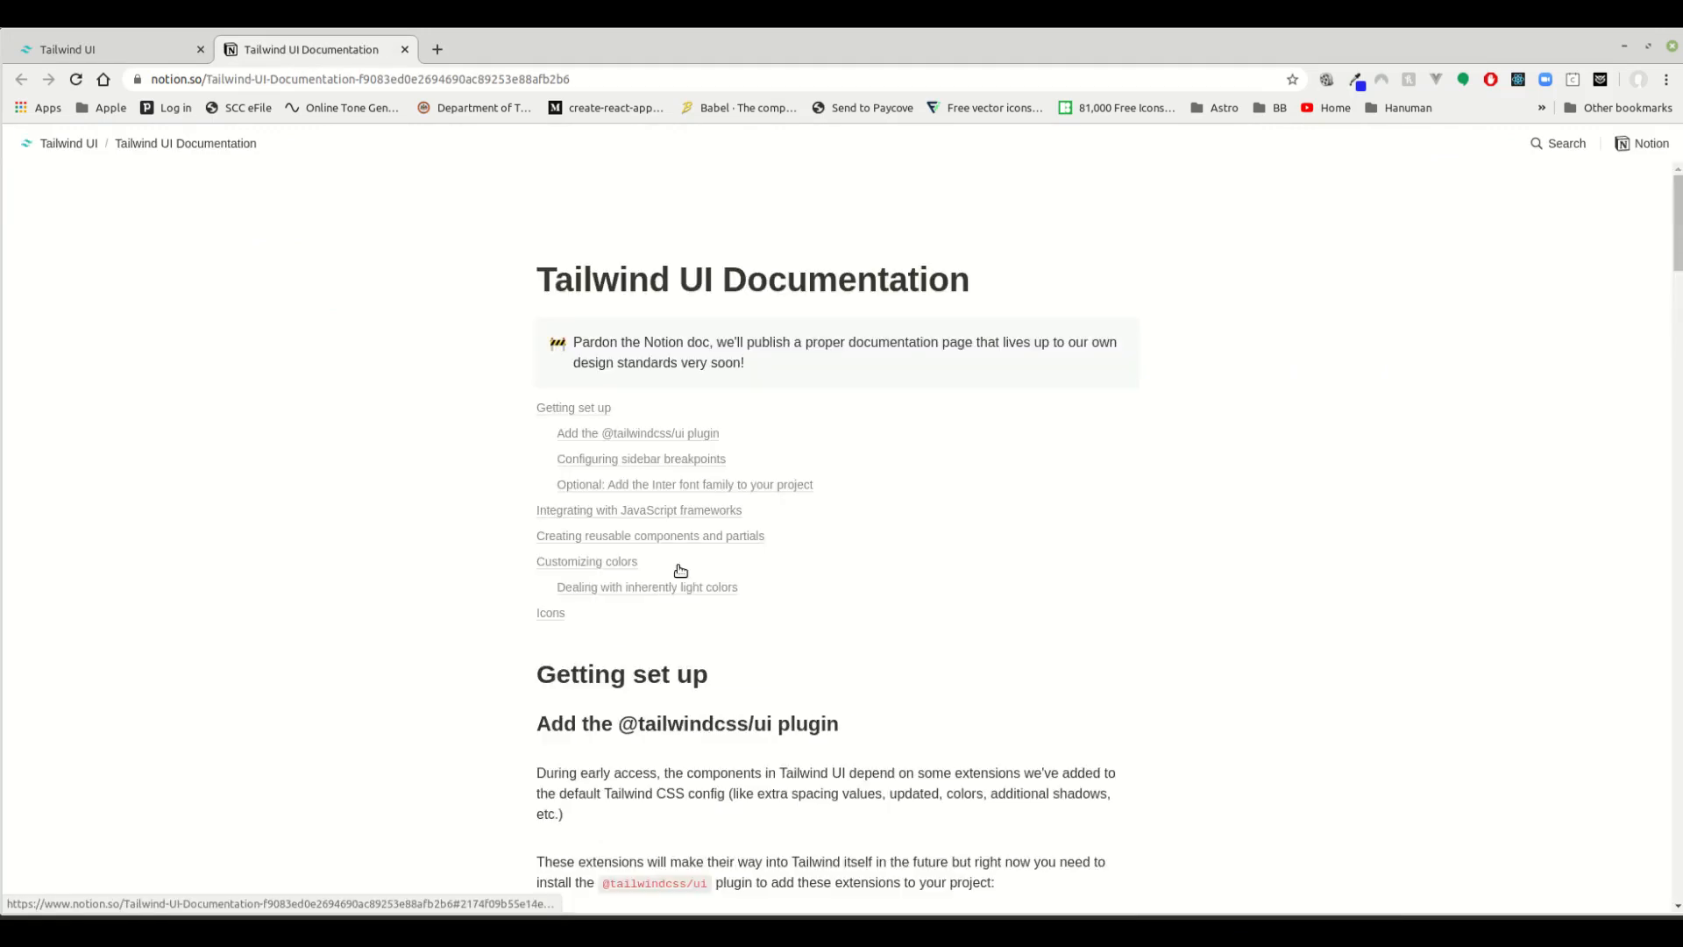
{"action": "mouse_move", "coordinate": [379, 472]}
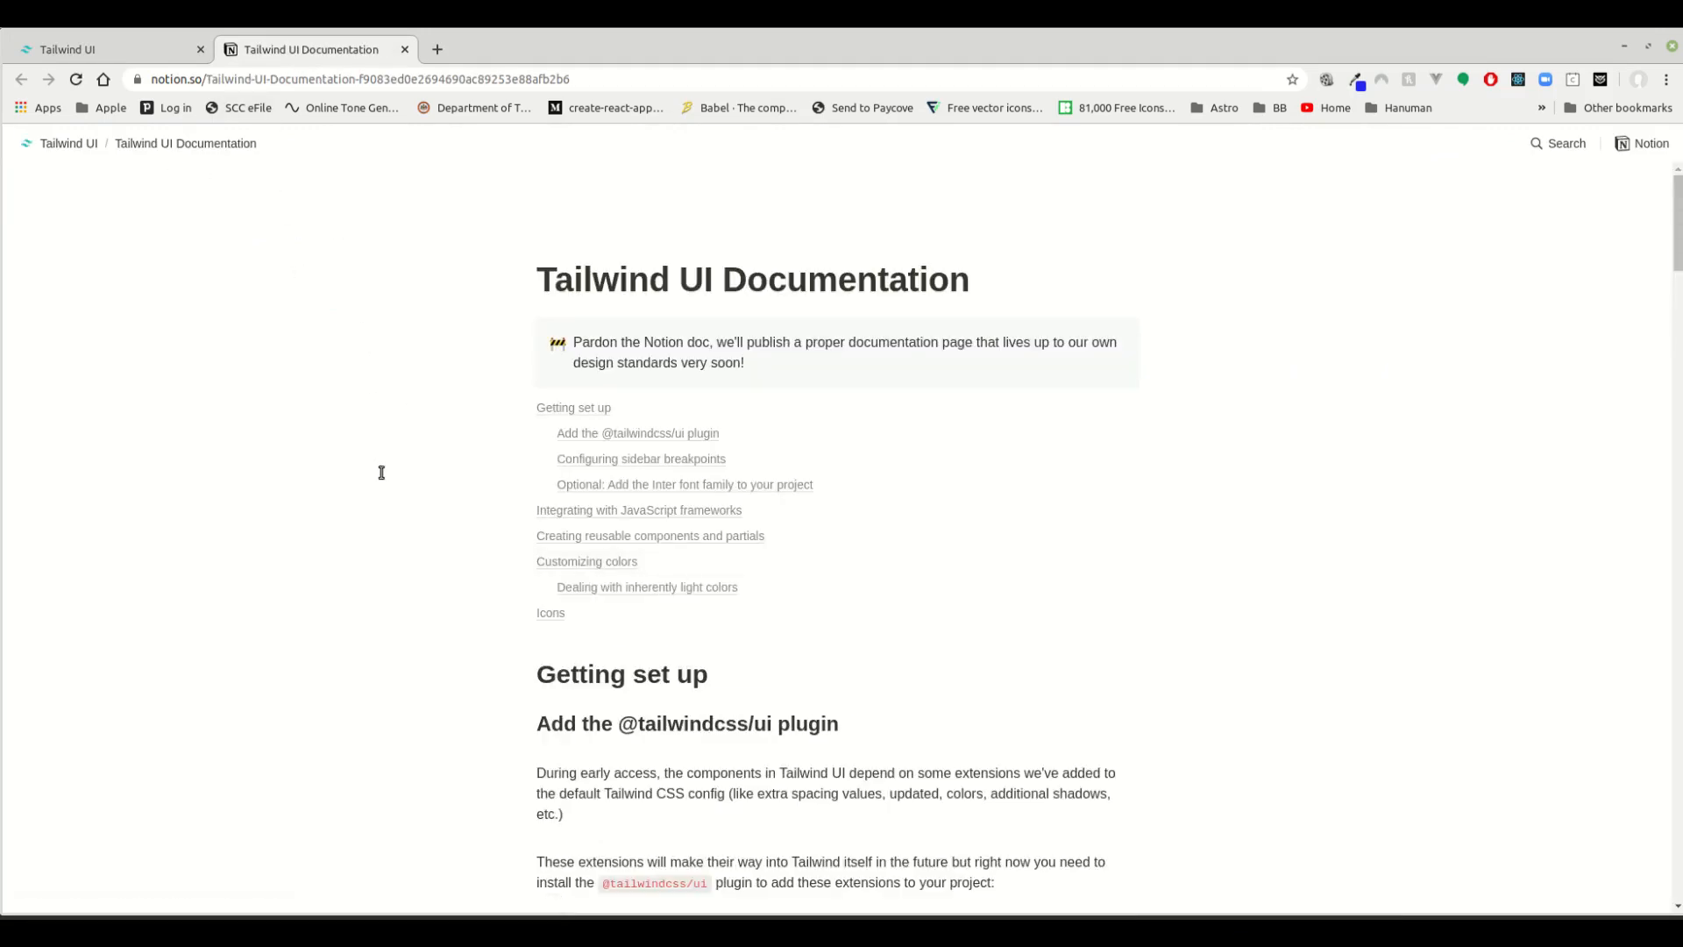
{"action": "scroll", "scroll_direction": "down", "scroll_amount": 3}
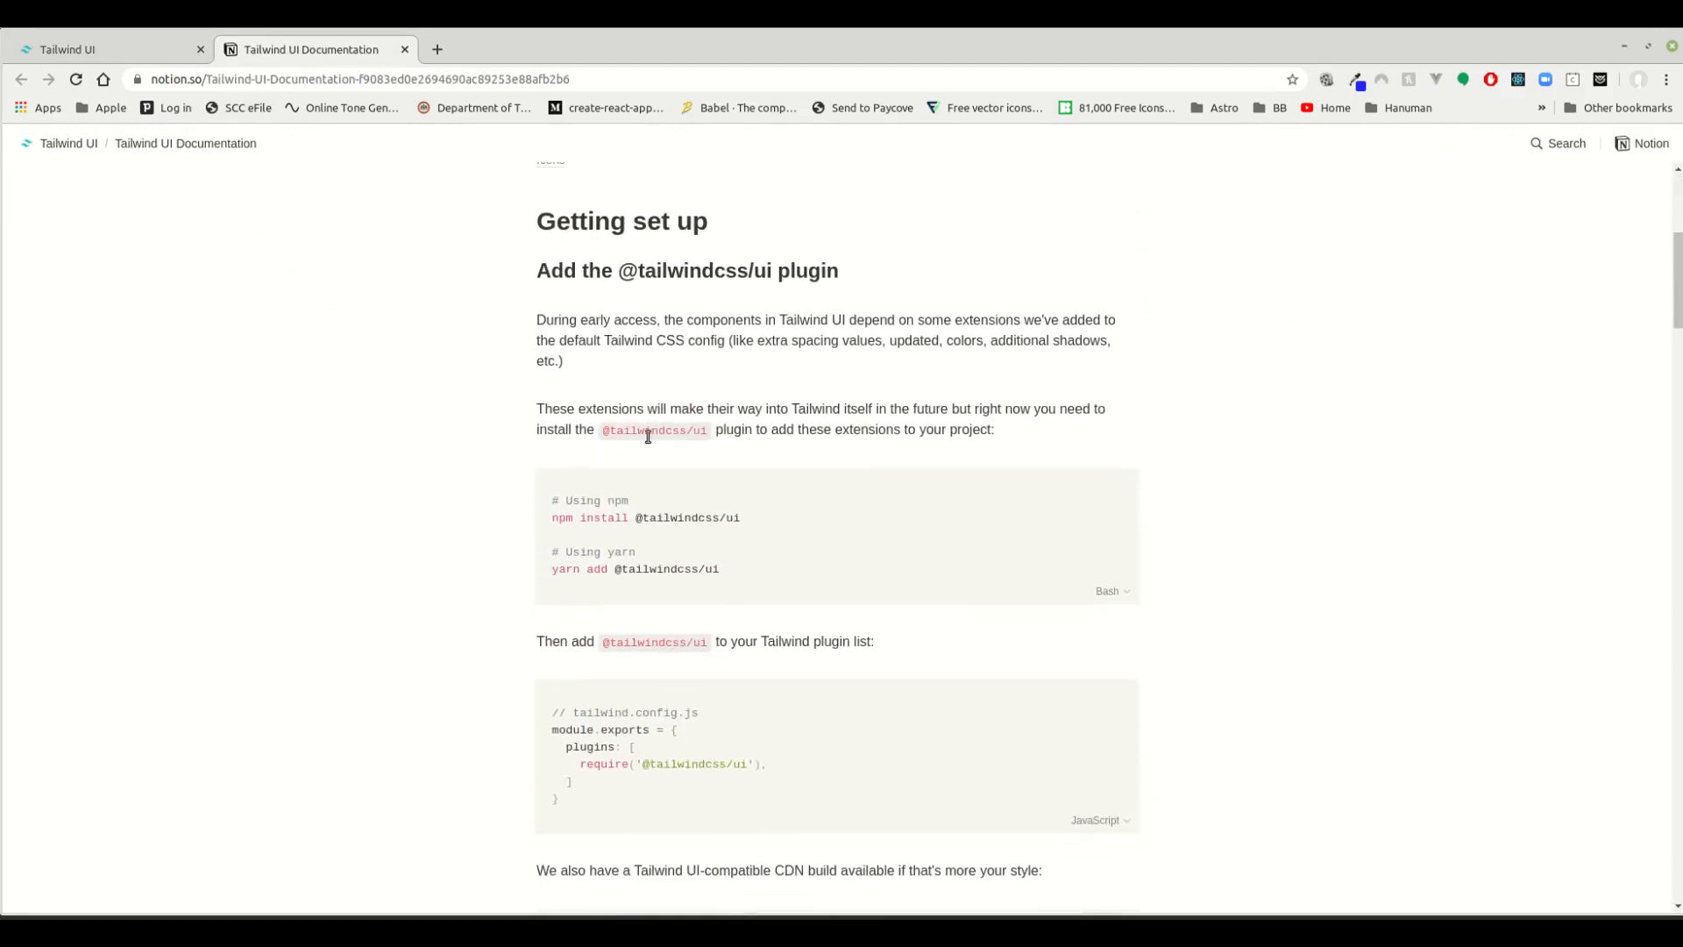
{"action": "left_click_drag", "start_coordinate": [582, 269], "coordinate": [837, 269]}
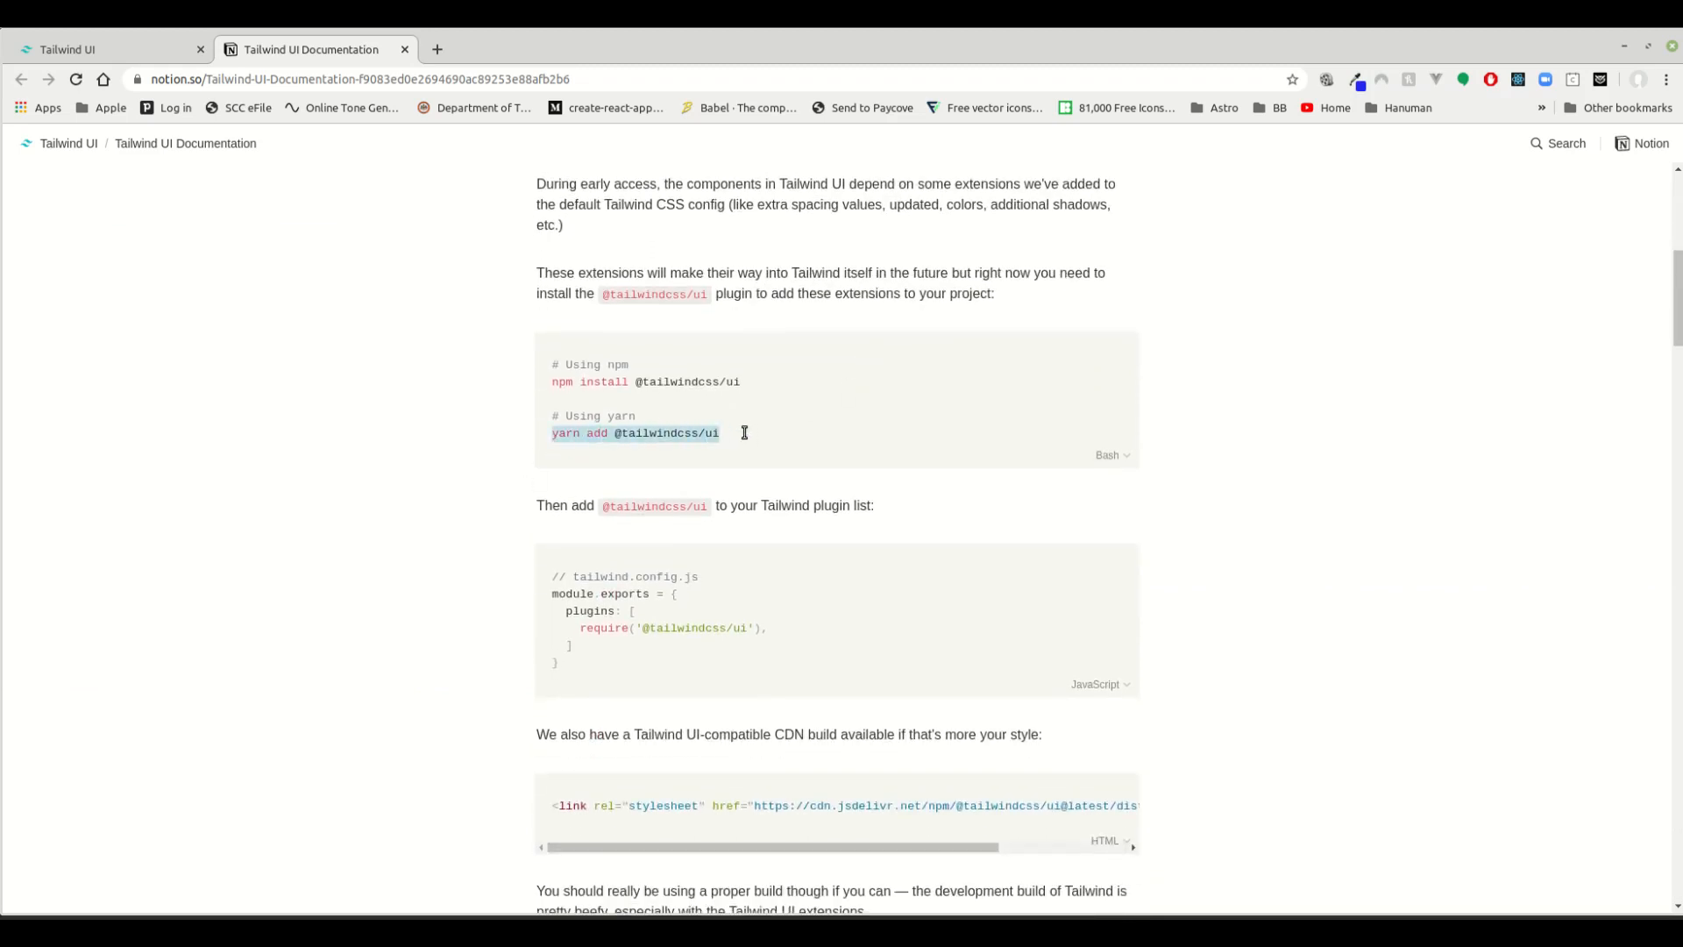
{"action": "scroll", "scroll_direction": "down", "scroll_amount": 3}
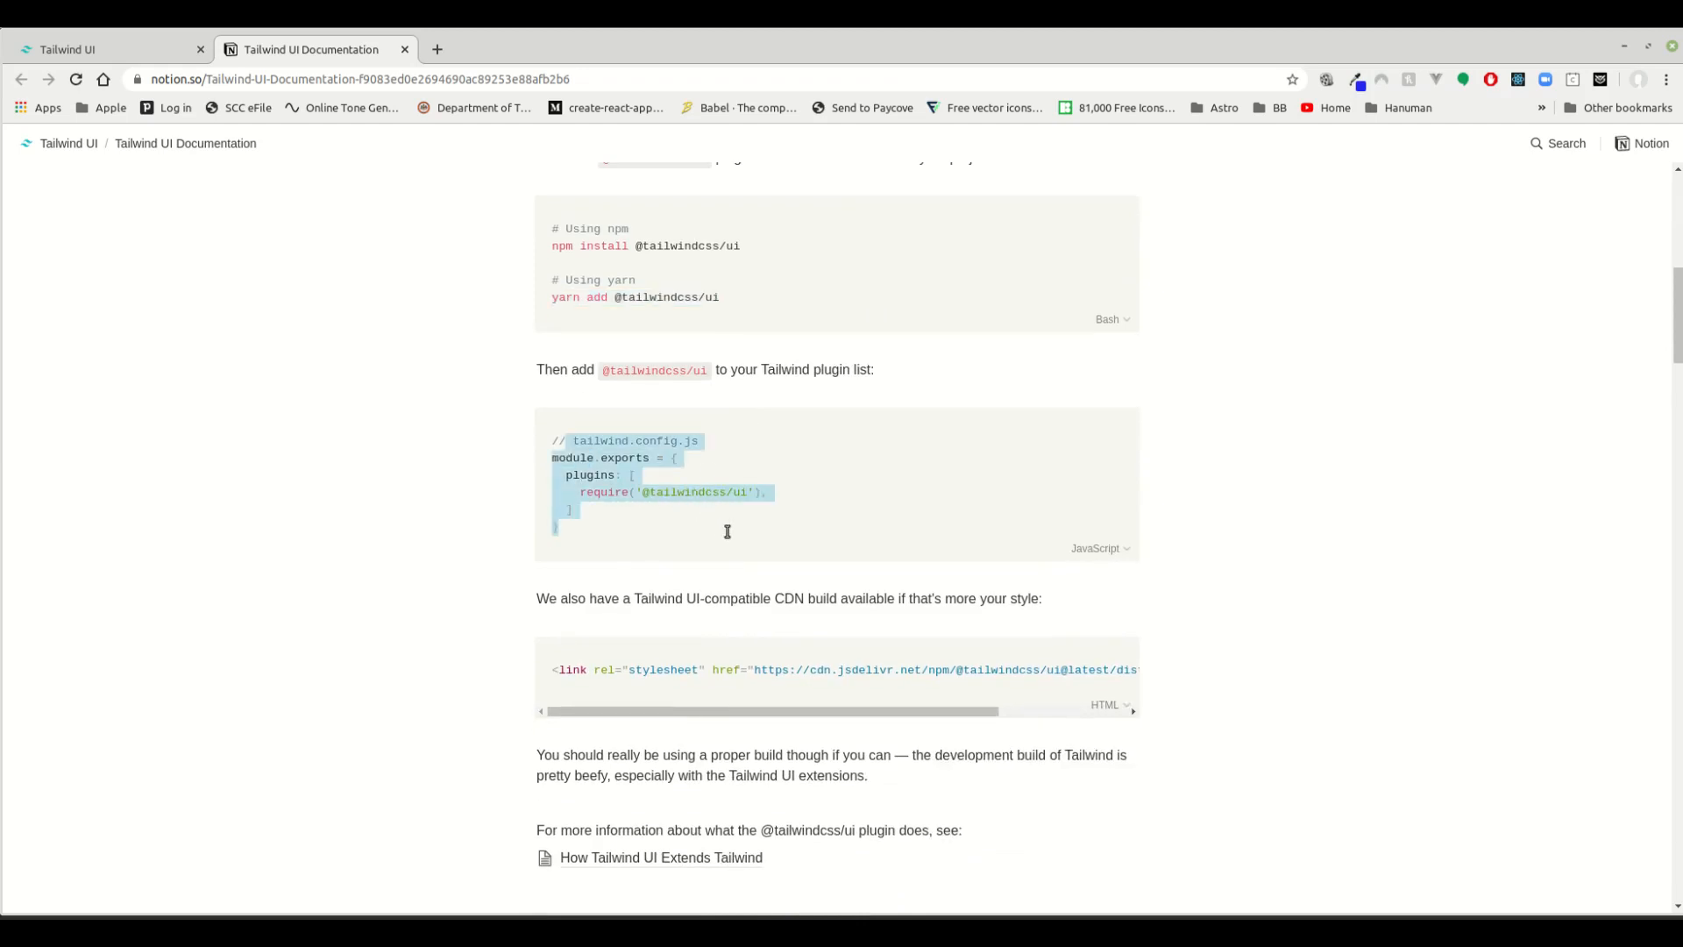
{"action": "scroll", "scroll_direction": "down", "scroll_amount": 3}
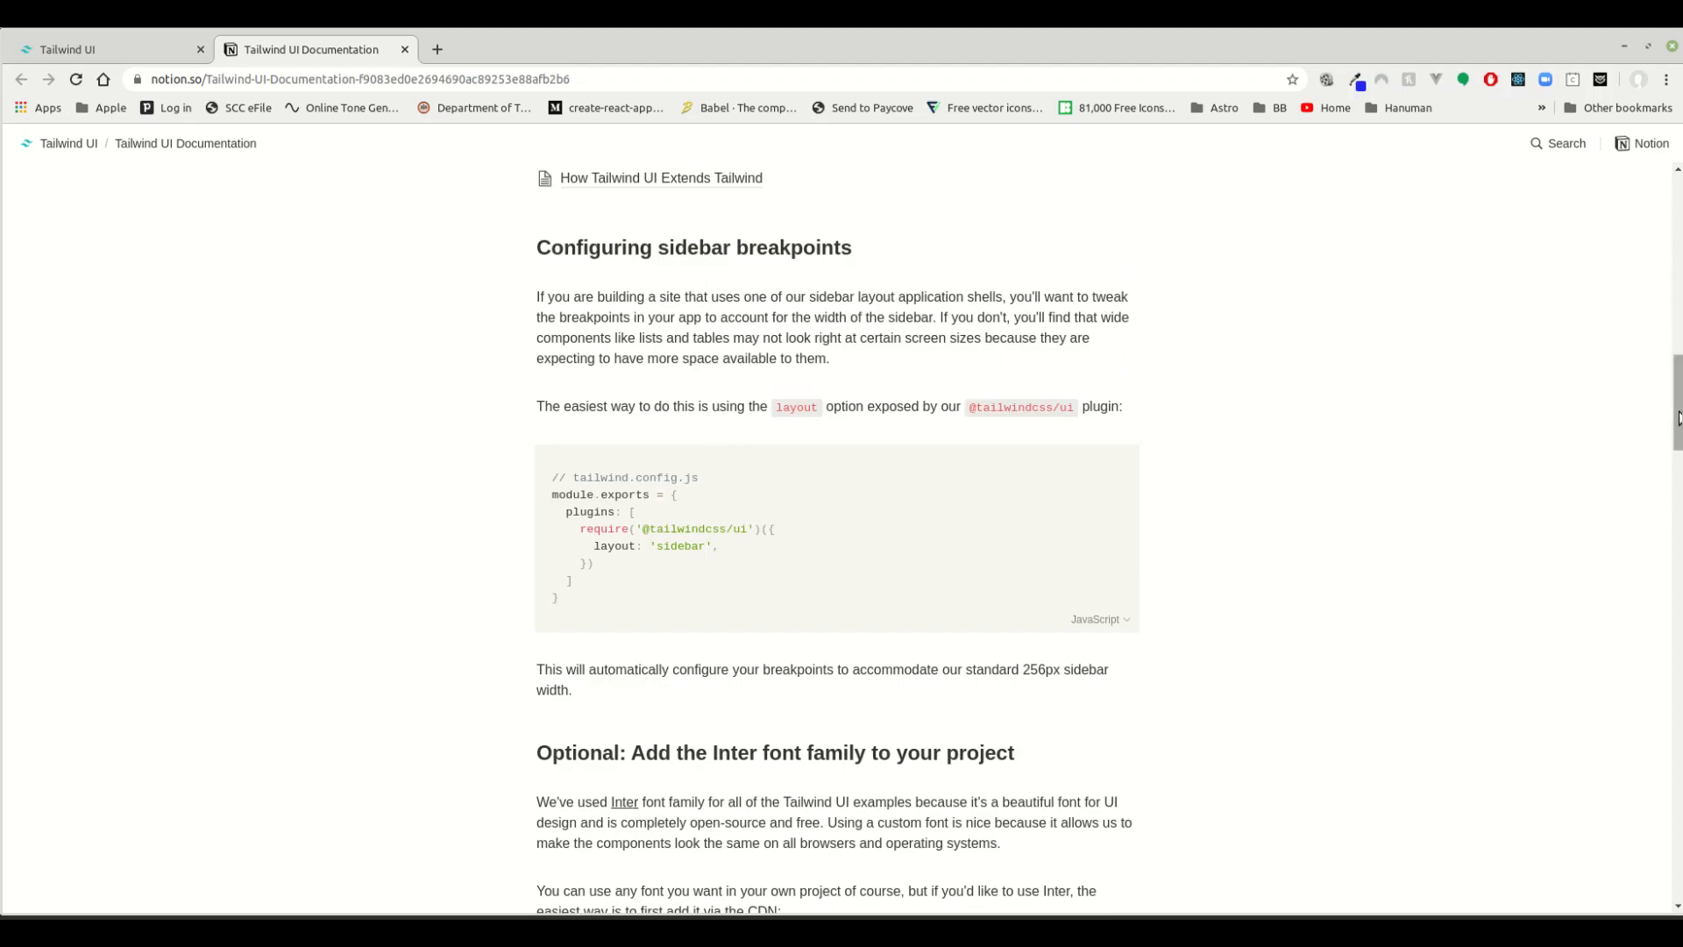
Read the Inter font and JavaScript framework sections, then return to the Hero Sections tab.
{"action": "scroll", "scroll_direction": "down", "scroll_amount": 3}
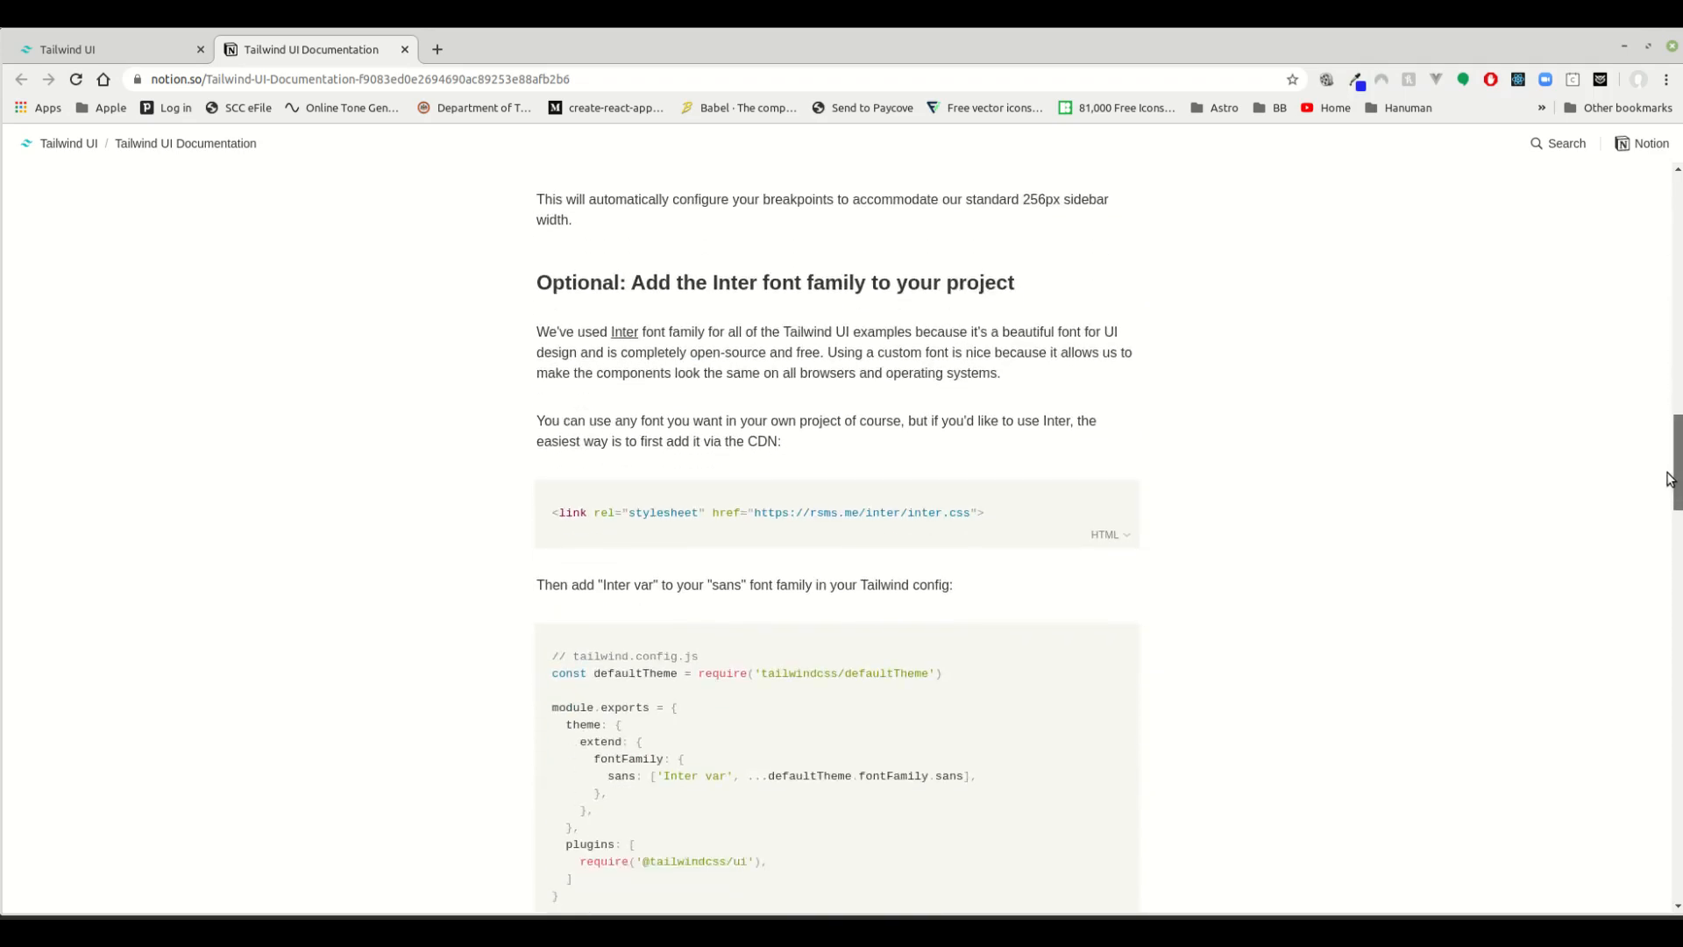
{"action": "scroll", "scroll_direction": "down", "scroll_amount": 3}
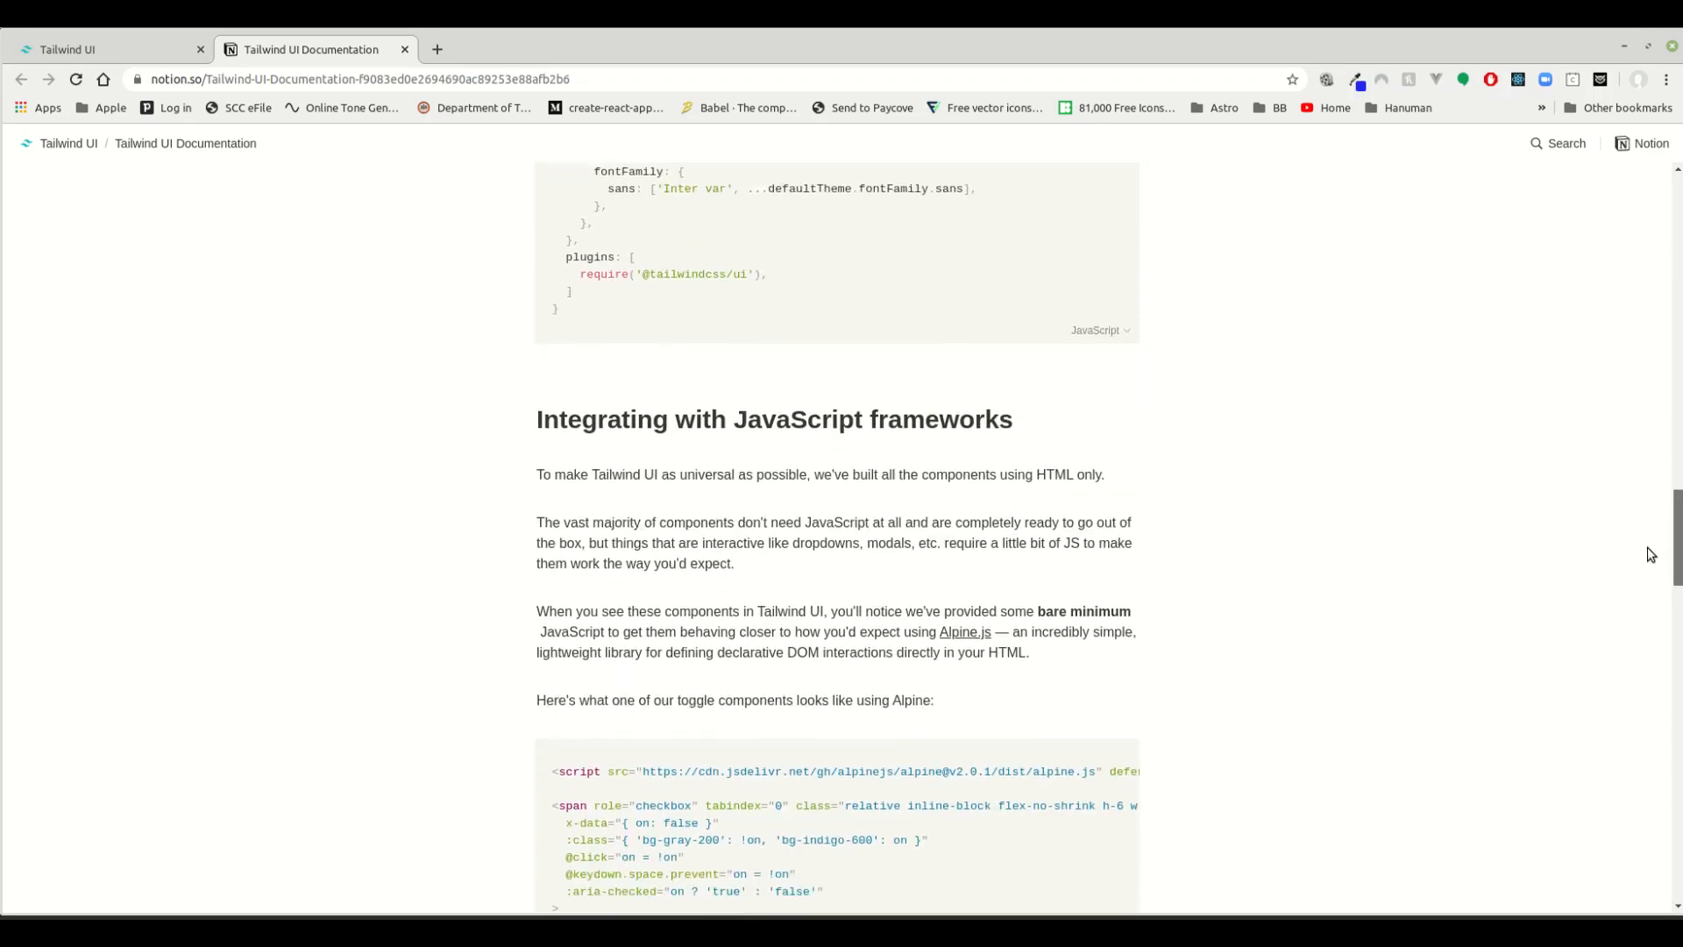
{"action": "scroll", "scroll_direction": "down", "scroll_amount": 3}
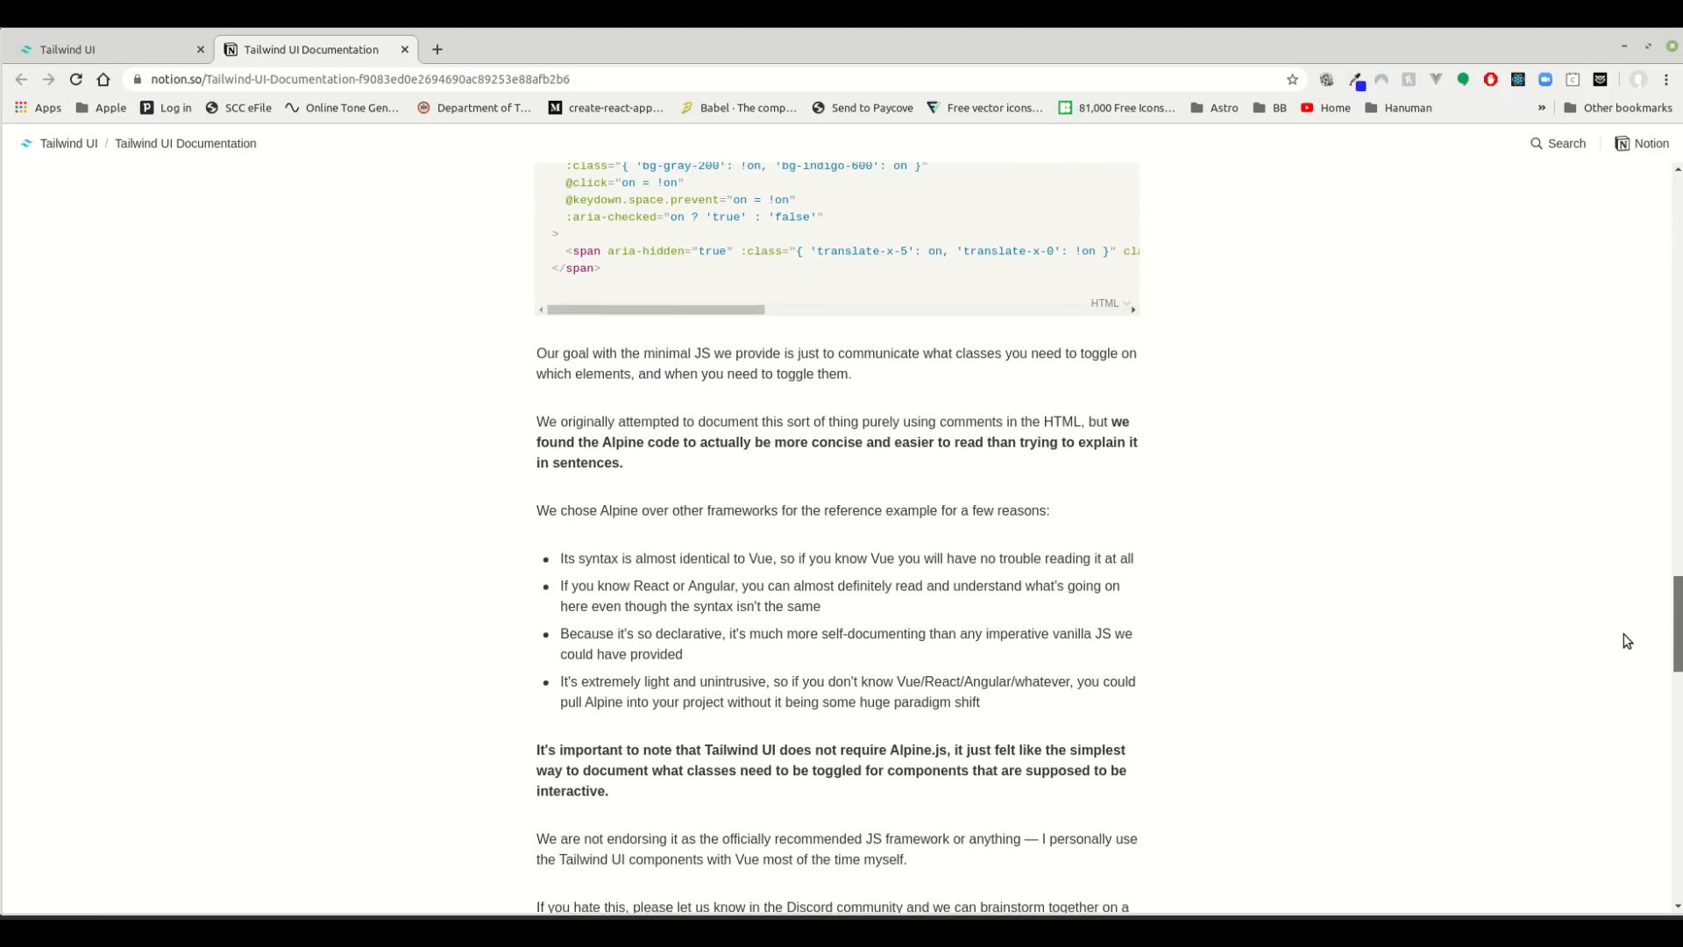
{"action": "scroll", "scroll_direction": "down", "scroll_amount": 3}
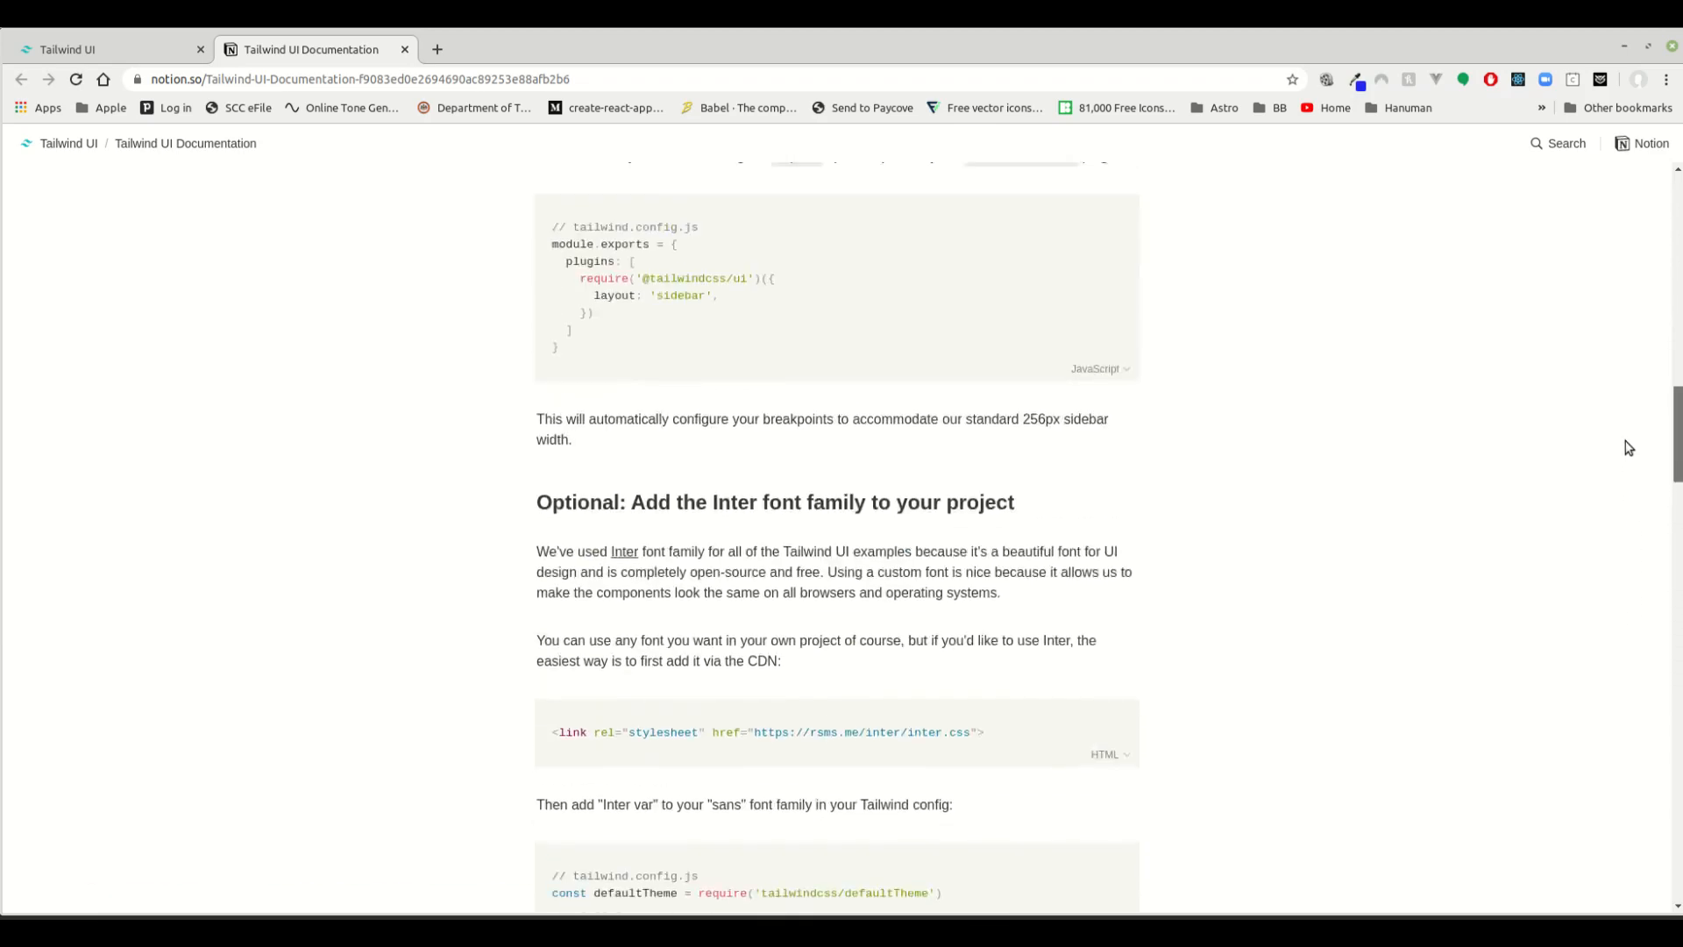
{"action": "scroll", "scroll_direction": "up", "scroll_amount": 3}
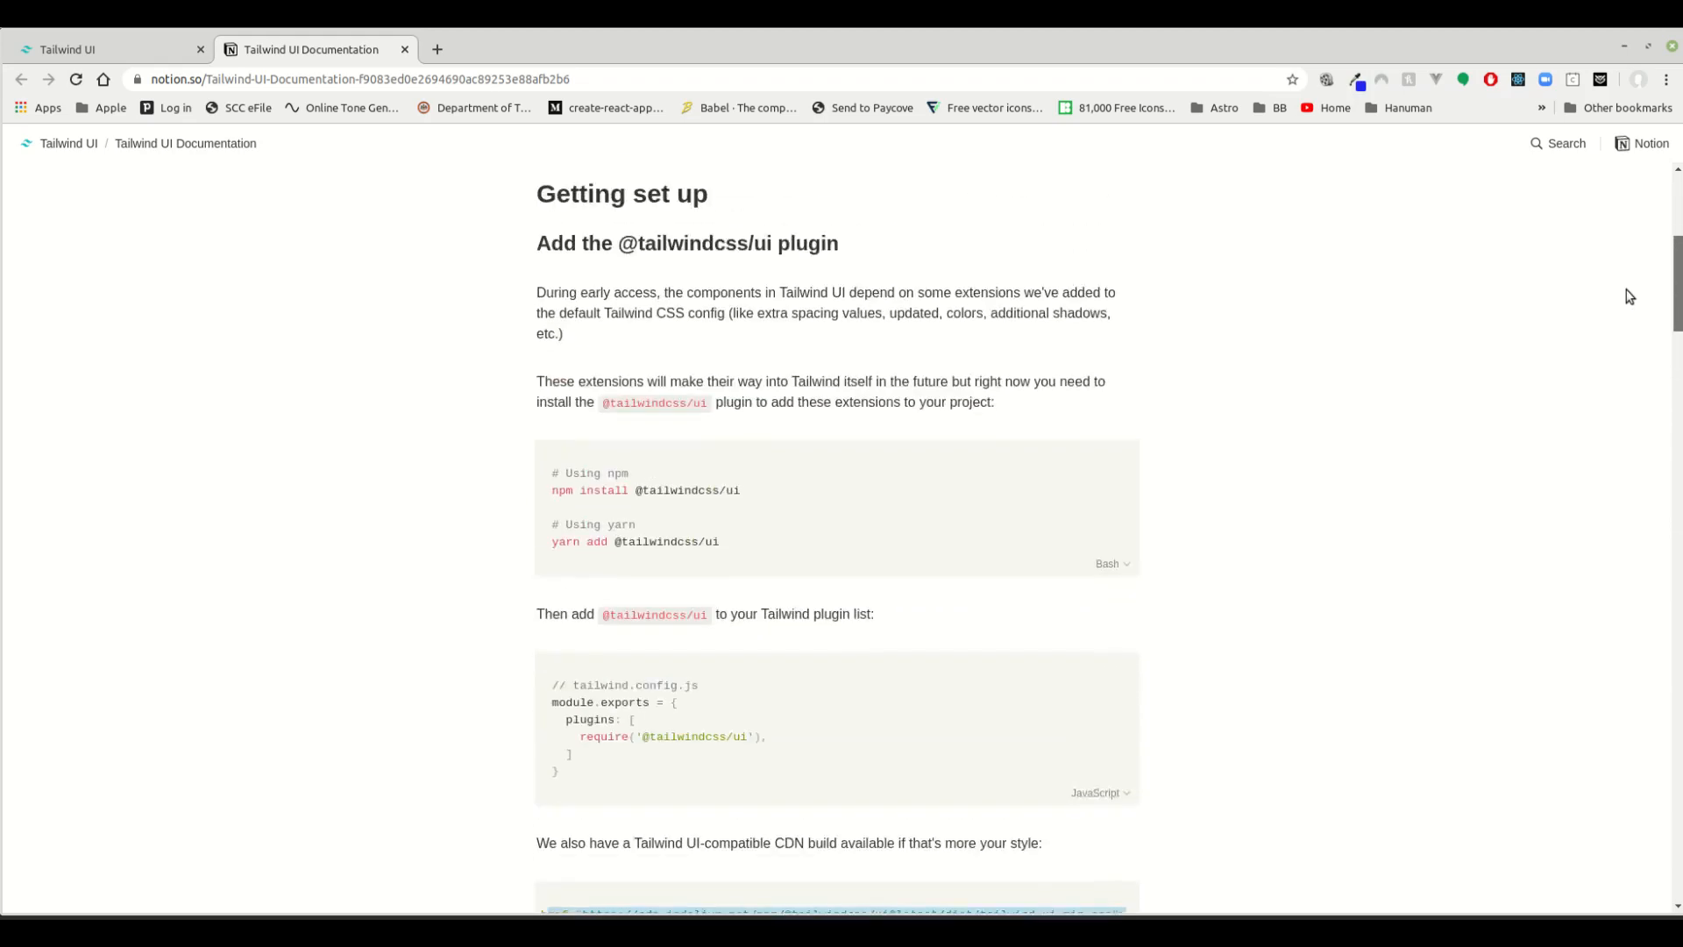
{"action": "left_click", "coordinate": [102, 49]}
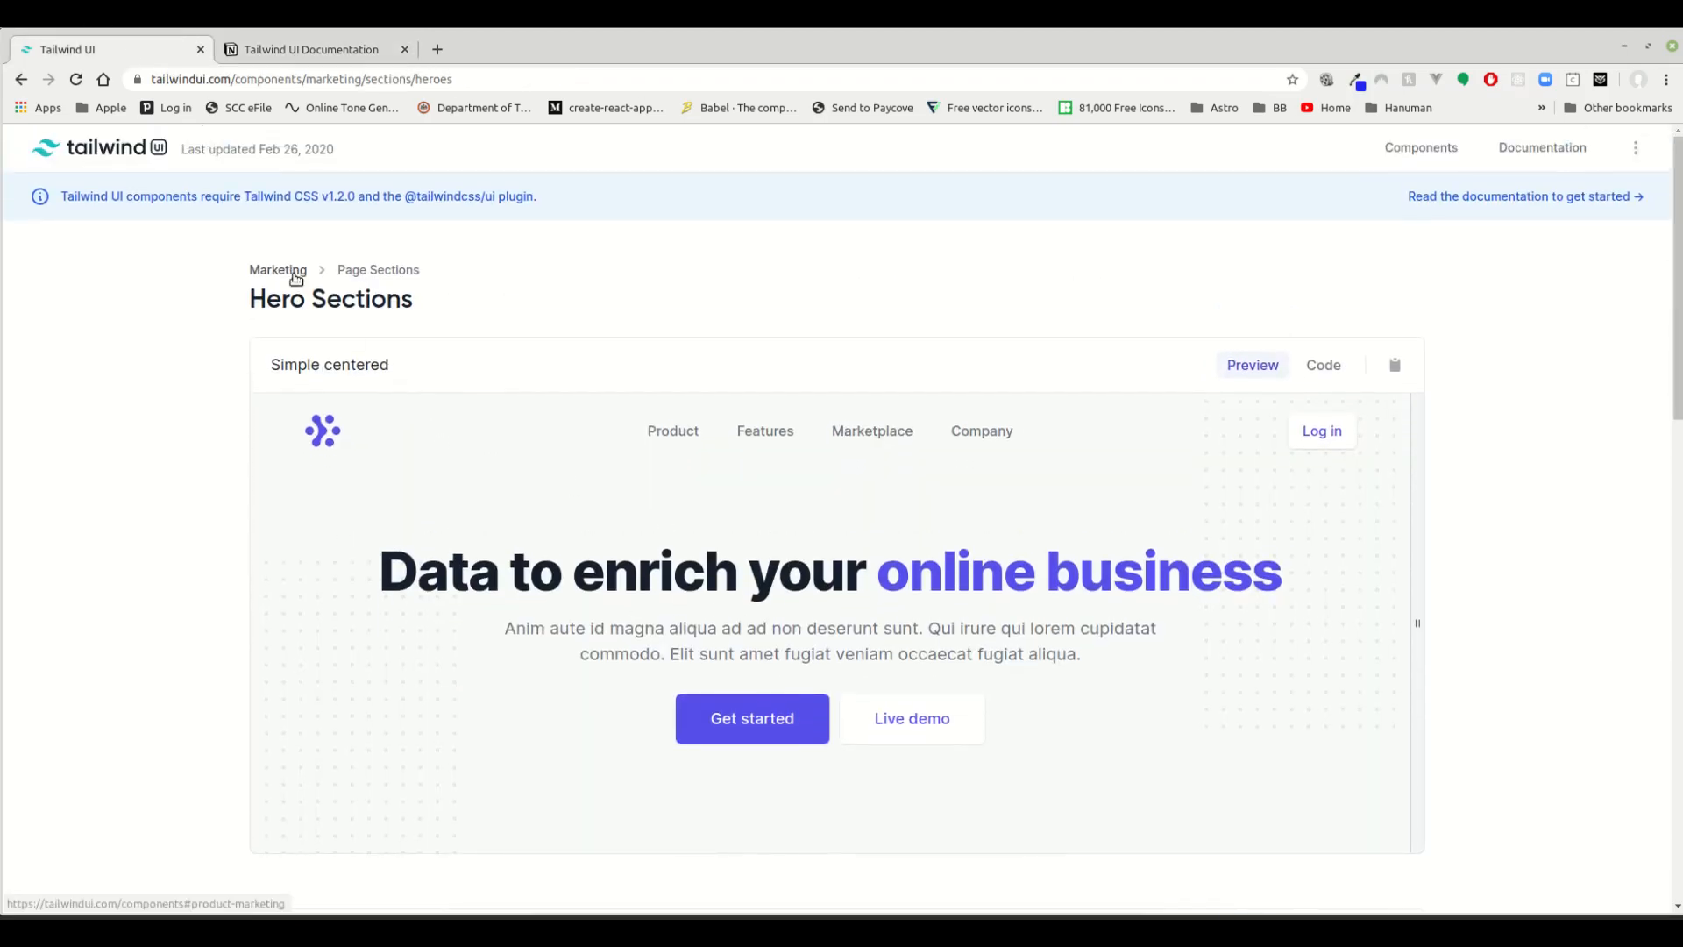
Open the Marketing catalog via the breadcrumb and scroll through its page sections.
{"action": "left_click", "coordinate": [277, 269]}
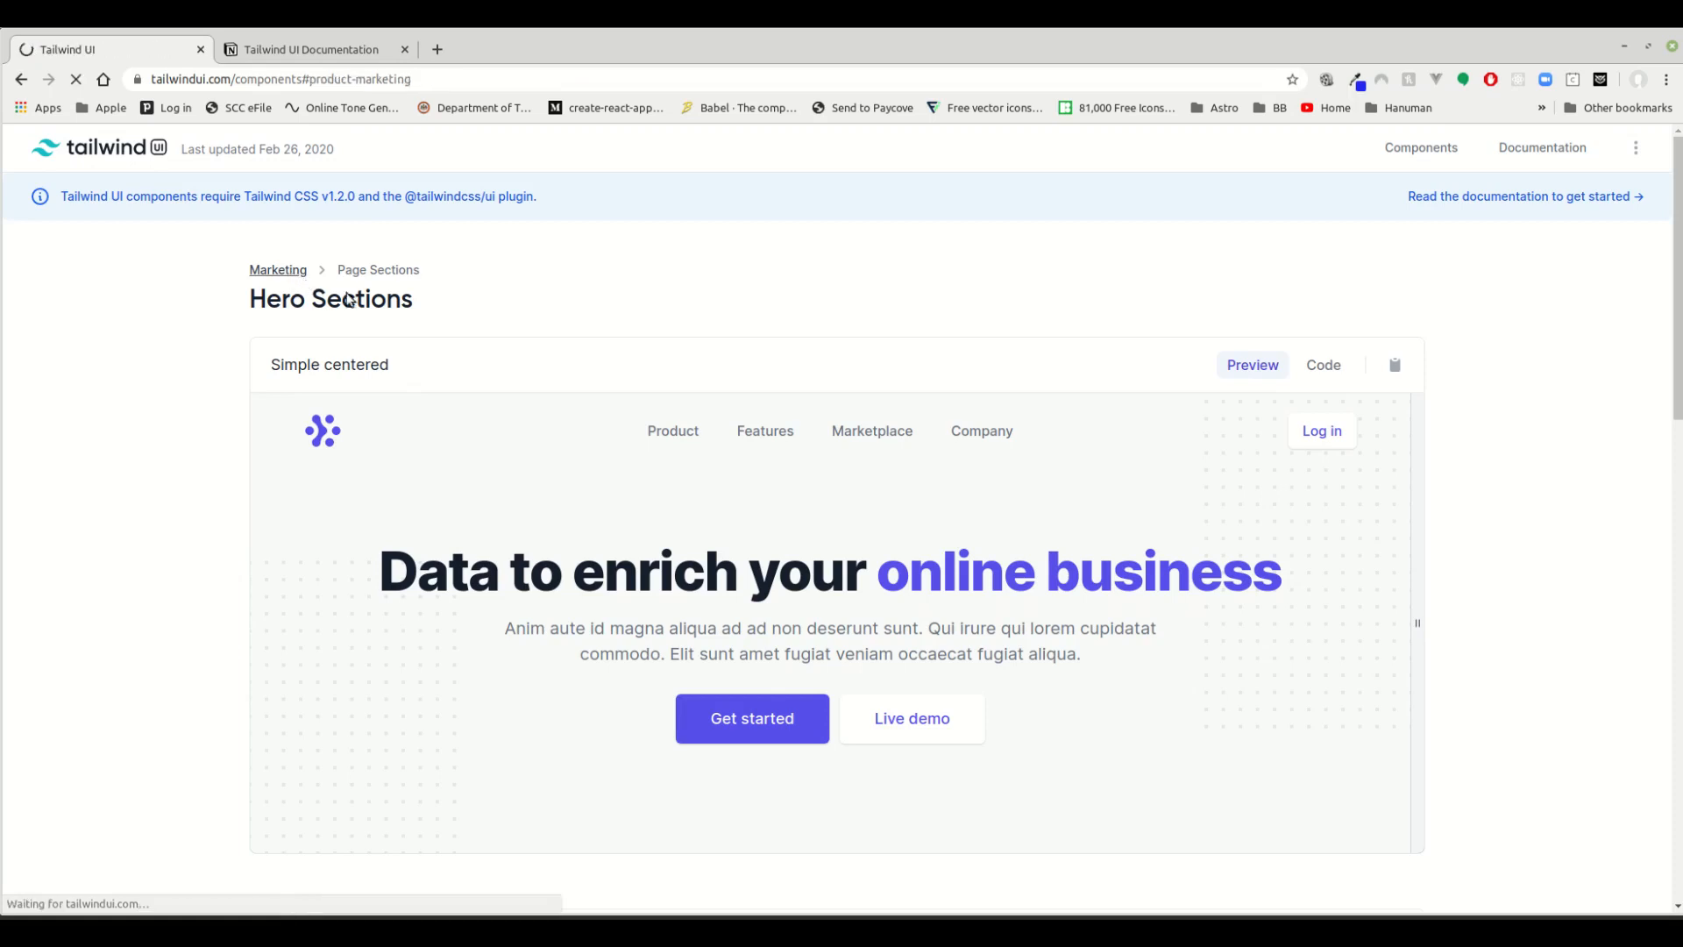
{"action": "left_click", "coordinate": [277, 269]}
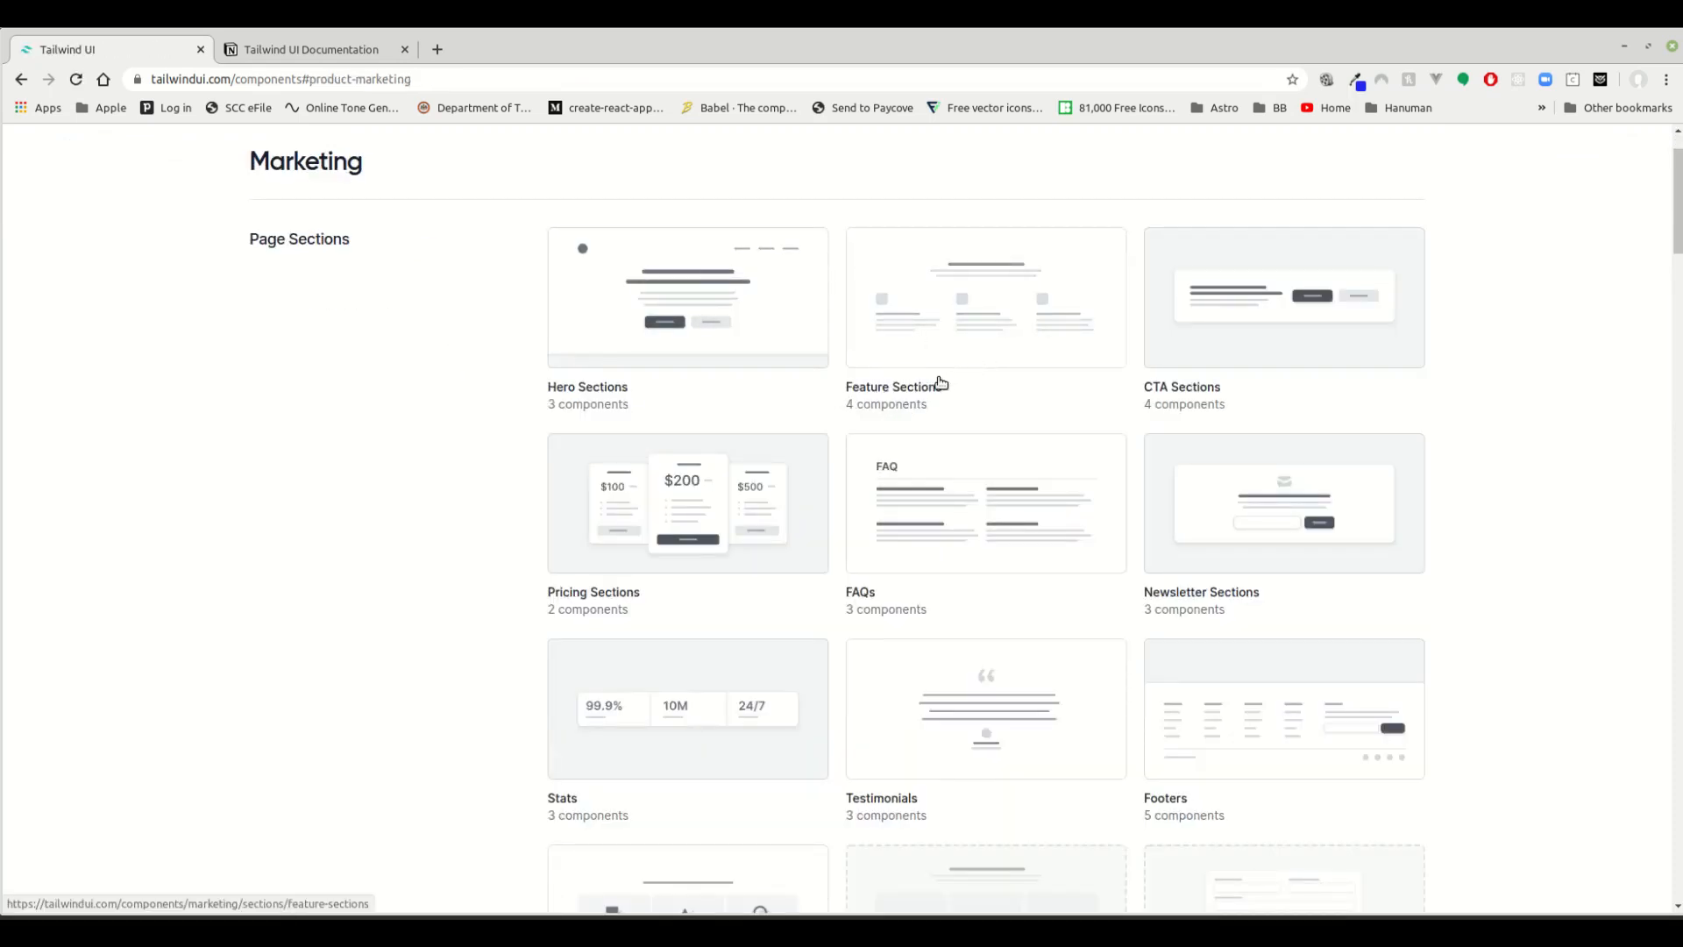
{"action": "mouse_move", "coordinate": [626, 341]}
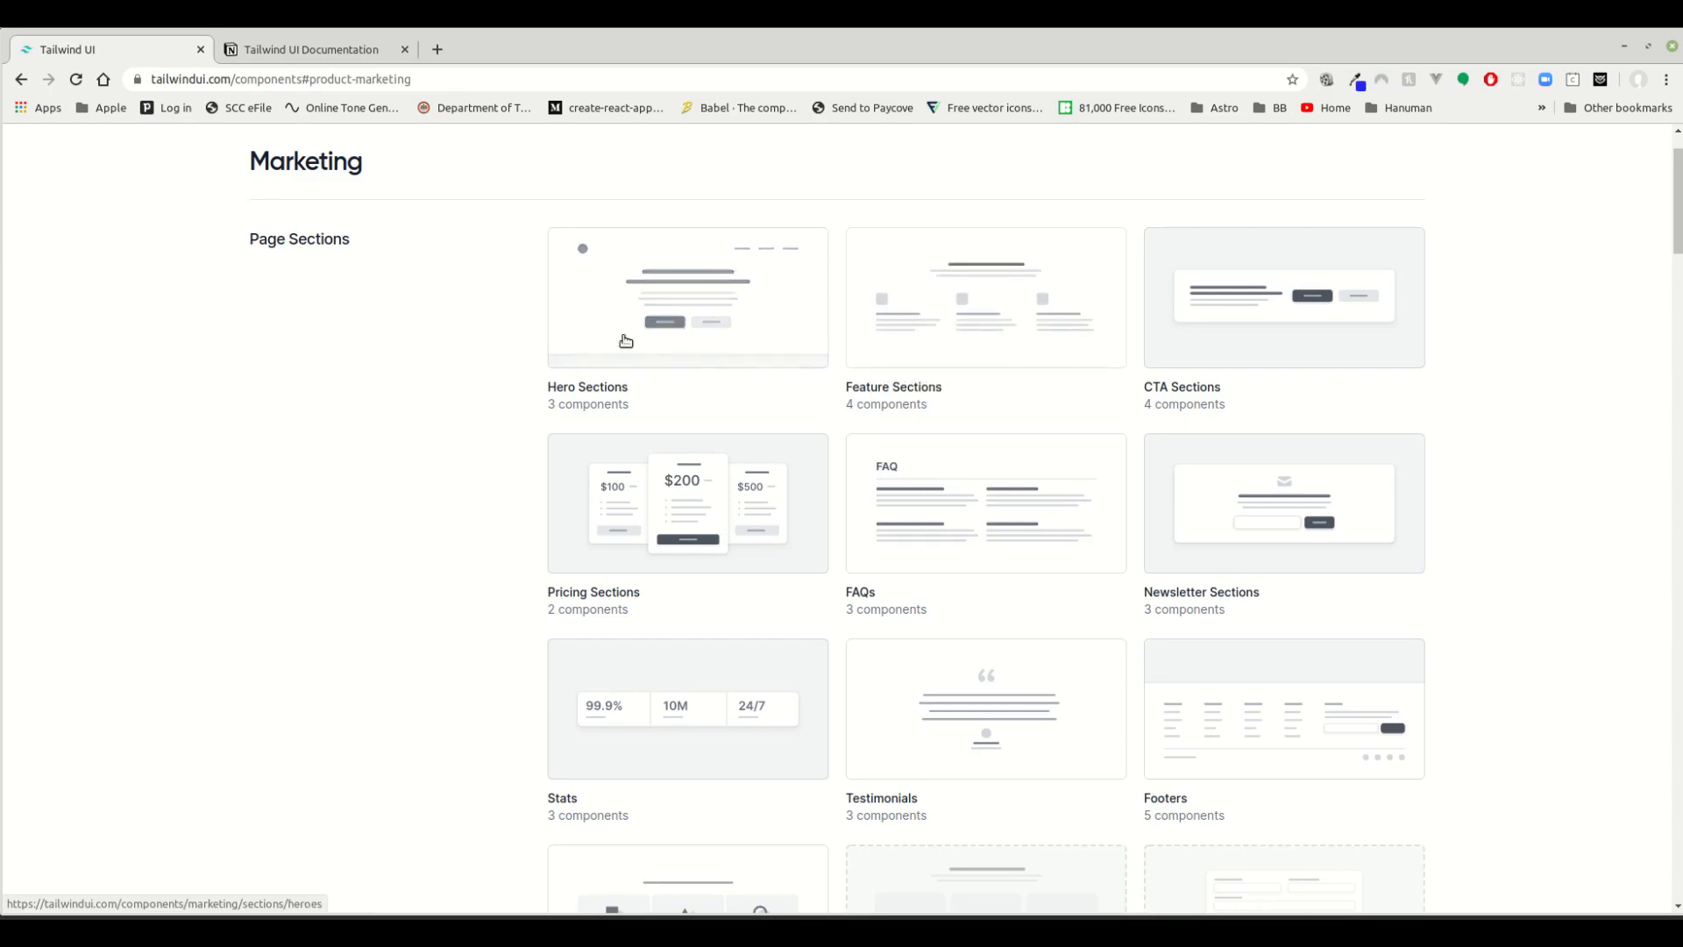
{"action": "mouse_move", "coordinate": [545, 417]}
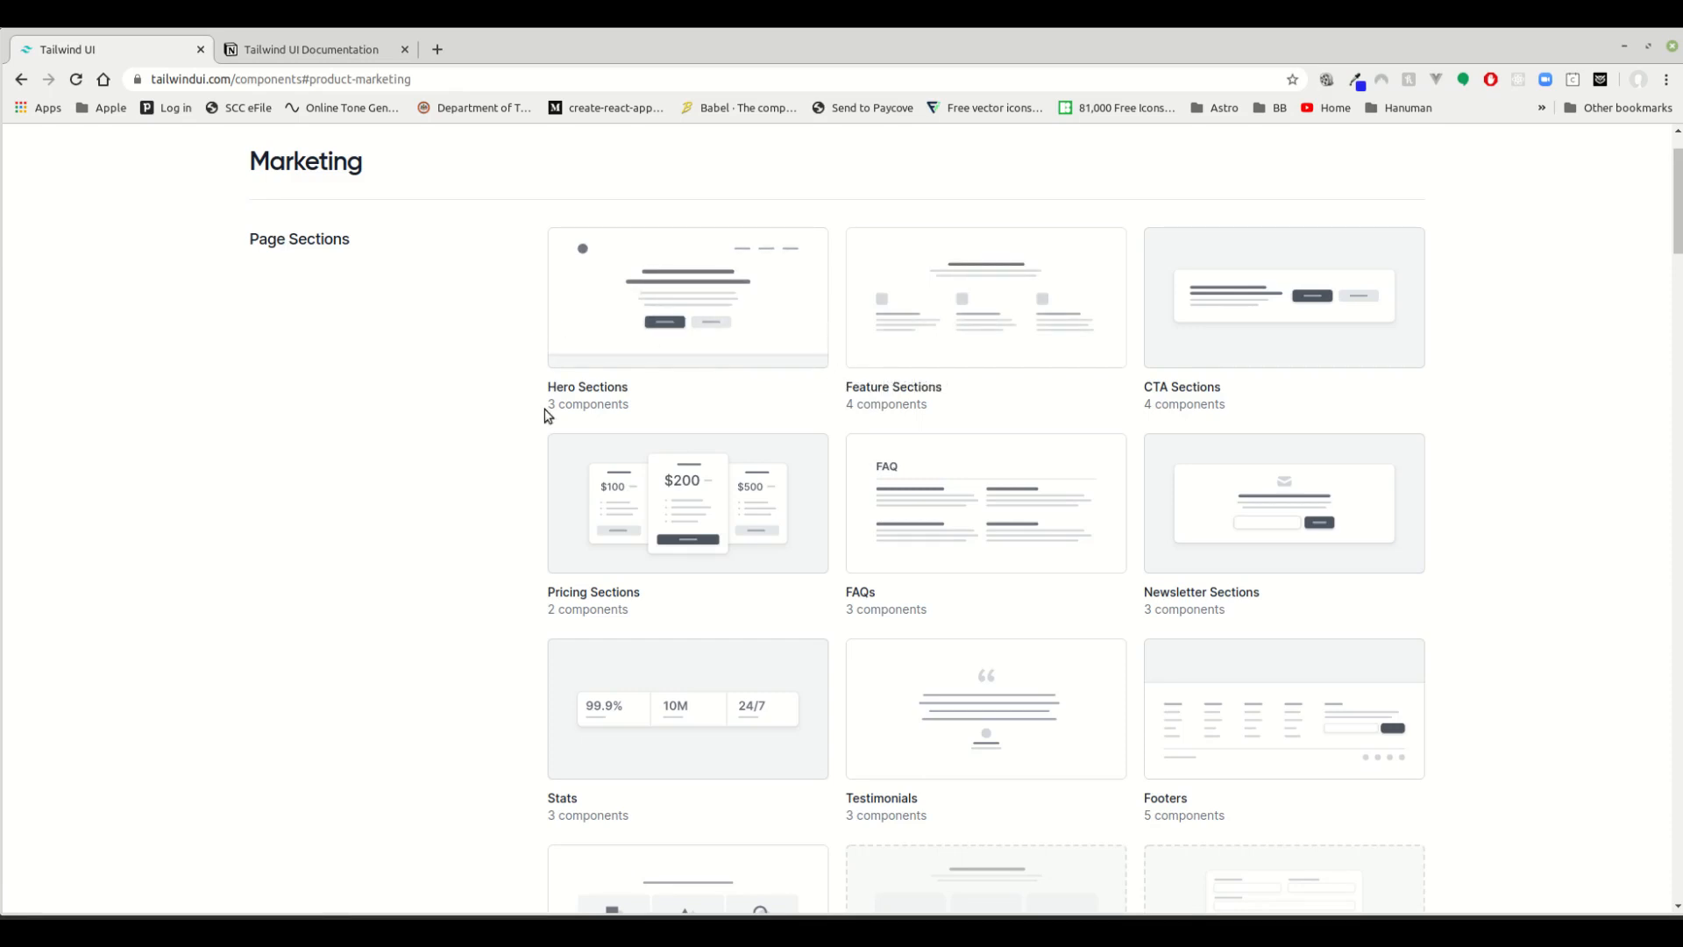
{"action": "scroll", "scroll_direction": "down", "scroll_amount": 3}
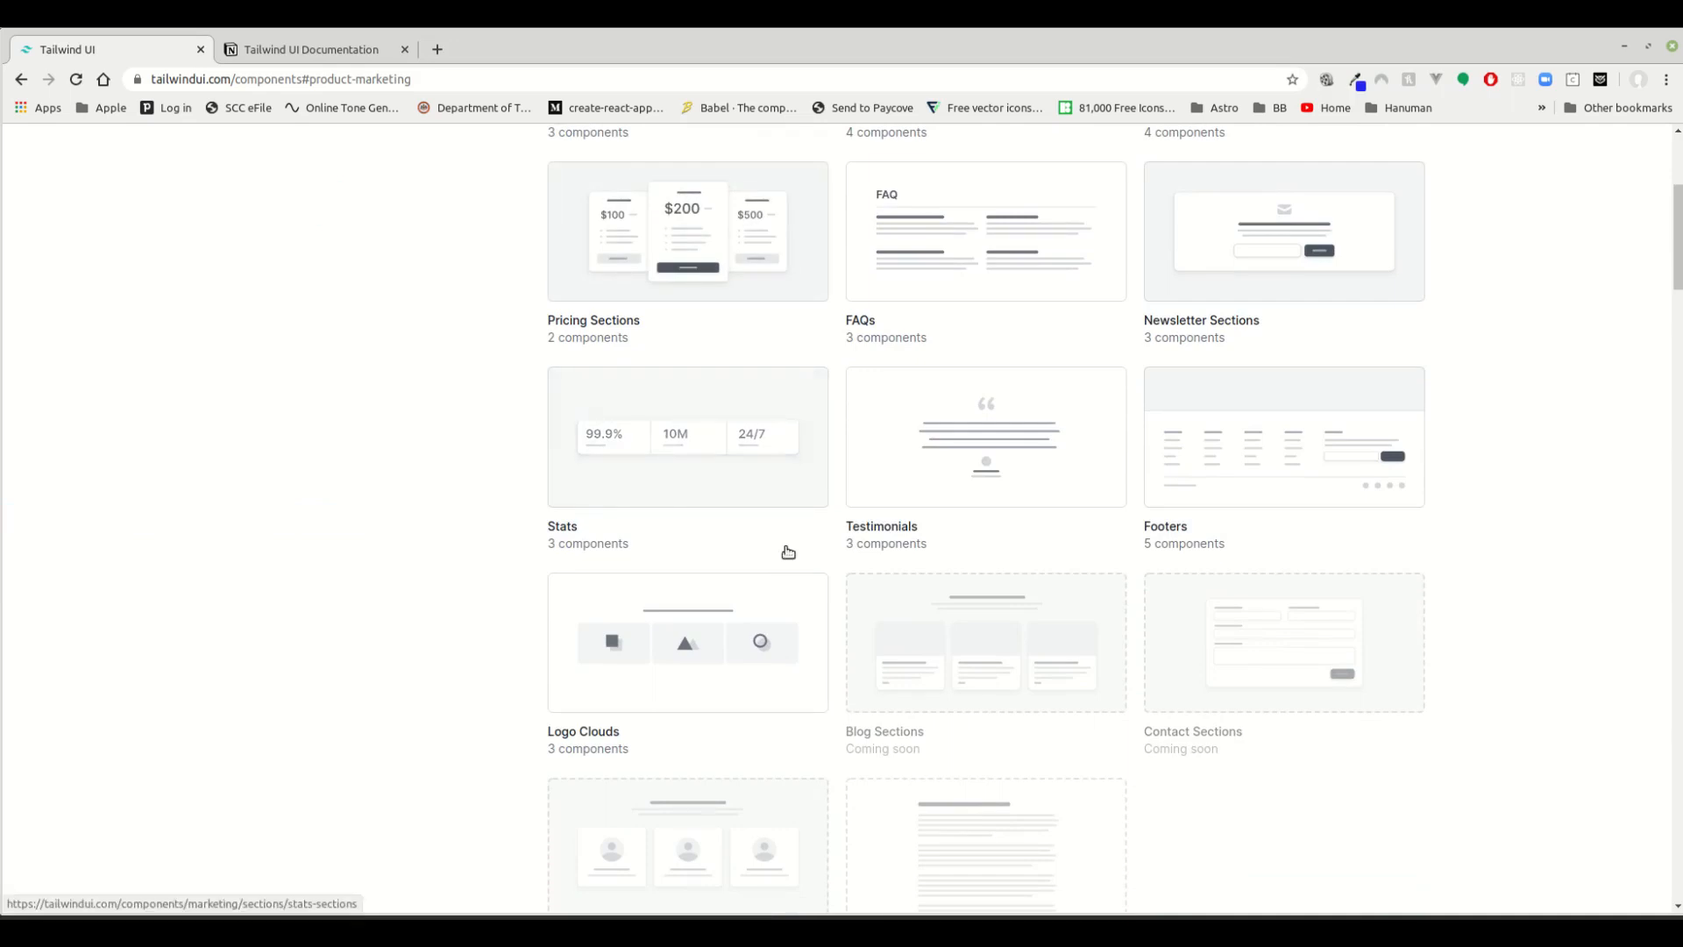
{"action": "mouse_move", "coordinate": [657, 597]}
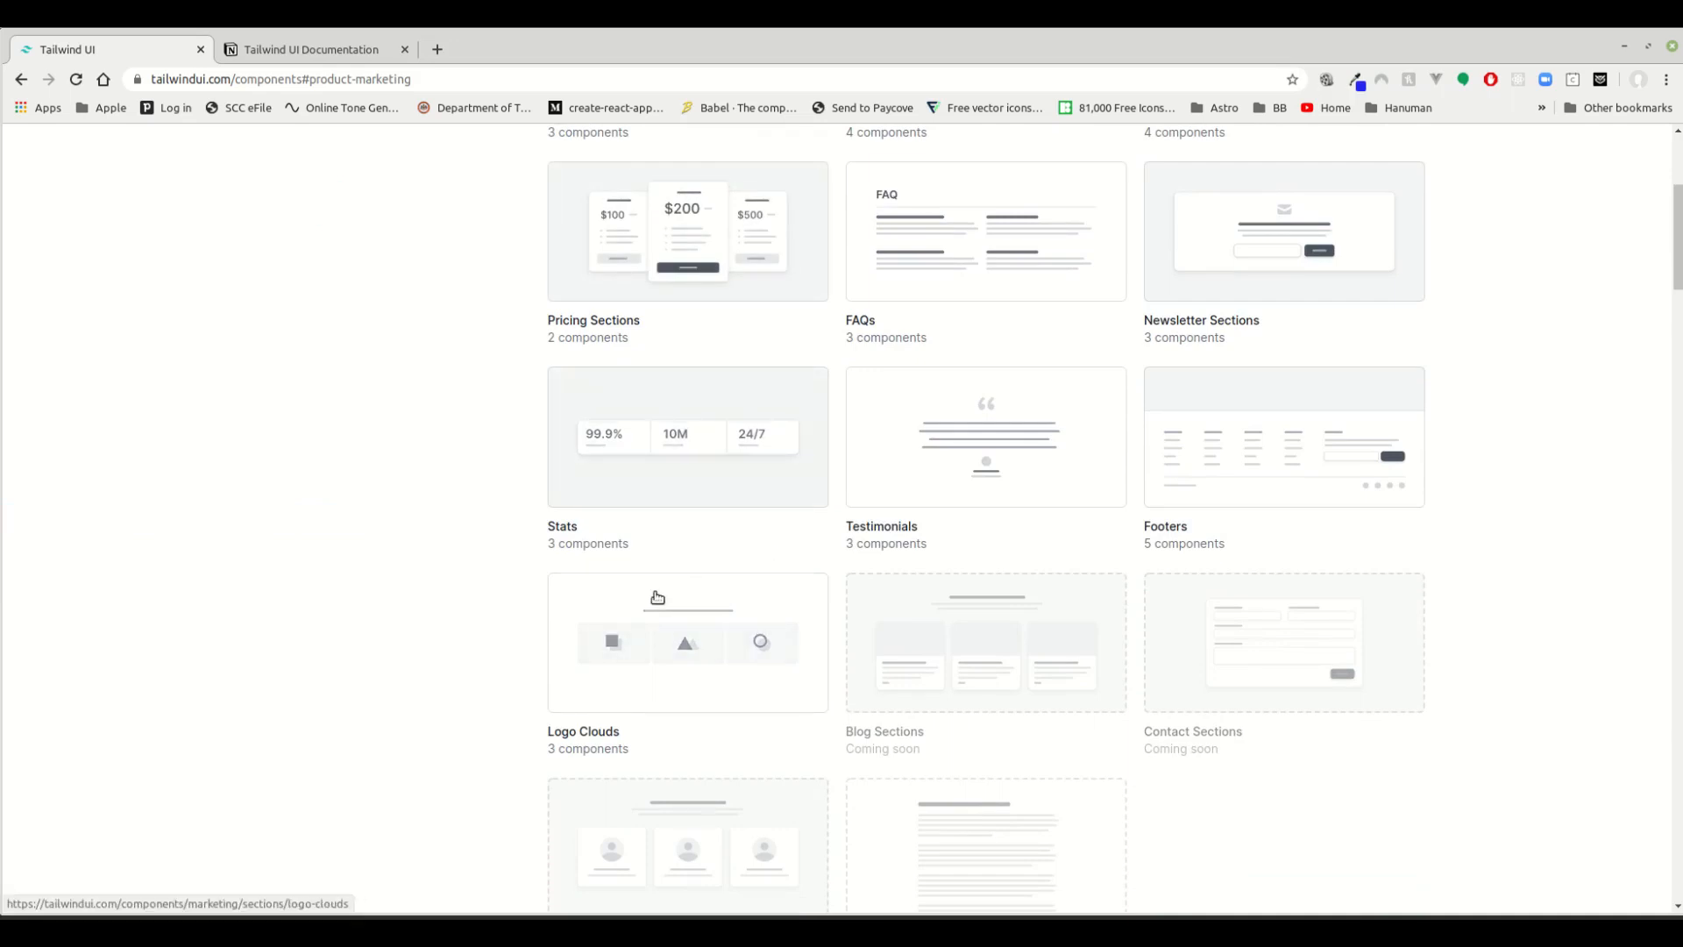
{"action": "scroll", "scroll_direction": "up", "scroll_amount": 3}
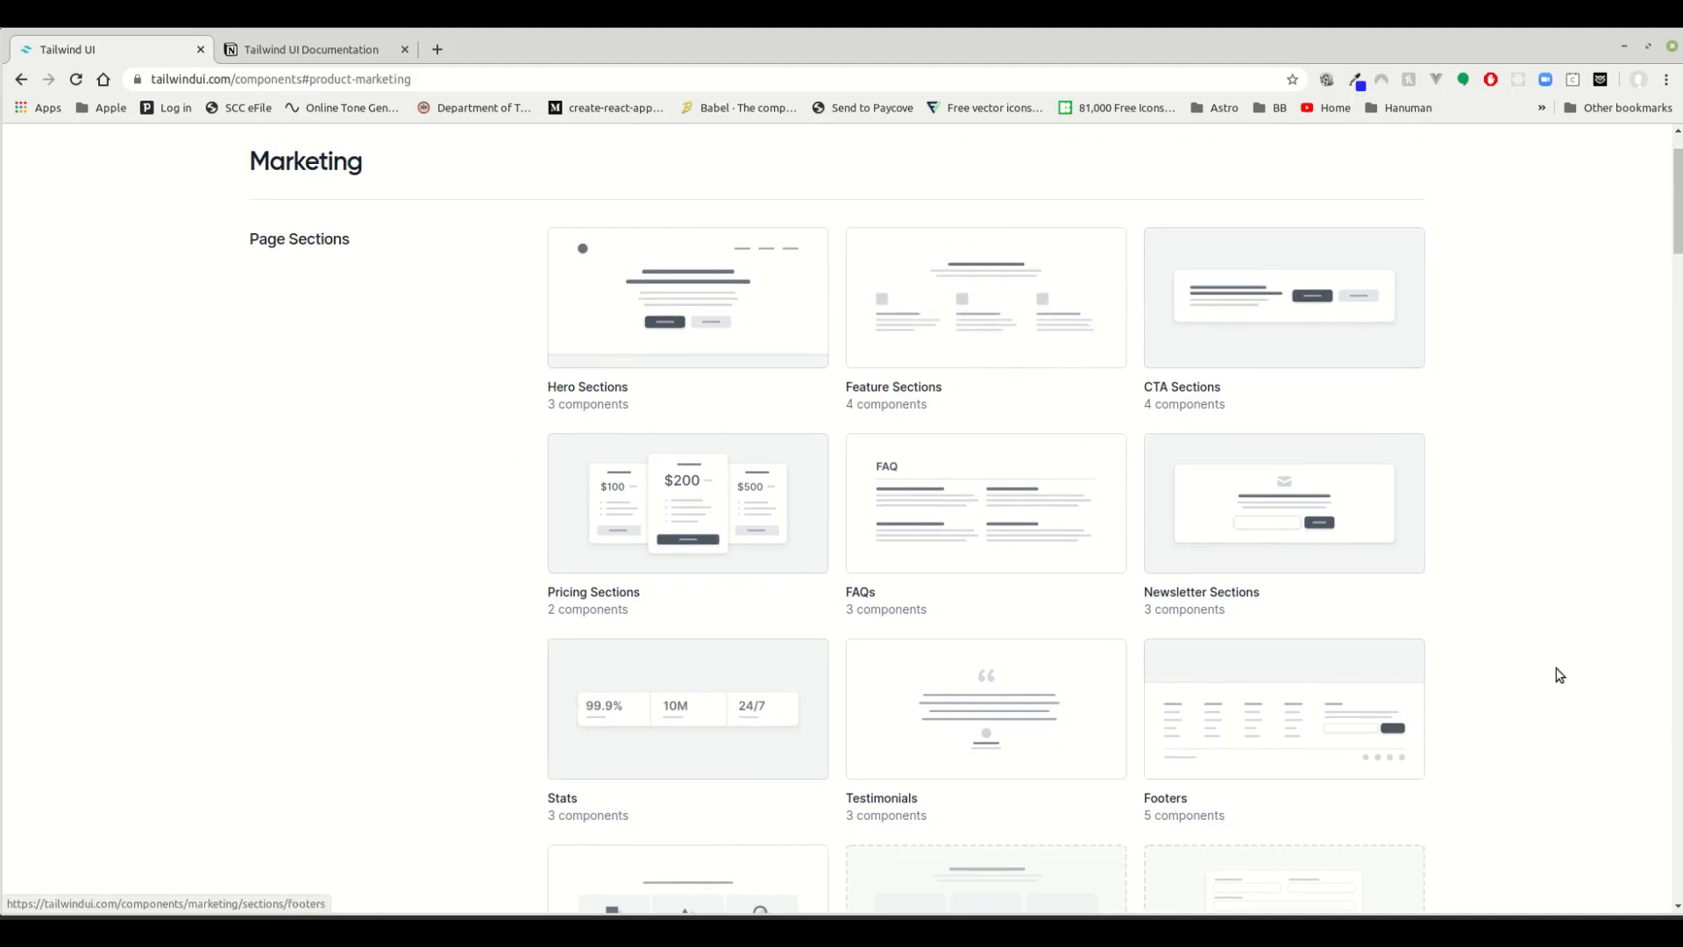
{"action": "scroll", "scroll_direction": "down", "scroll_amount": 3}
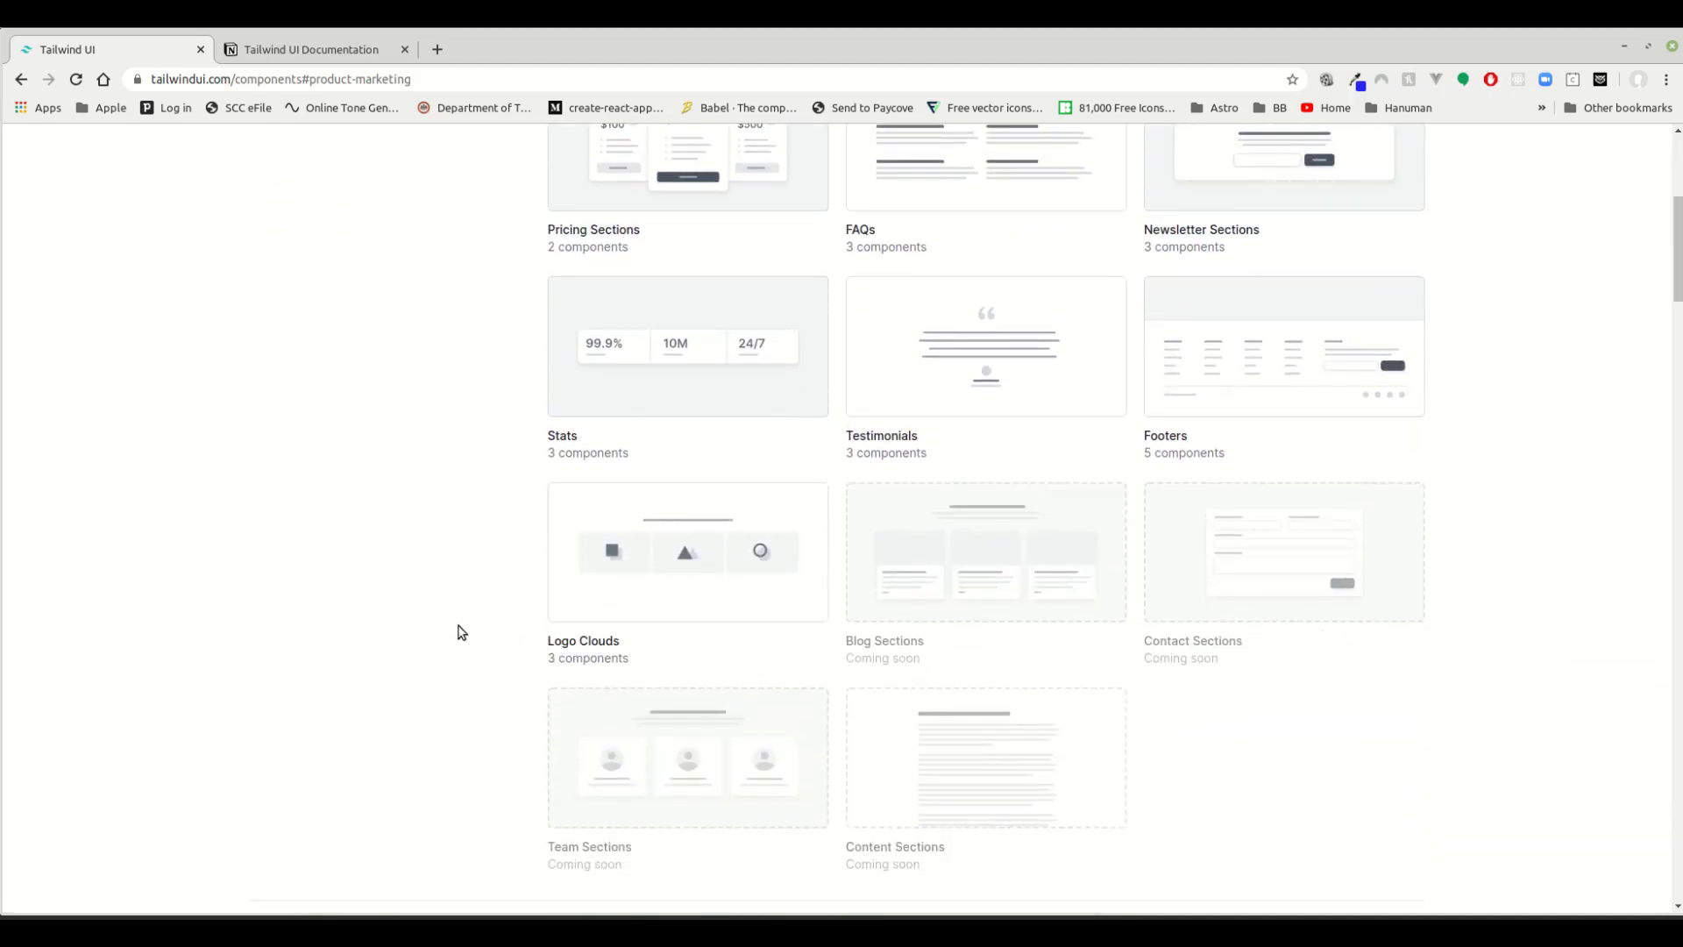
{"action": "scroll", "scroll_direction": "down", "scroll_amount": 3}
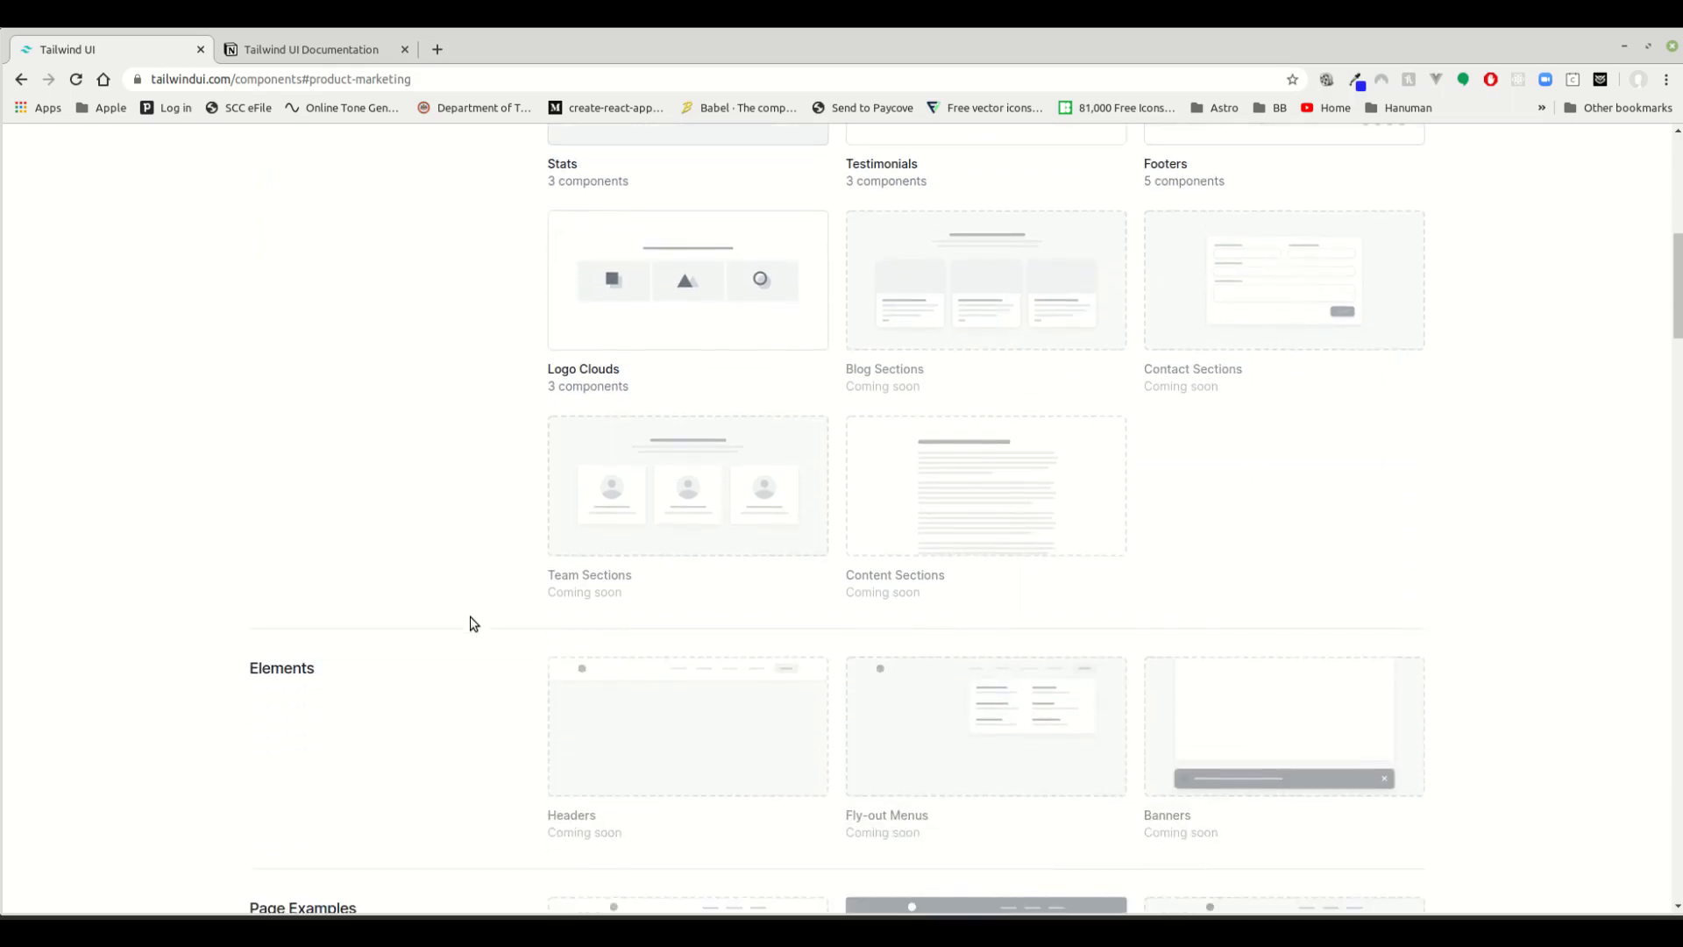
{"action": "scroll", "scroll_direction": "down", "scroll_amount": 3}
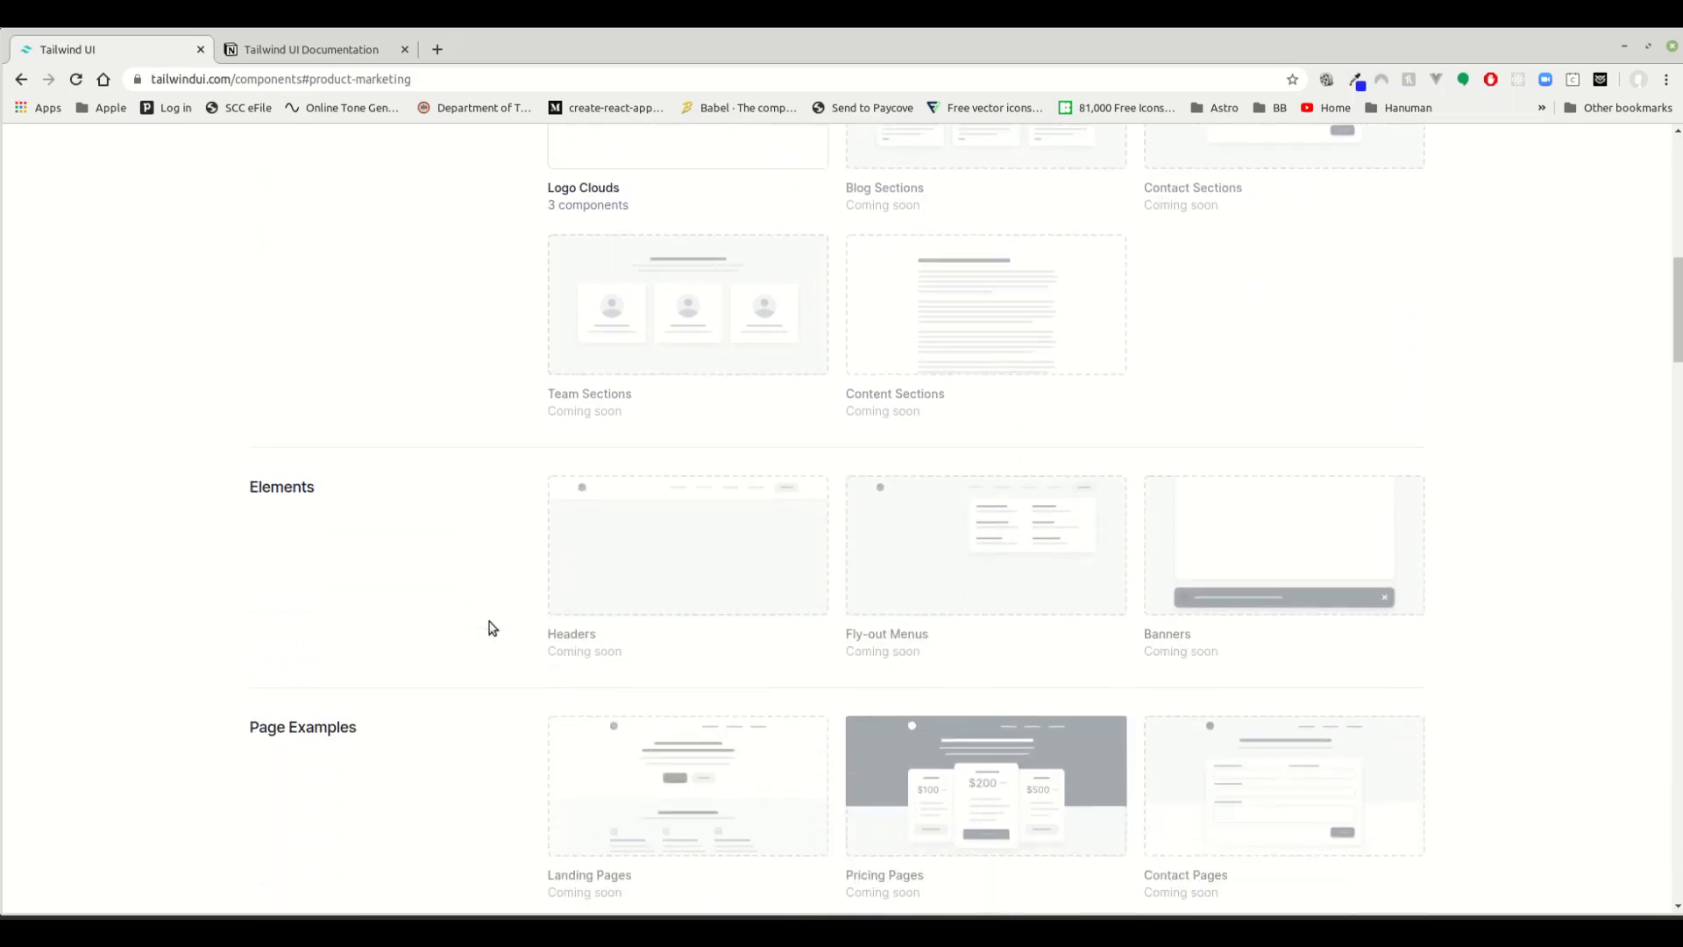
{"action": "scroll", "scroll_direction": "down", "scroll_amount": 3}
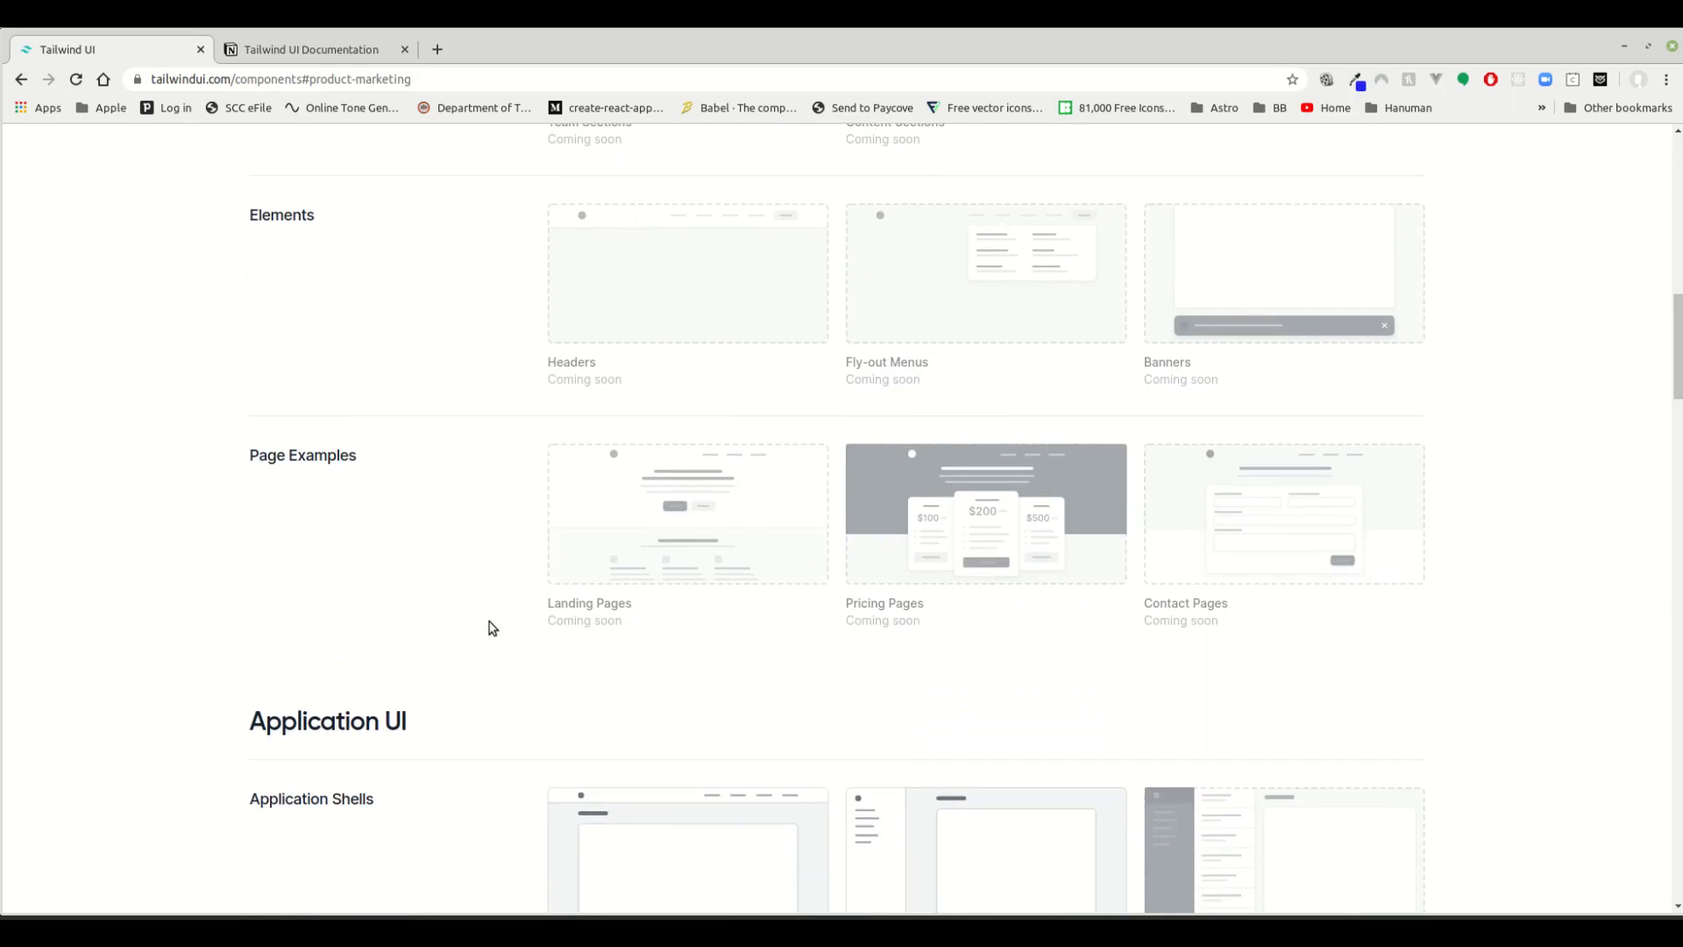
{"action": "mouse_move", "coordinate": [497, 625]}
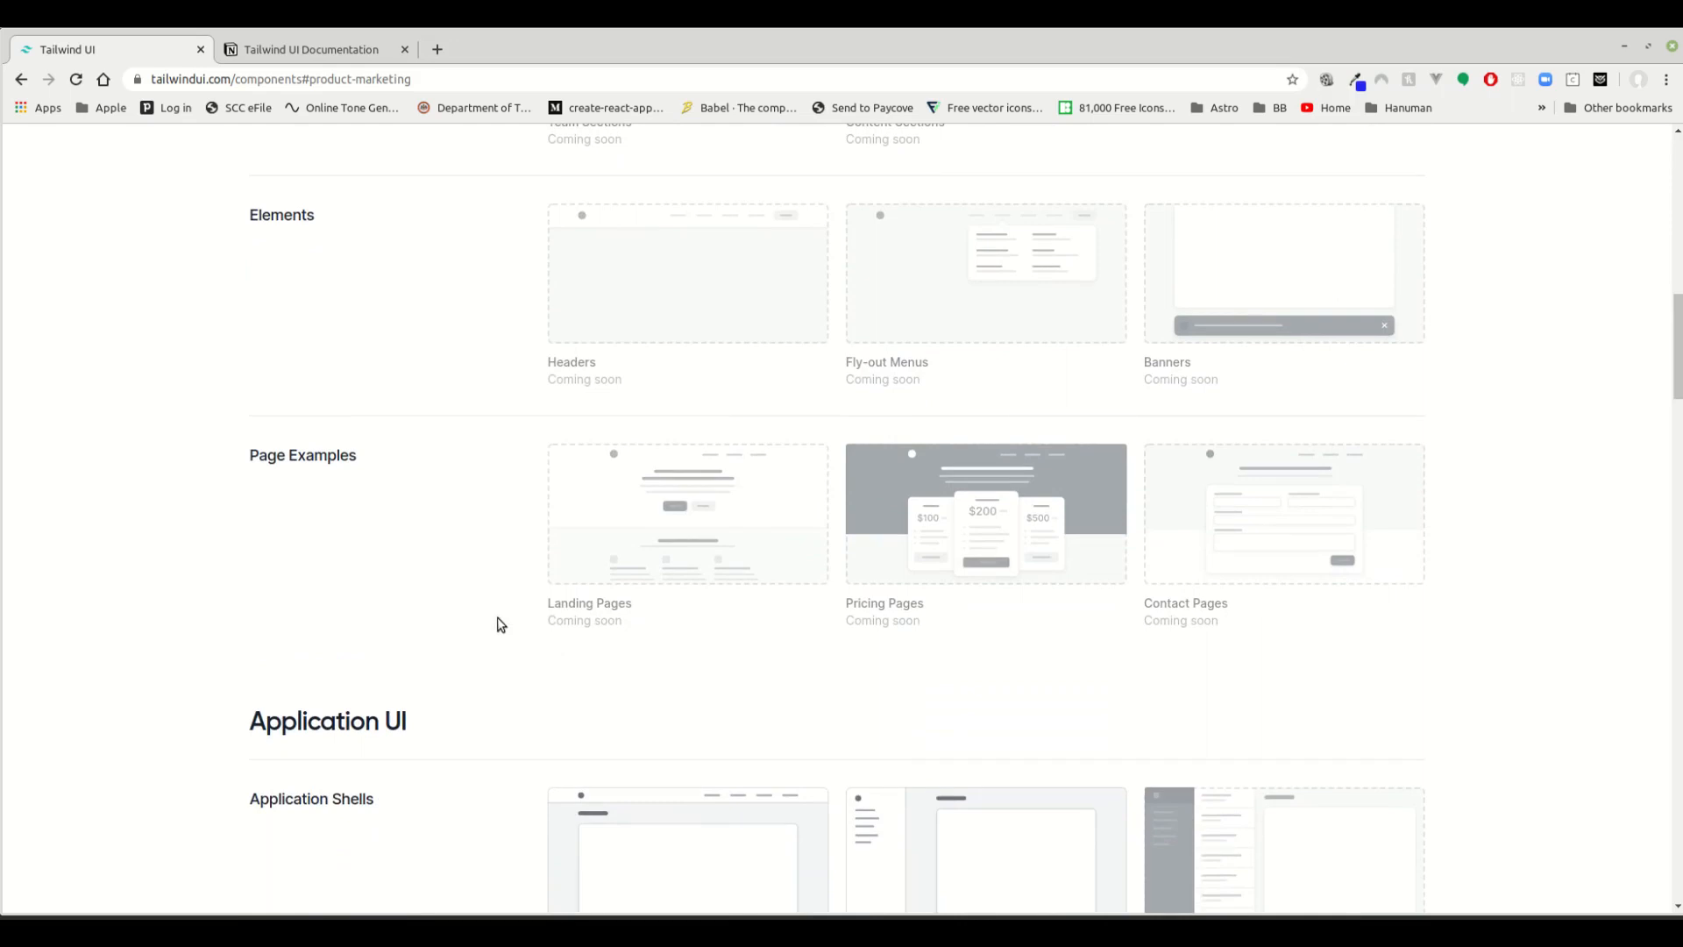
{"action": "scroll", "scroll_direction": "down", "scroll_amount": 3}
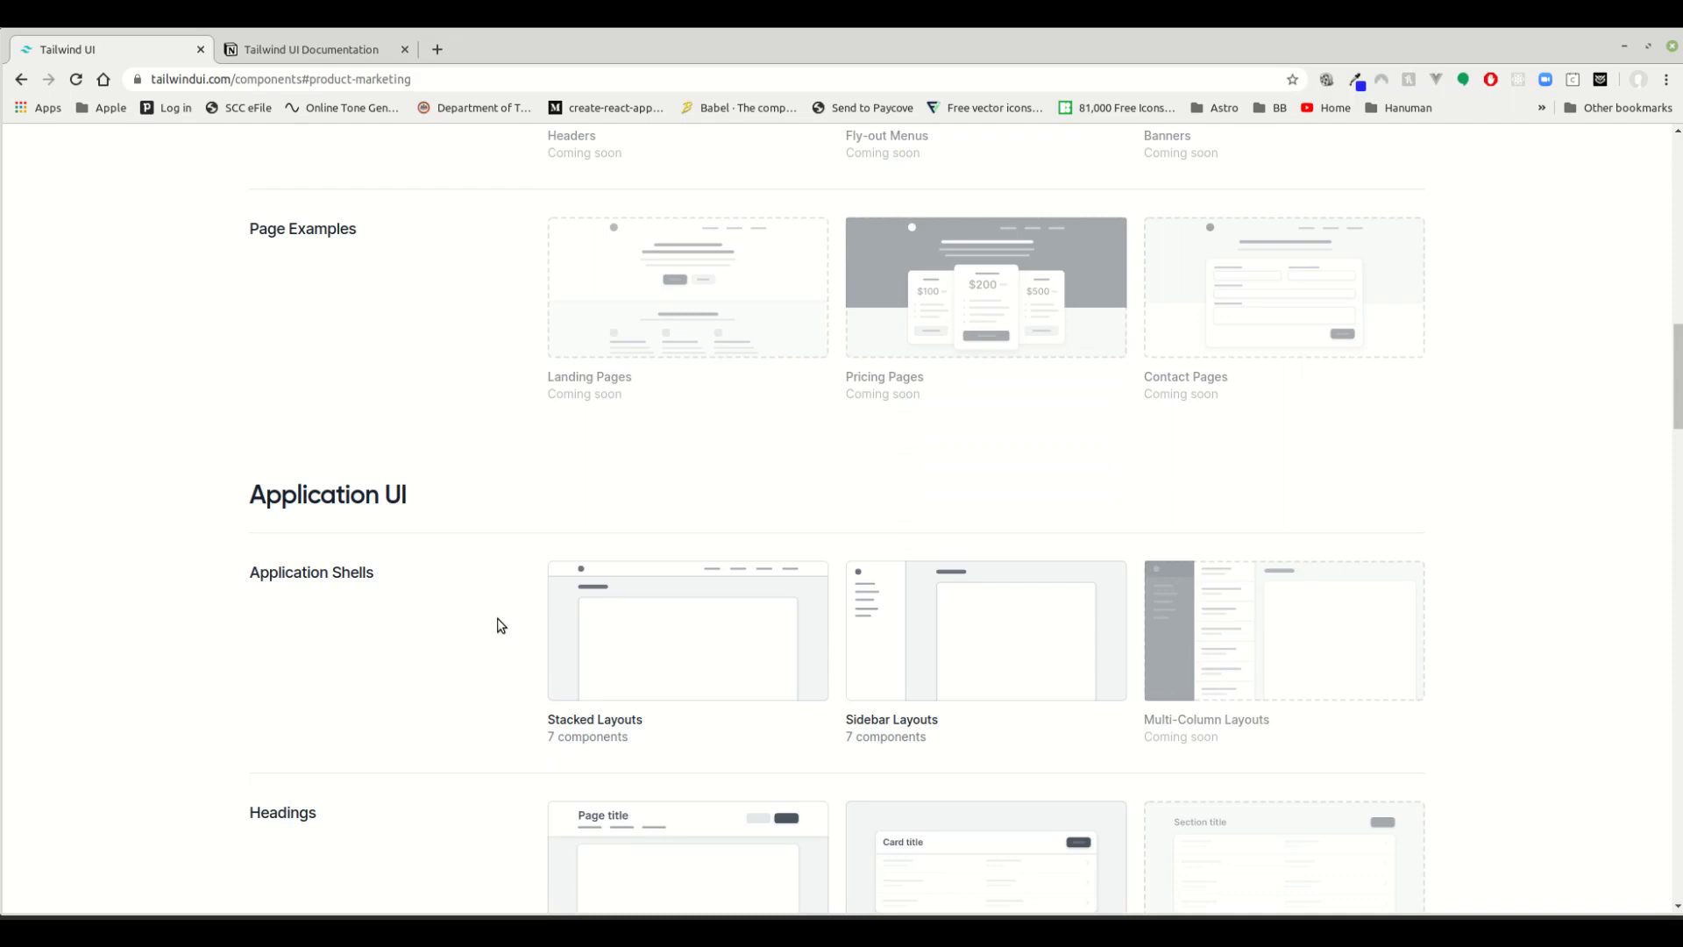
{"action": "scroll", "scroll_direction": "down", "scroll_amount": 3}
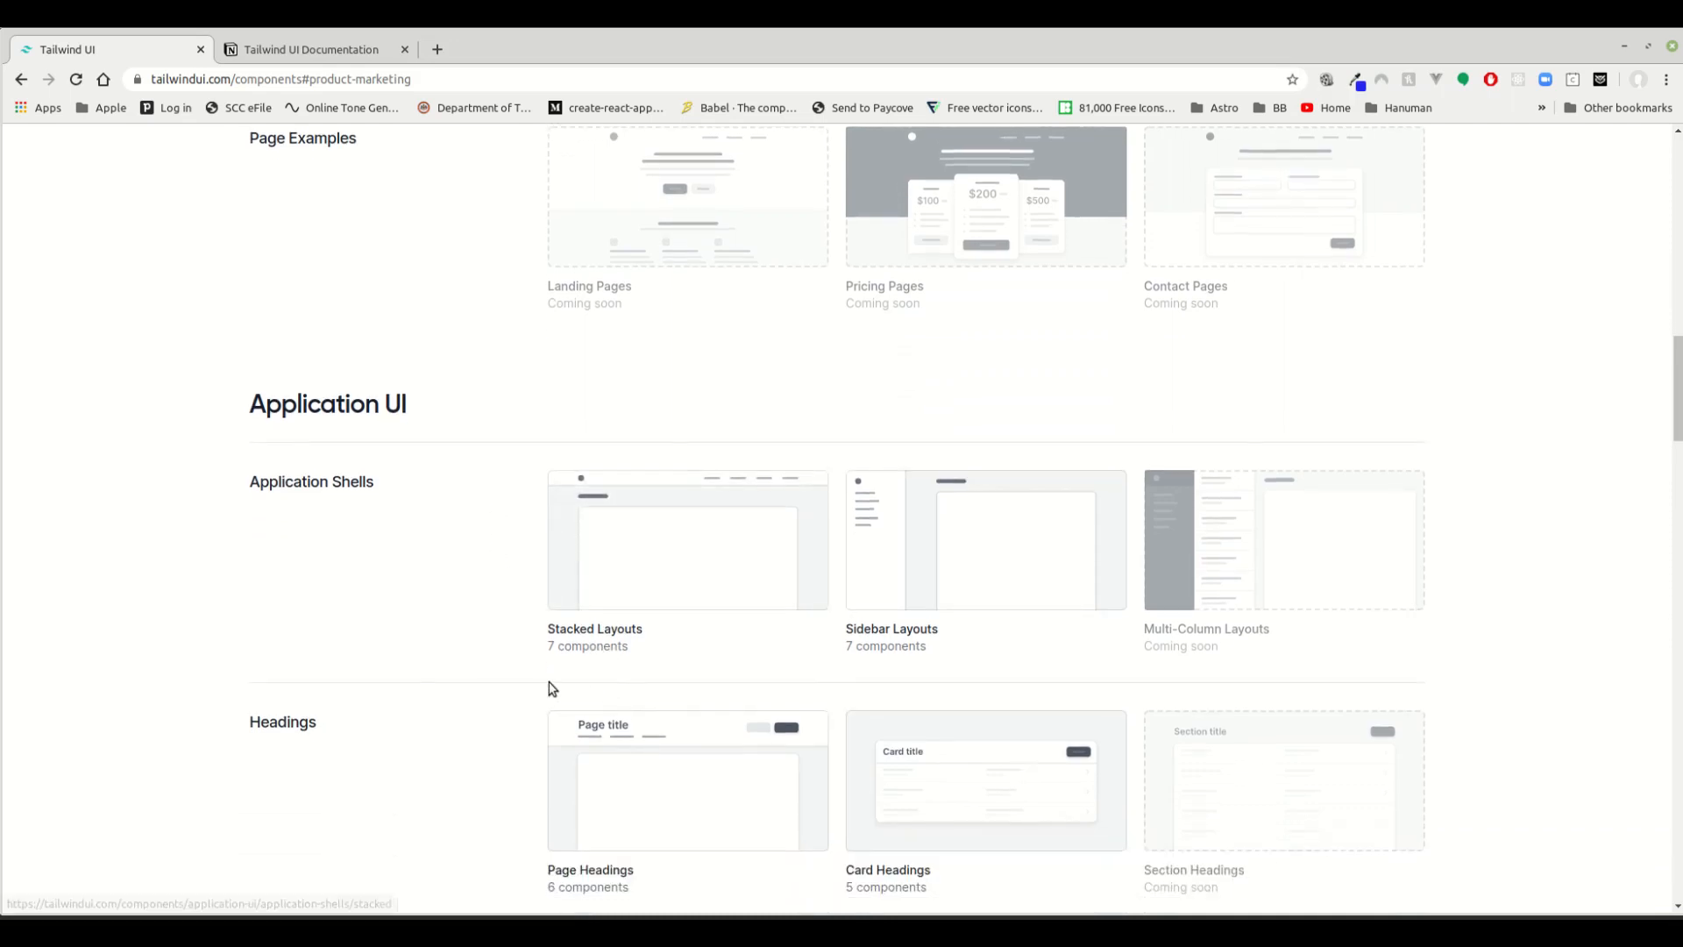
{"action": "scroll", "scroll_direction": "down", "scroll_amount": 3}
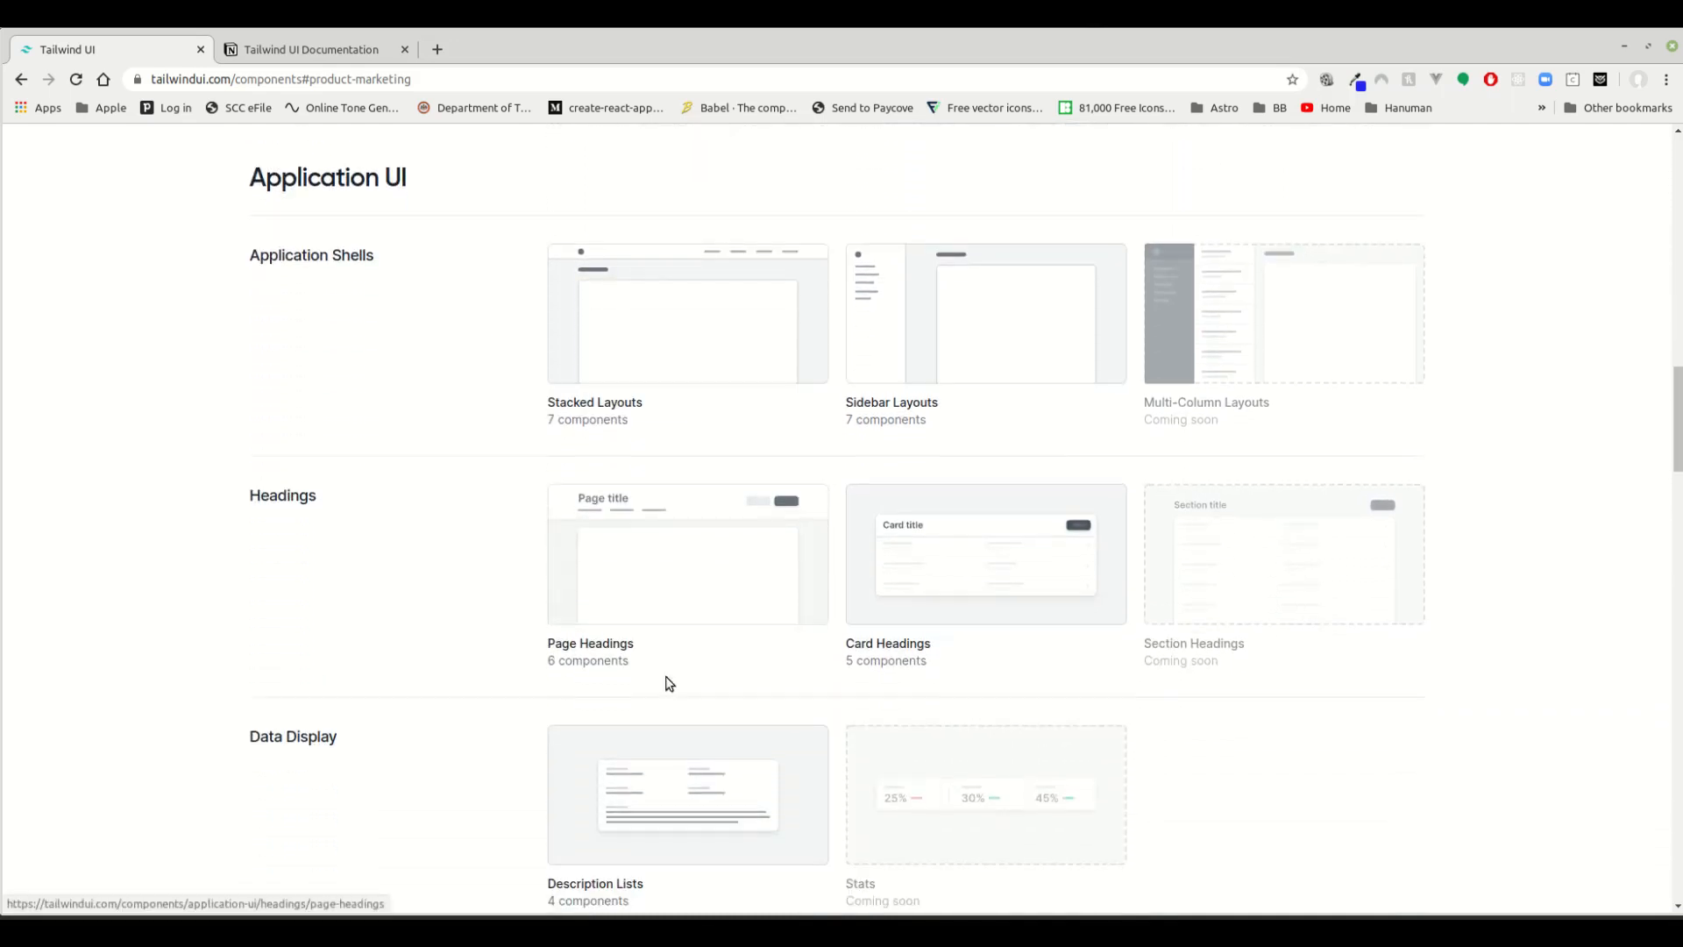
{"action": "scroll", "scroll_direction": "down", "scroll_amount": 3}
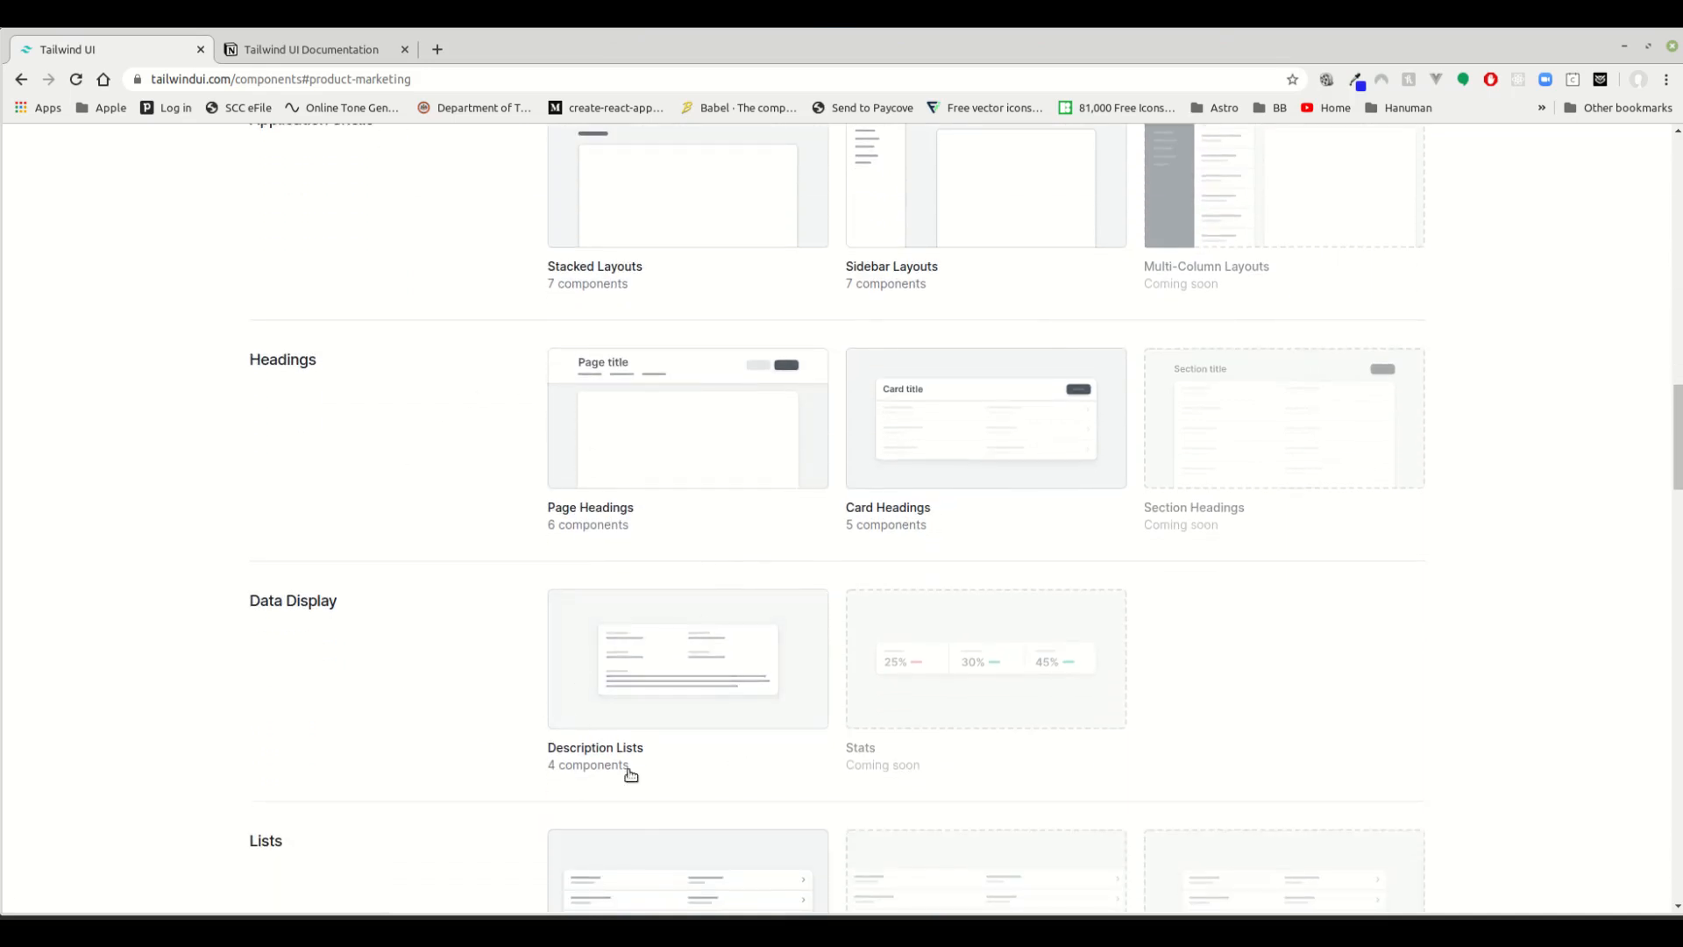
{"action": "scroll", "scroll_direction": "down", "scroll_amount": 3}
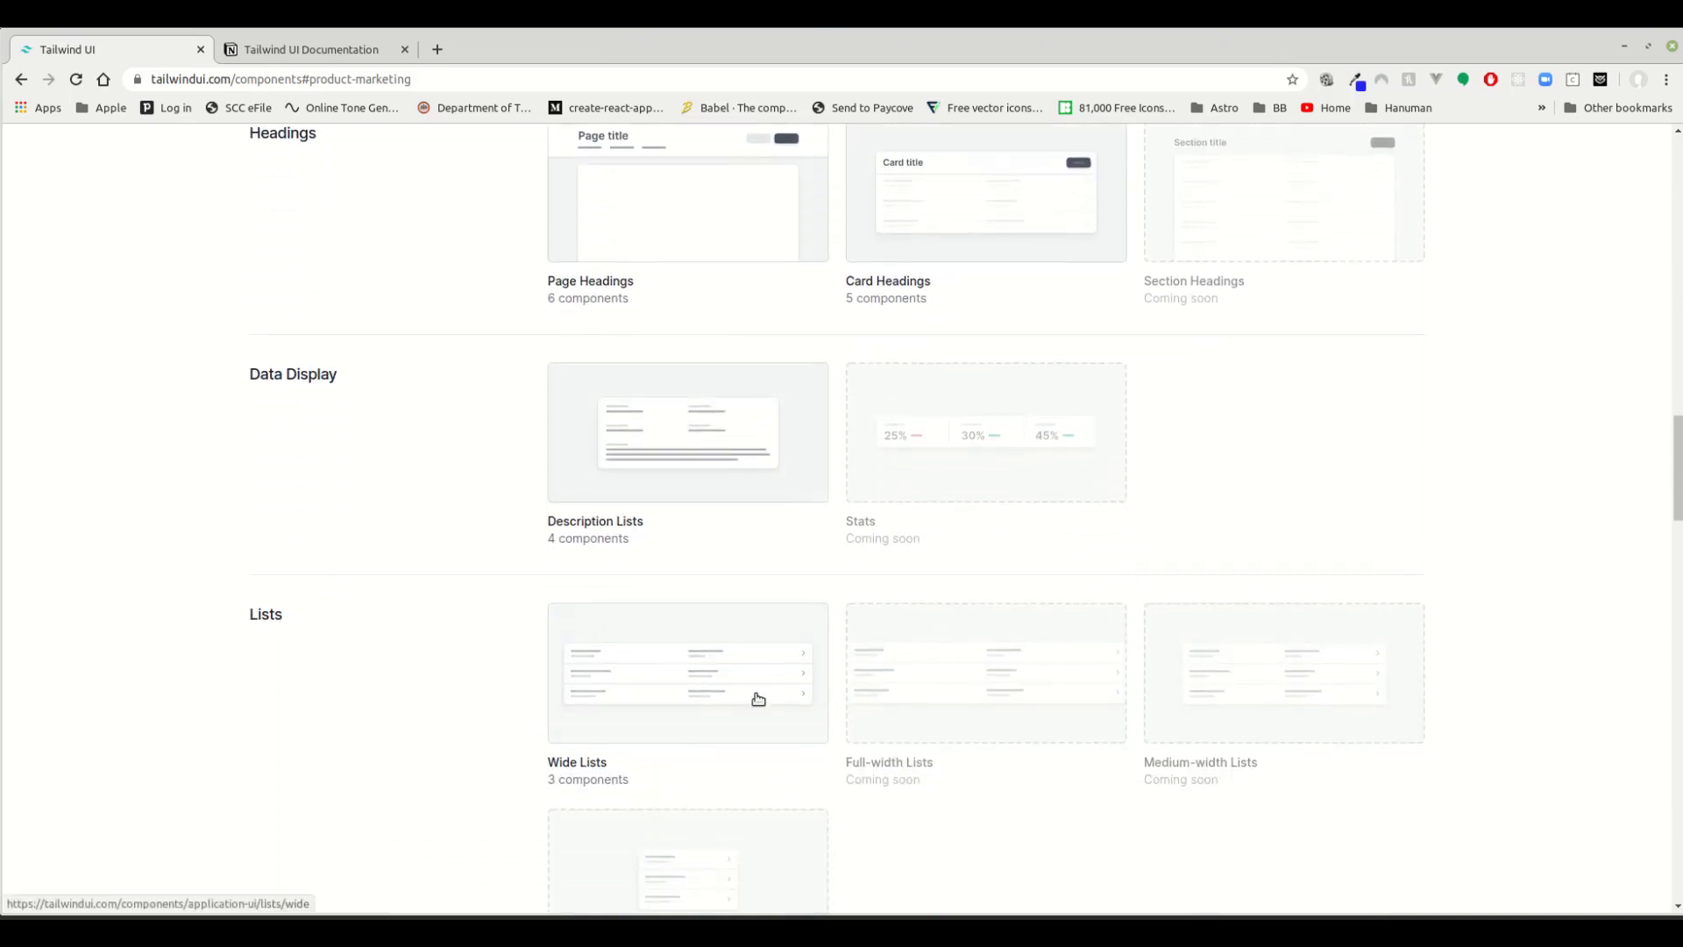
{"action": "scroll", "scroll_direction": "down", "scroll_amount": 3}
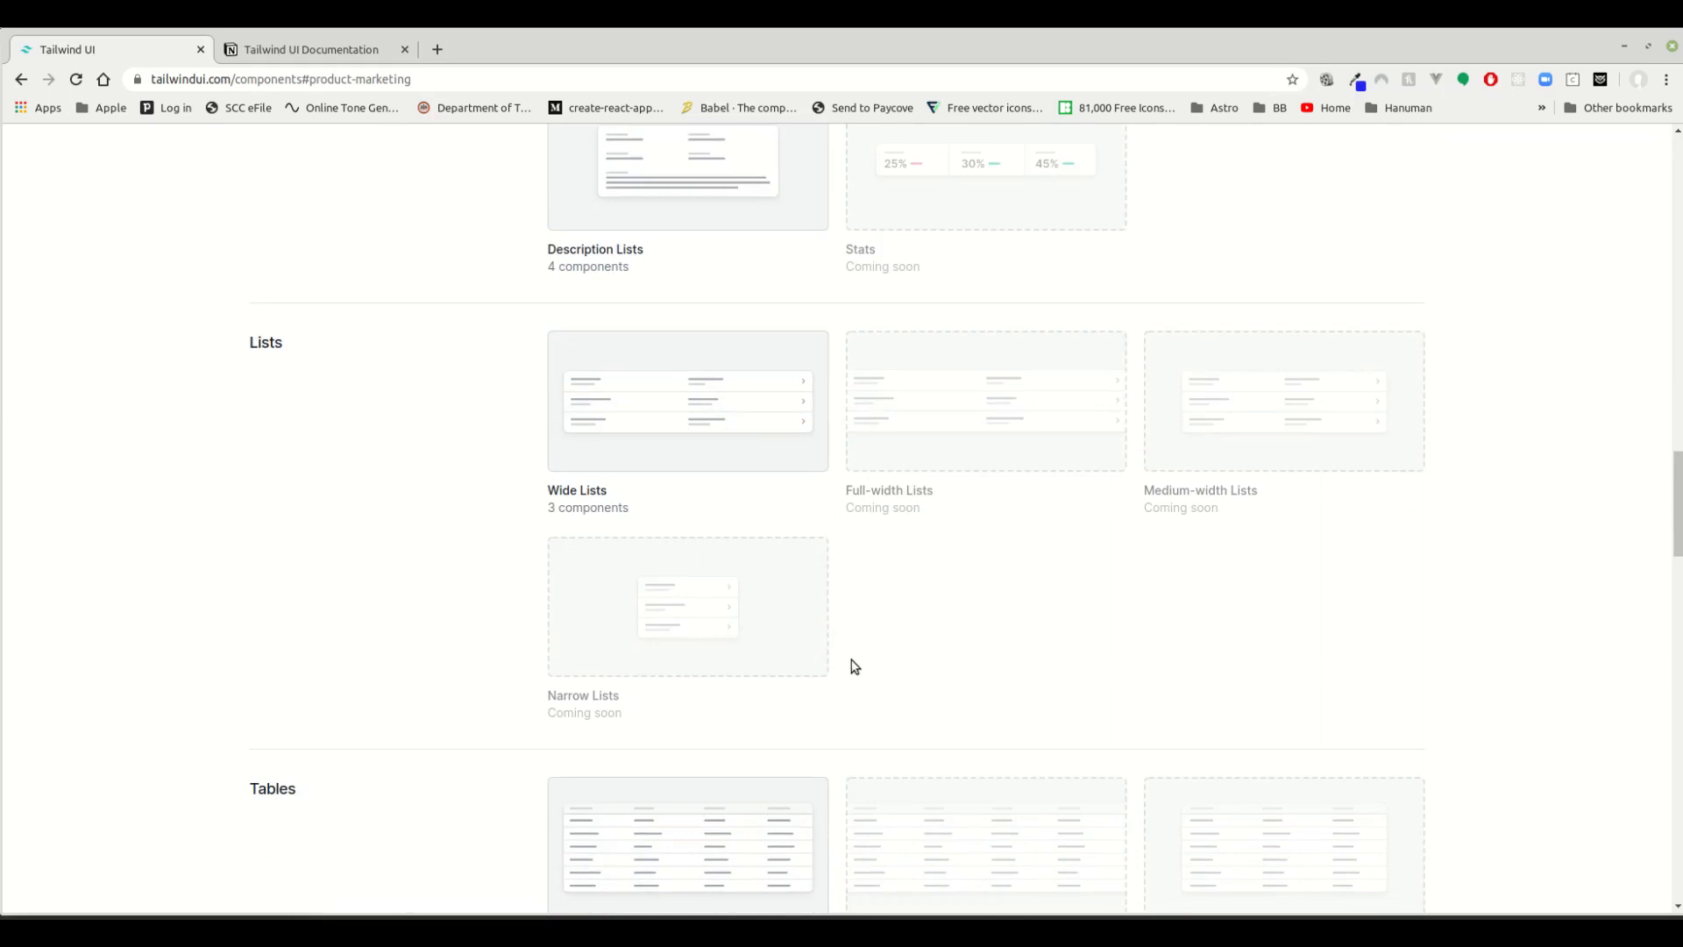
{"action": "mouse_move", "coordinate": [824, 761]}
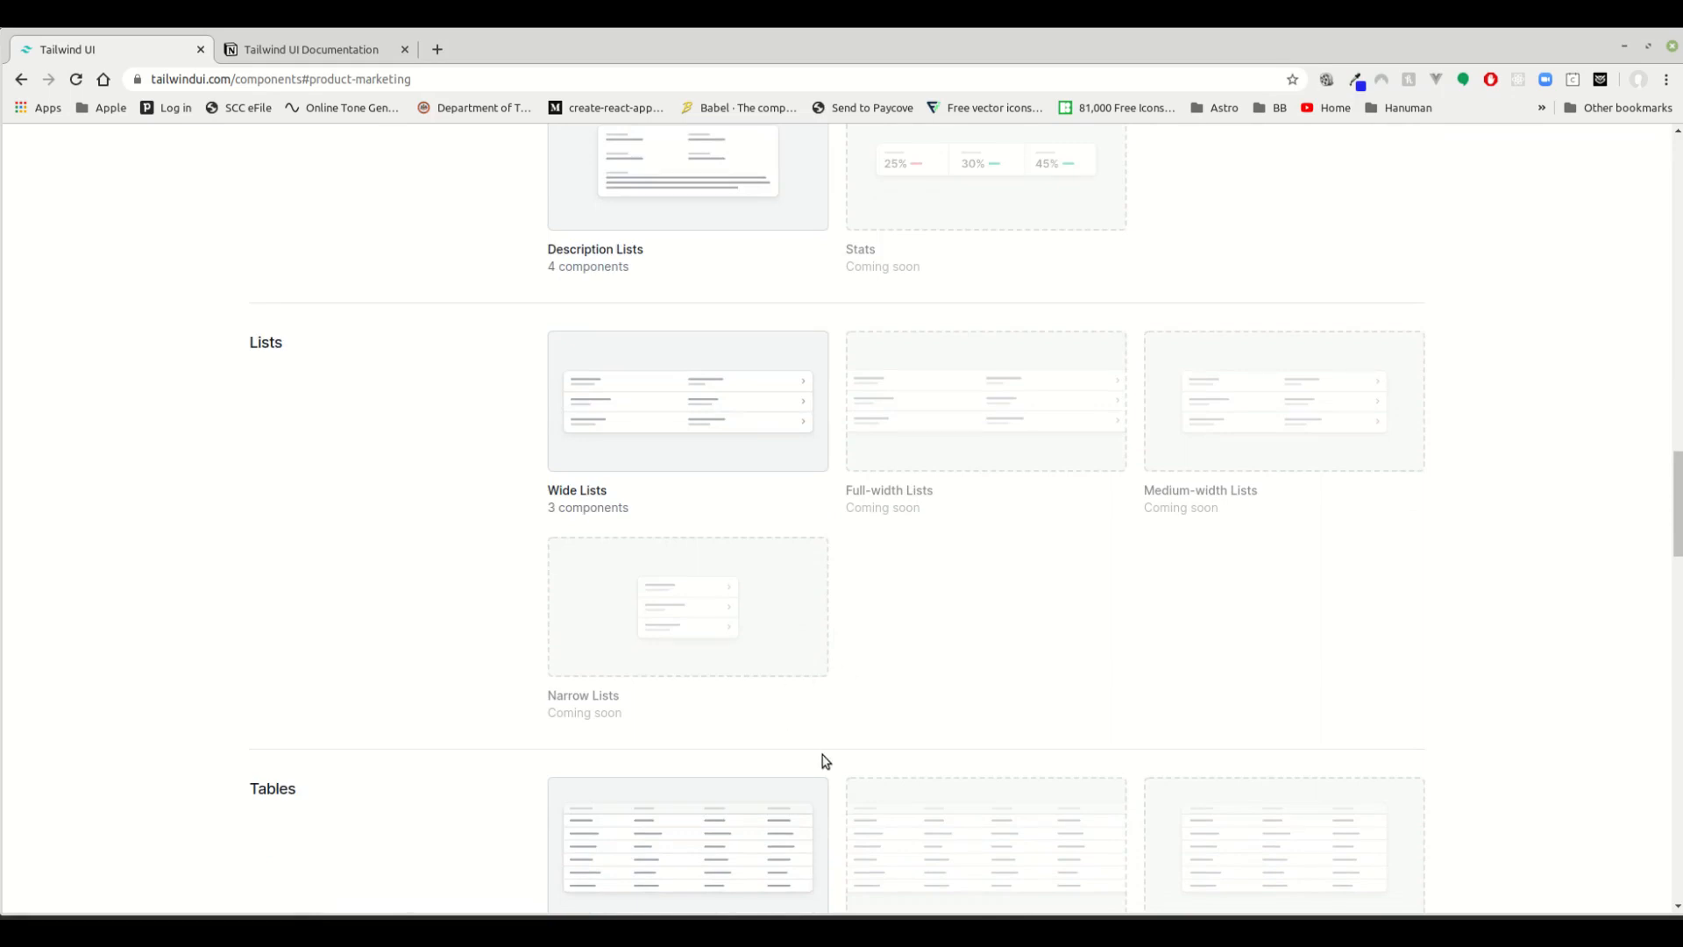